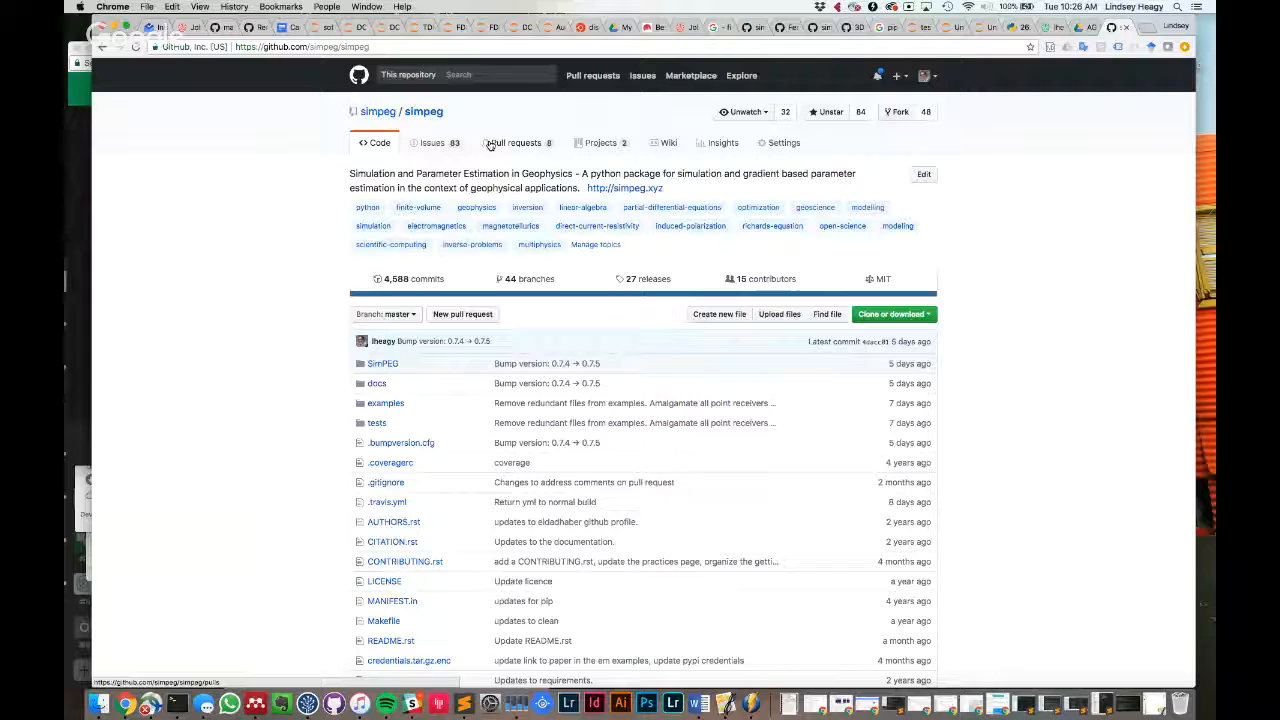
Show the simpeg repository's open pull requests and select an entry from the list
{"action": "left_click", "coordinate": [516, 142]}
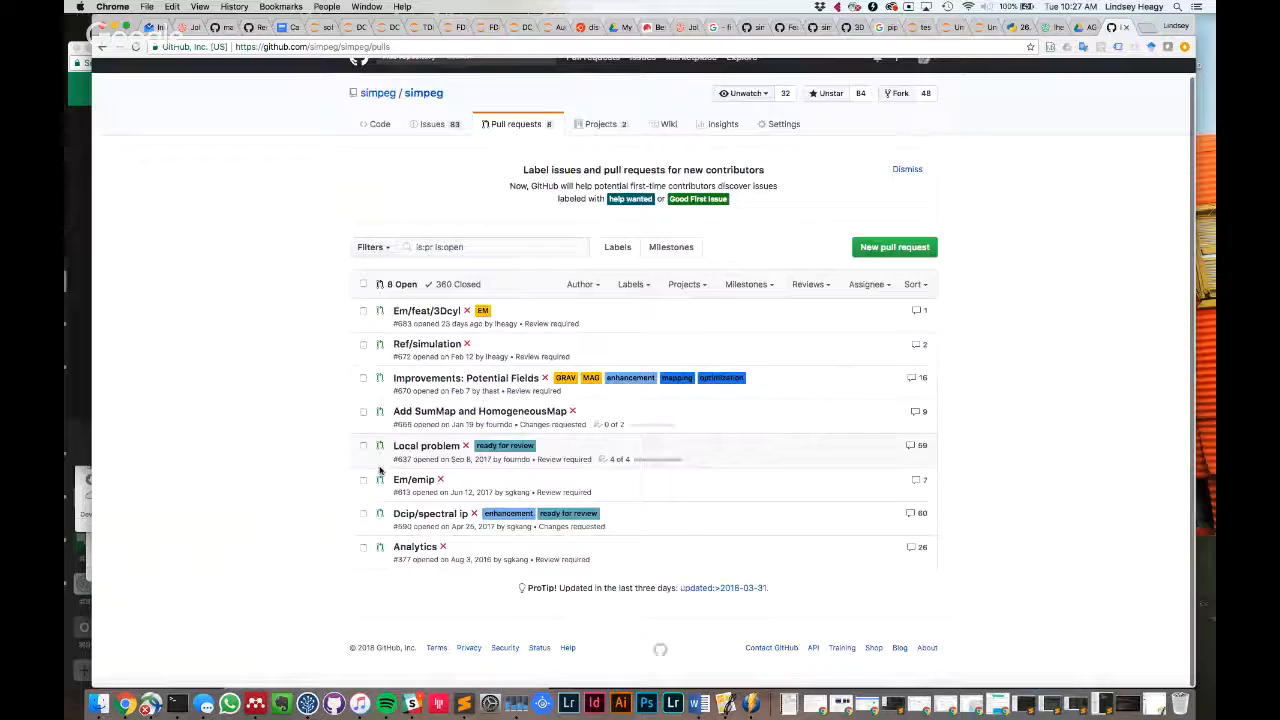
{"action": "mouse_move", "coordinate": [424, 512]}
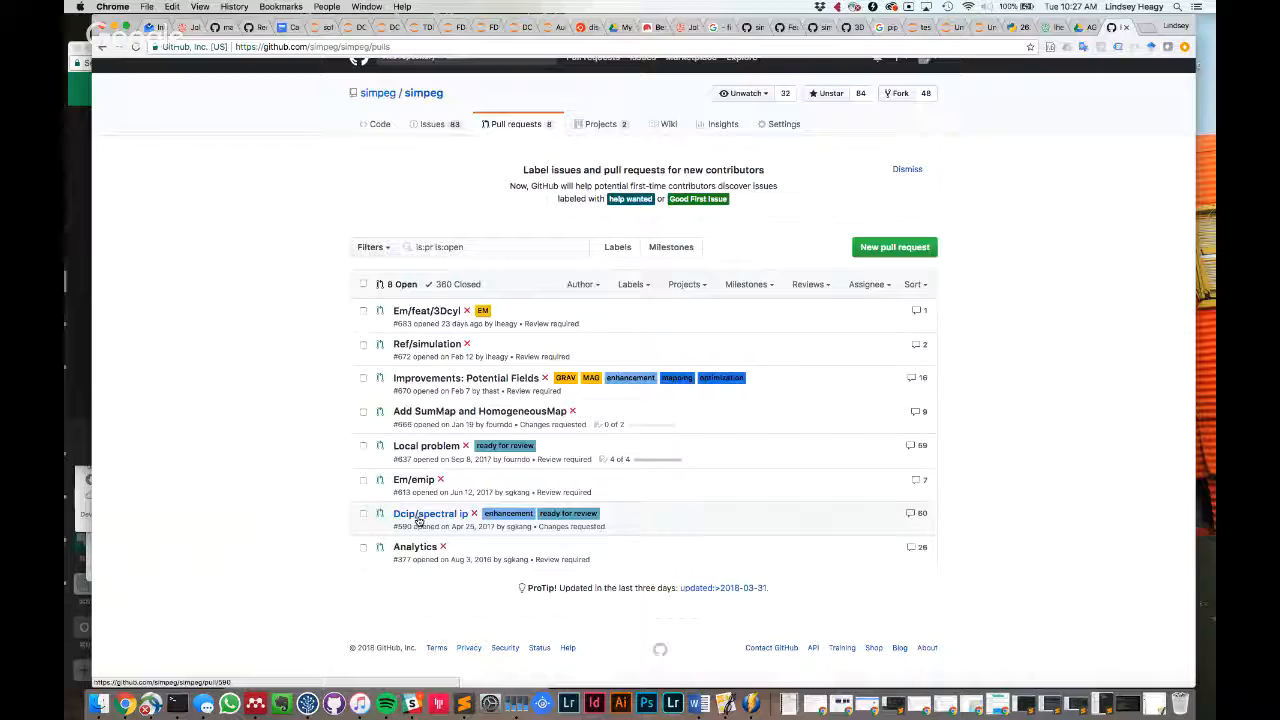
{"action": "left_click", "coordinate": [430, 512]}
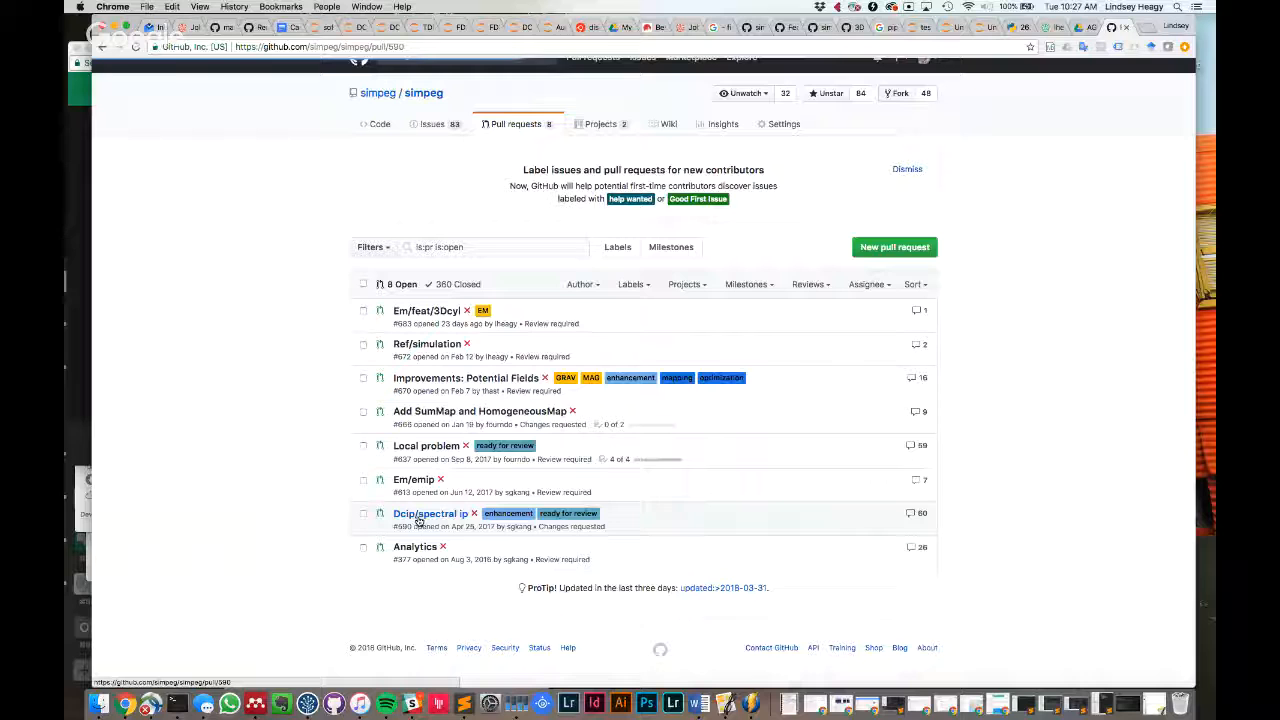
Open Dcip/spectral ip PR #590 and read through its time-domain IP conversation
{"action": "left_click", "coordinate": [430, 512]}
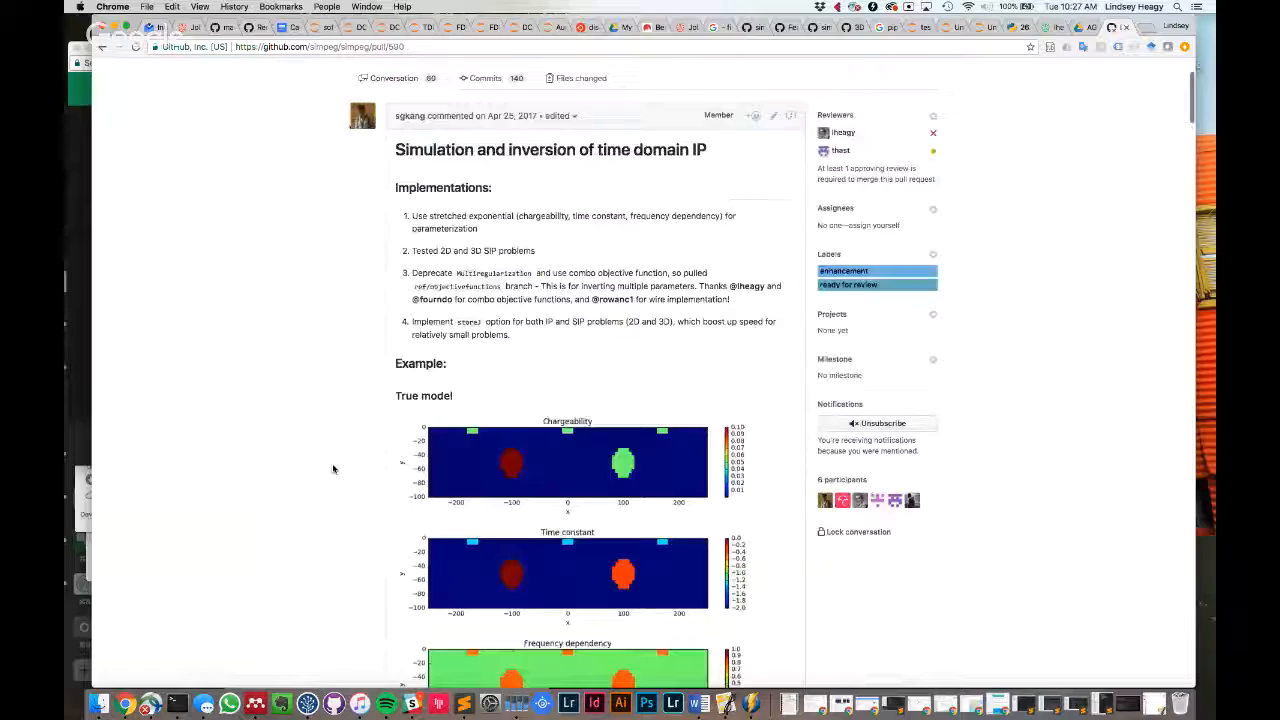
{"action": "scroll", "scroll_direction": "down", "scroll_amount": 3}
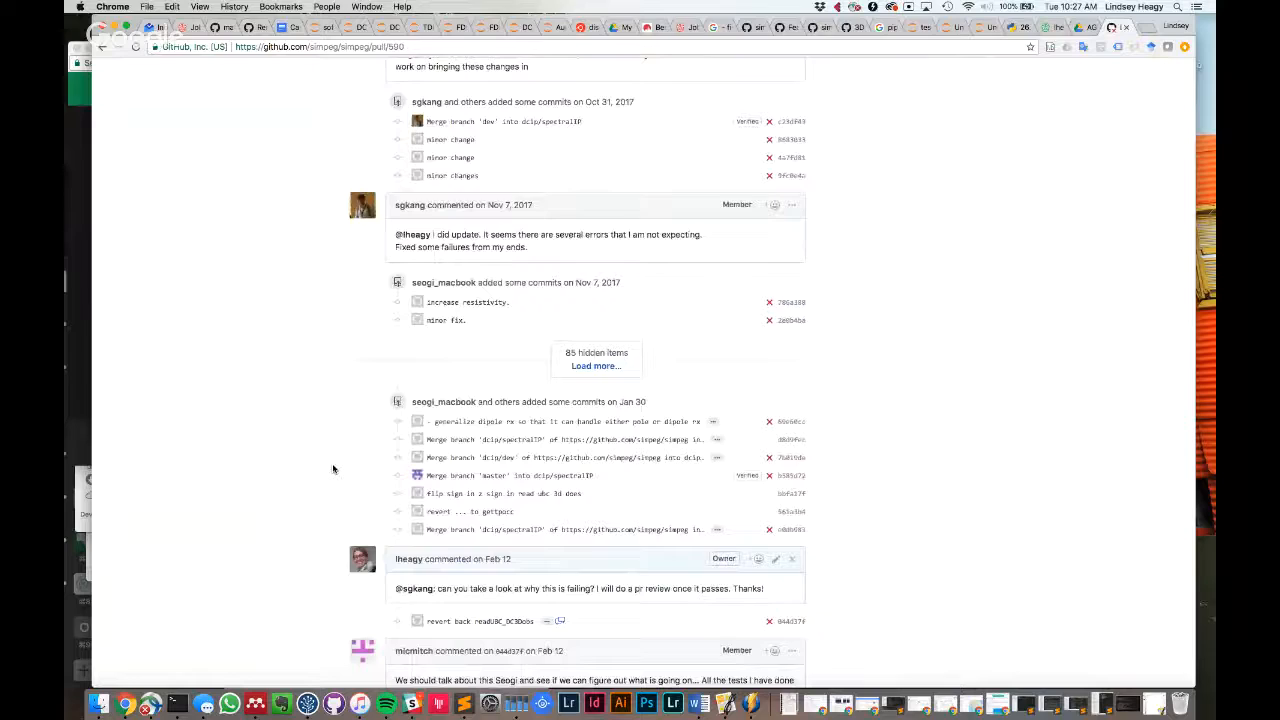
{"action": "scroll", "scroll_direction": "up", "scroll_amount": 3}
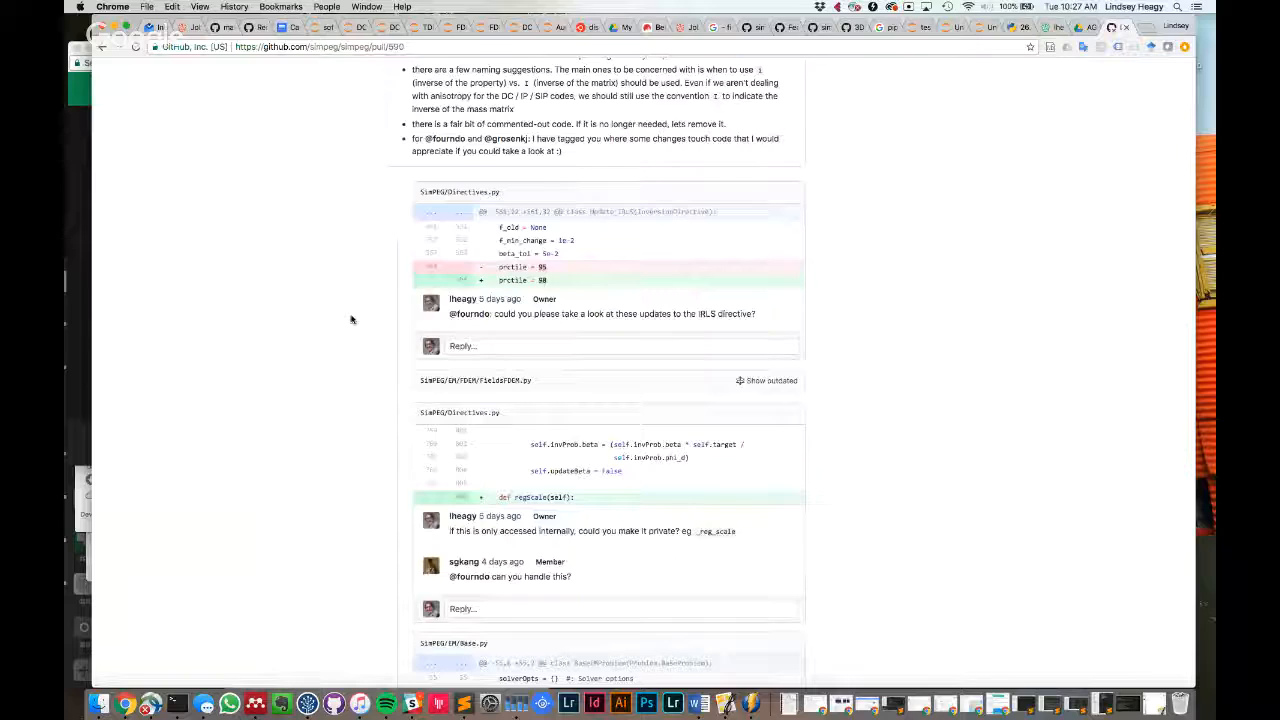
{"action": "scroll", "scroll_direction": "down", "scroll_amount": 3}
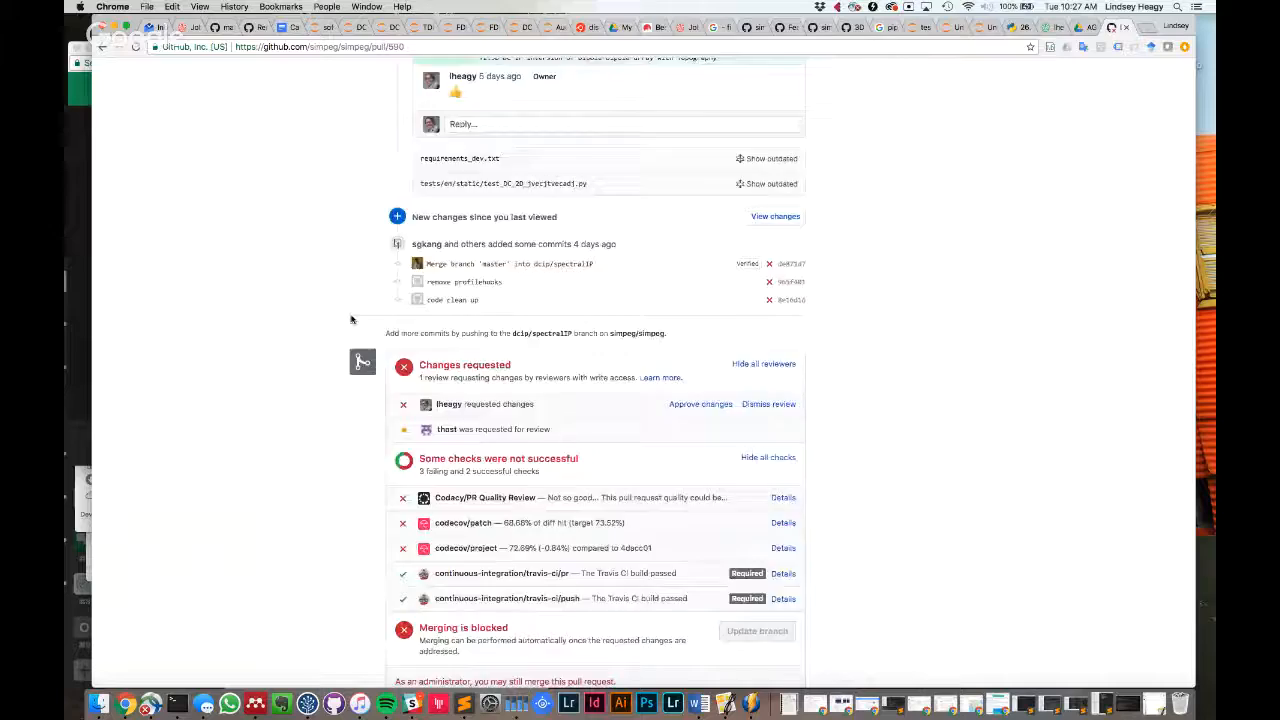
{"action": "scroll", "scroll_direction": "up", "scroll_amount": 3}
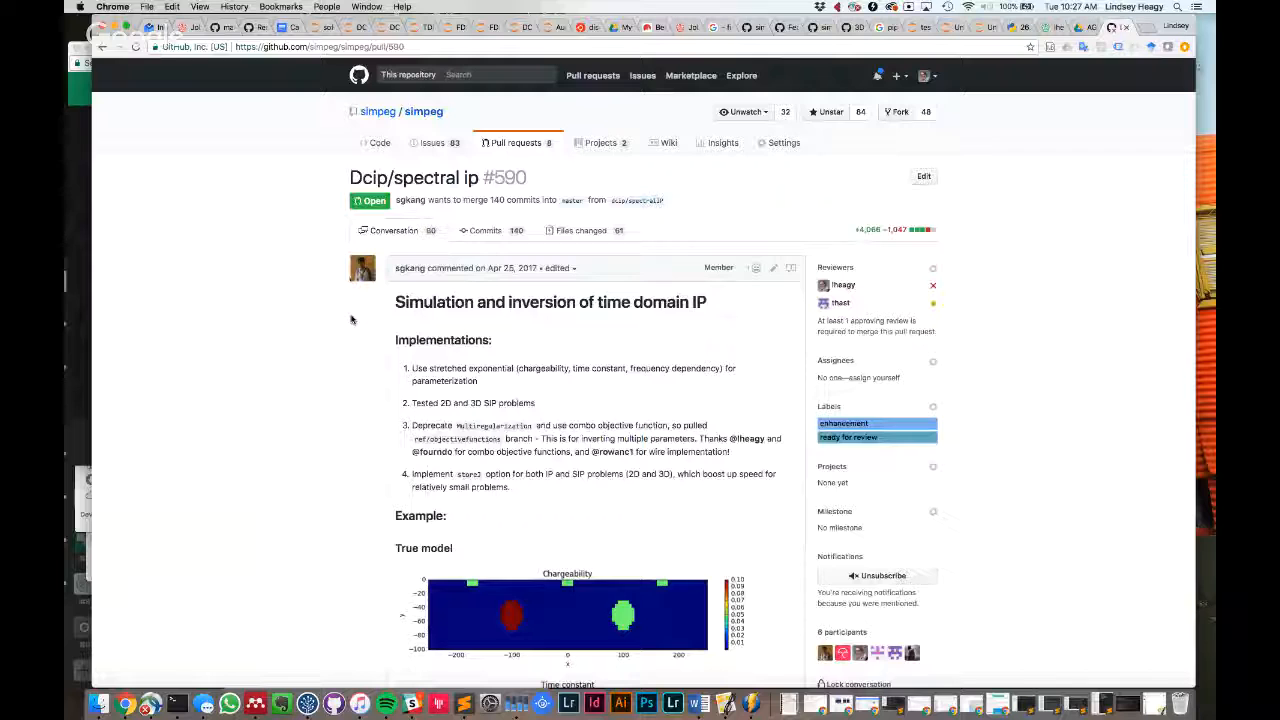
From the pull request list, open Em/feat/3Dcyl PR #683 and review its description and commits
{"action": "left_click", "coordinate": [516, 142]}
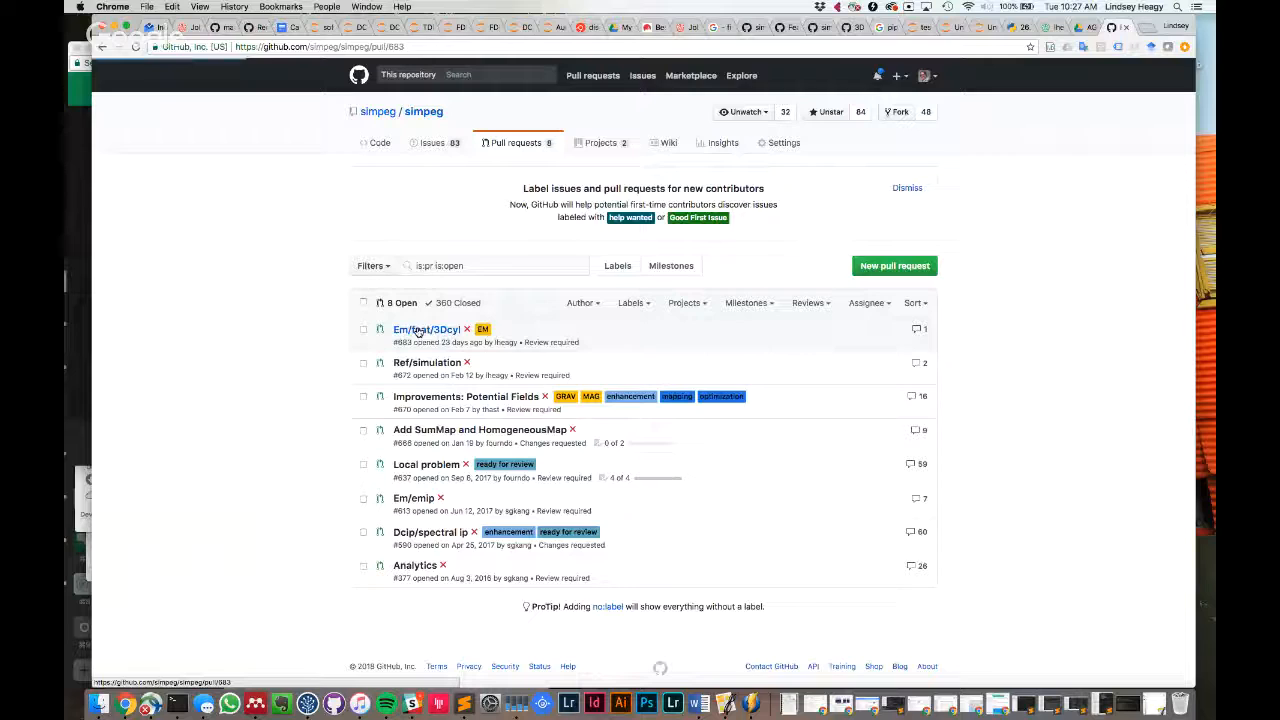
{"action": "left_click", "coordinate": [426, 328]}
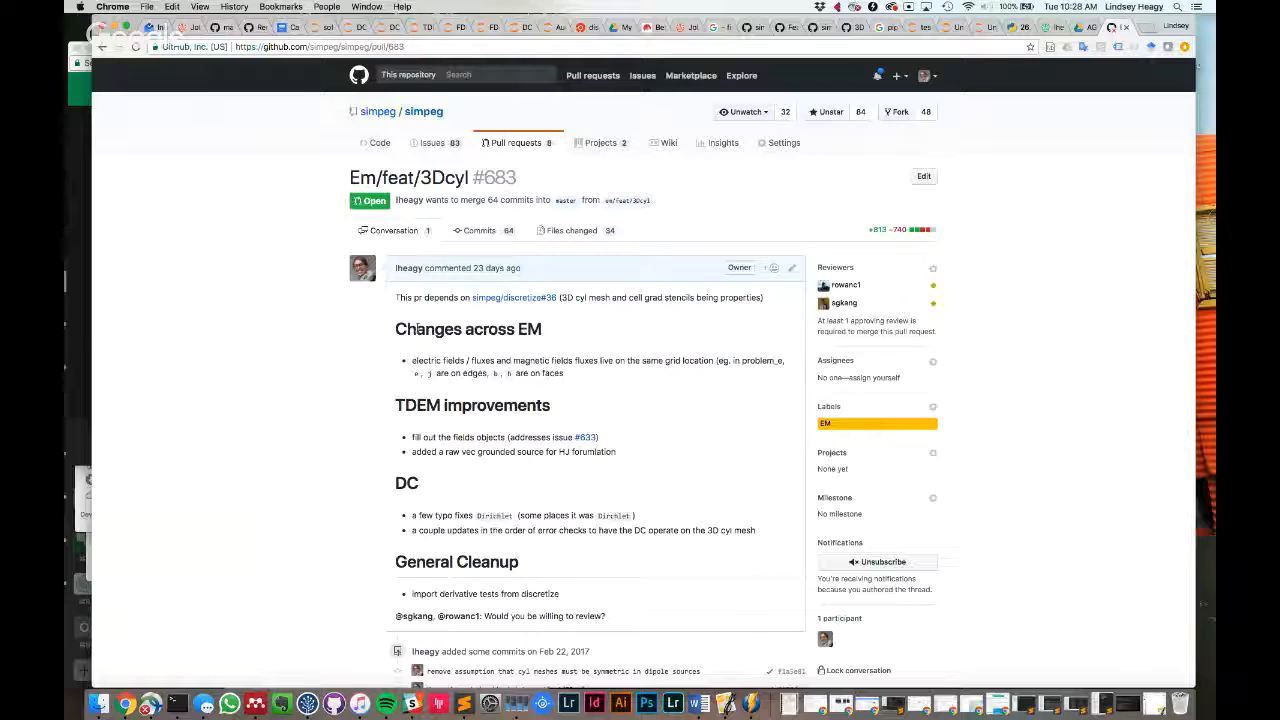
{"action": "mouse_move", "coordinate": [284, 528]}
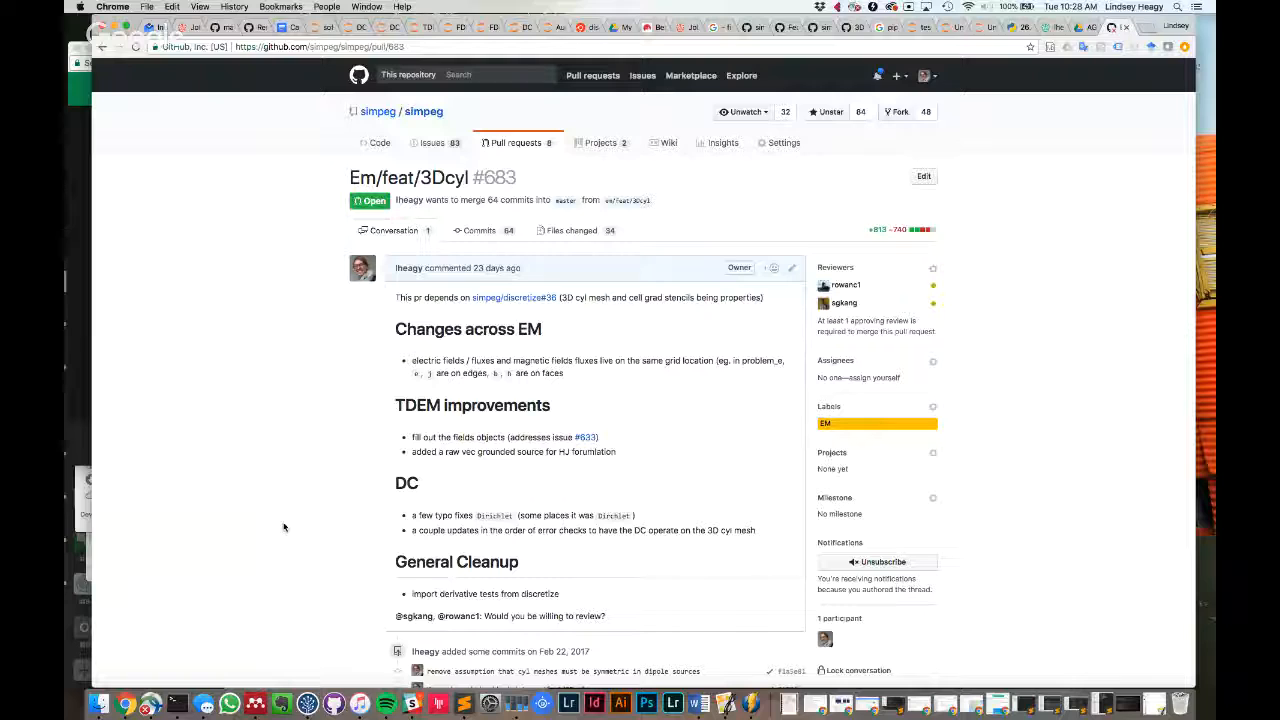
{"action": "mouse_move", "coordinate": [280, 504]}
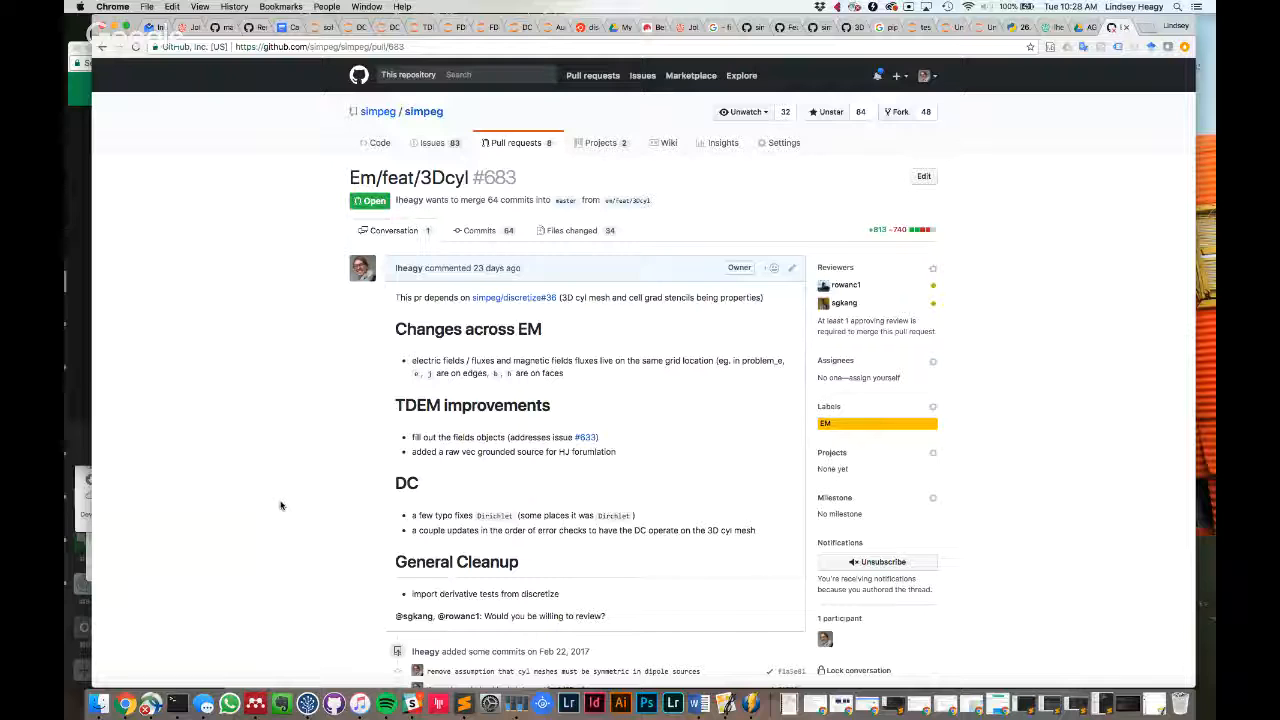
{"action": "scroll", "scroll_direction": "down", "scroll_amount": 3}
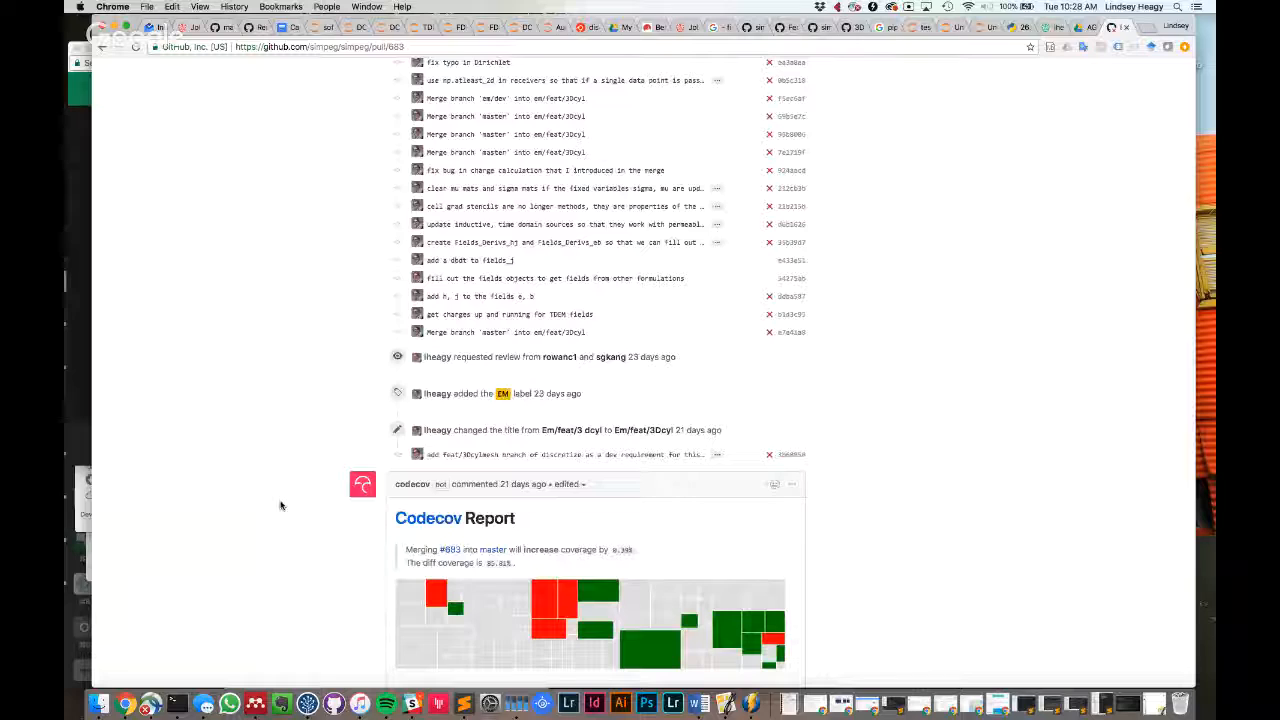
{"action": "scroll", "scroll_direction": "up", "scroll_amount": 3}
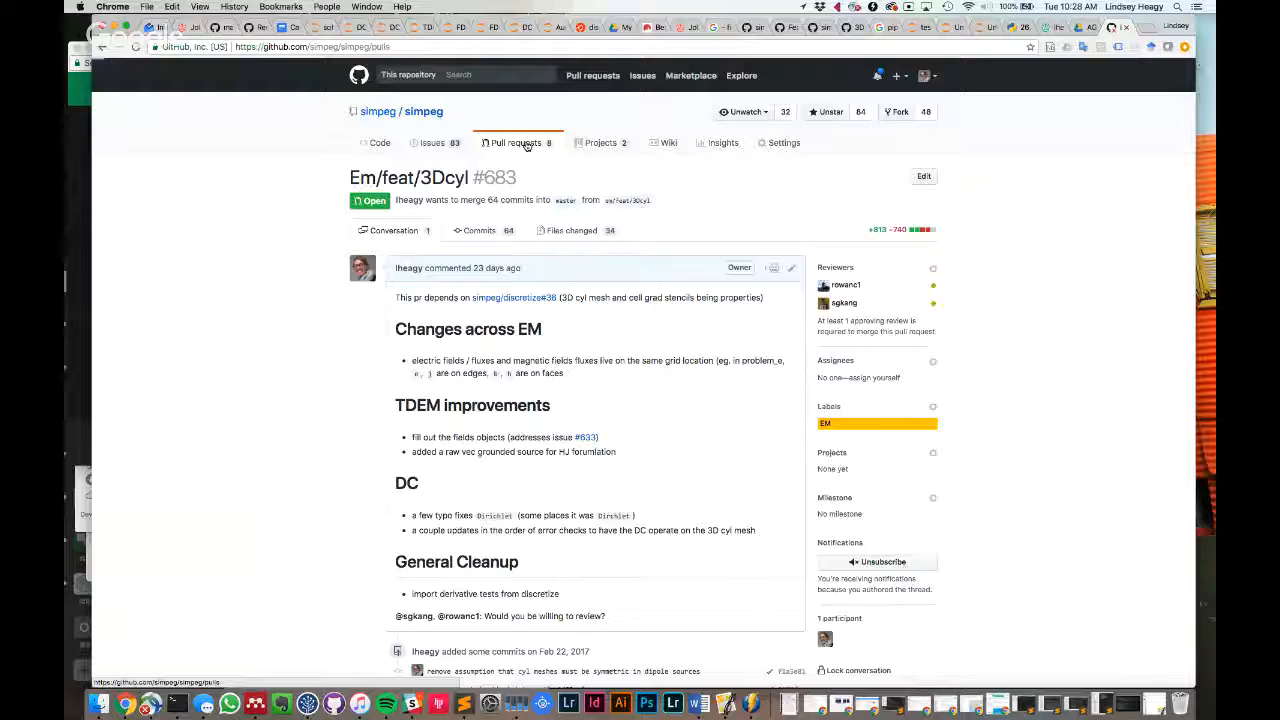
Return to the pull request list and reopen Dcip/spectral ip PR #590
{"action": "left_click", "coordinate": [516, 140]}
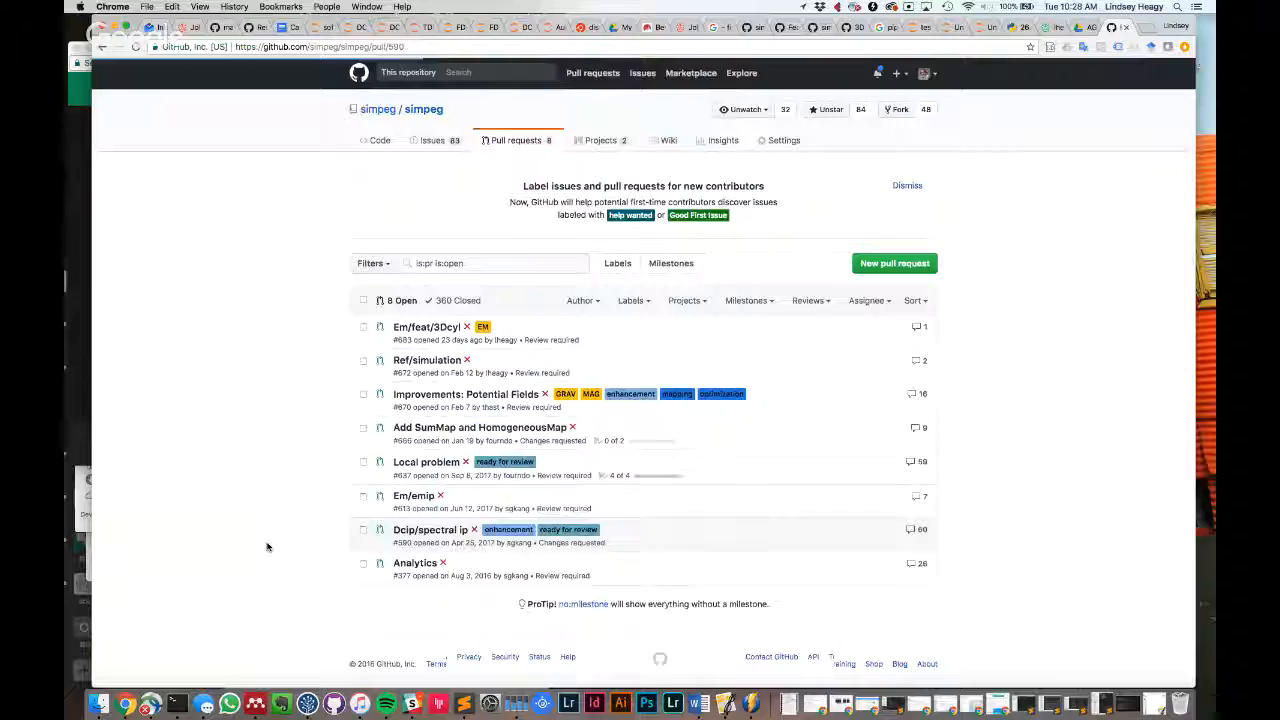
{"action": "left_click", "coordinate": [430, 528]}
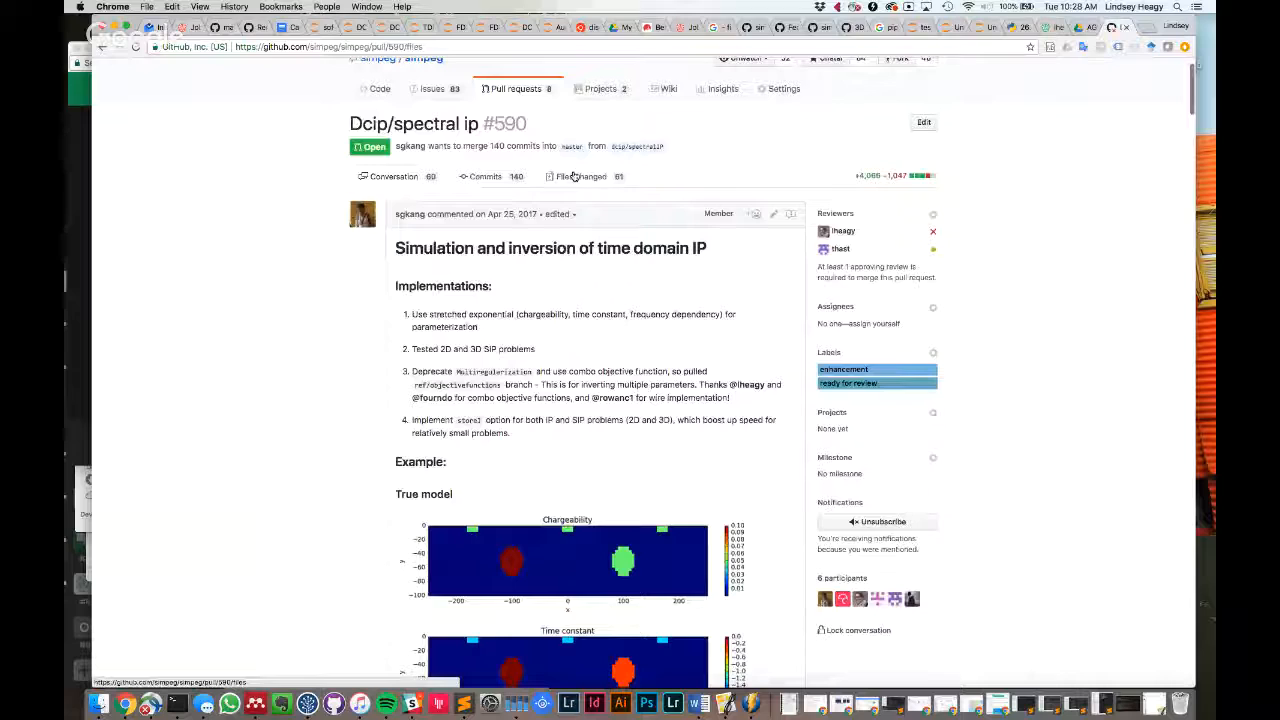
View PR #590's Files changed diff and read down through the added lines and inline comments
{"action": "left_click", "coordinate": [580, 176]}
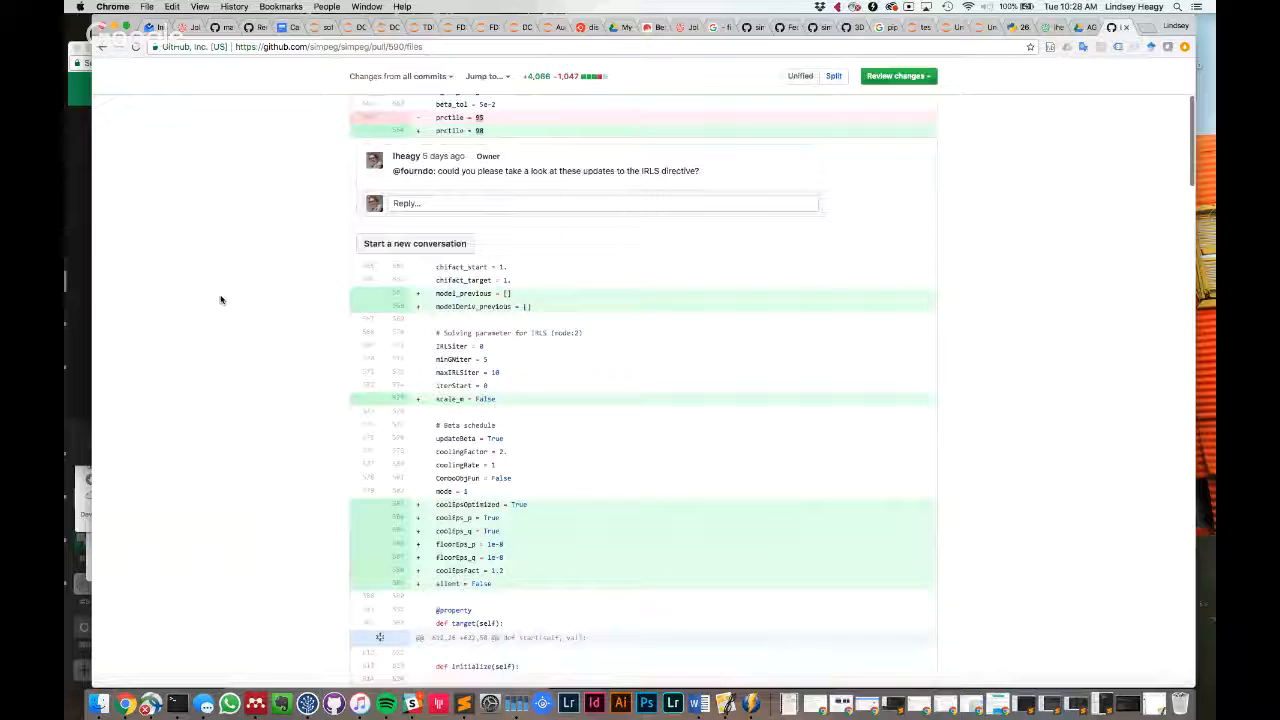
{"action": "scroll", "scroll_direction": "down", "scroll_amount": 3}
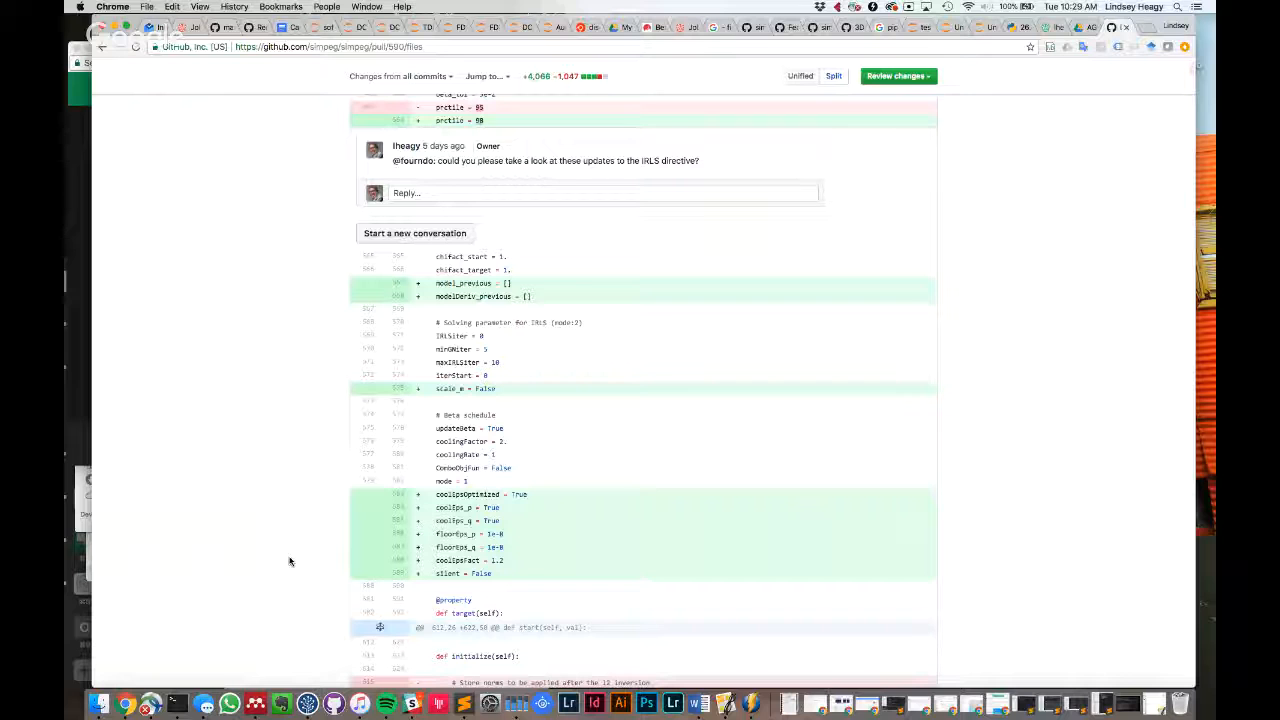
{"action": "scroll", "scroll_direction": "down", "scroll_amount": 3}
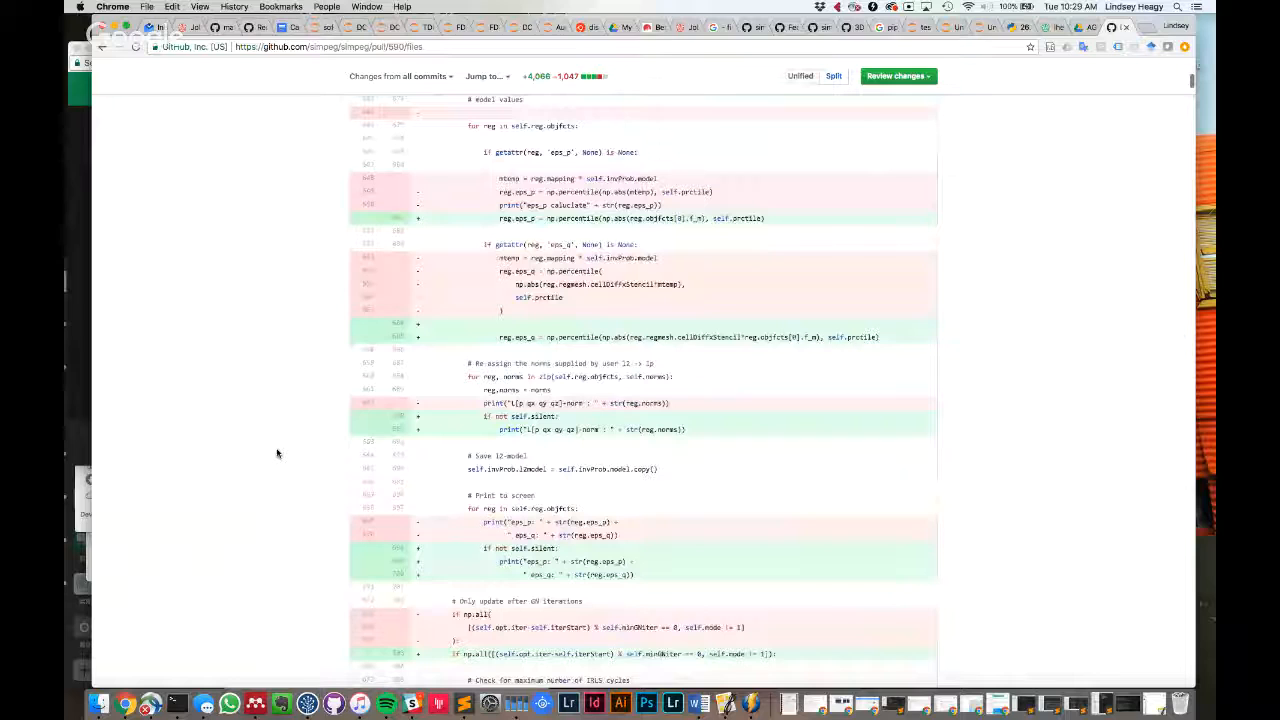
{"action": "scroll", "scroll_direction": "down", "scroll_amount": 3}
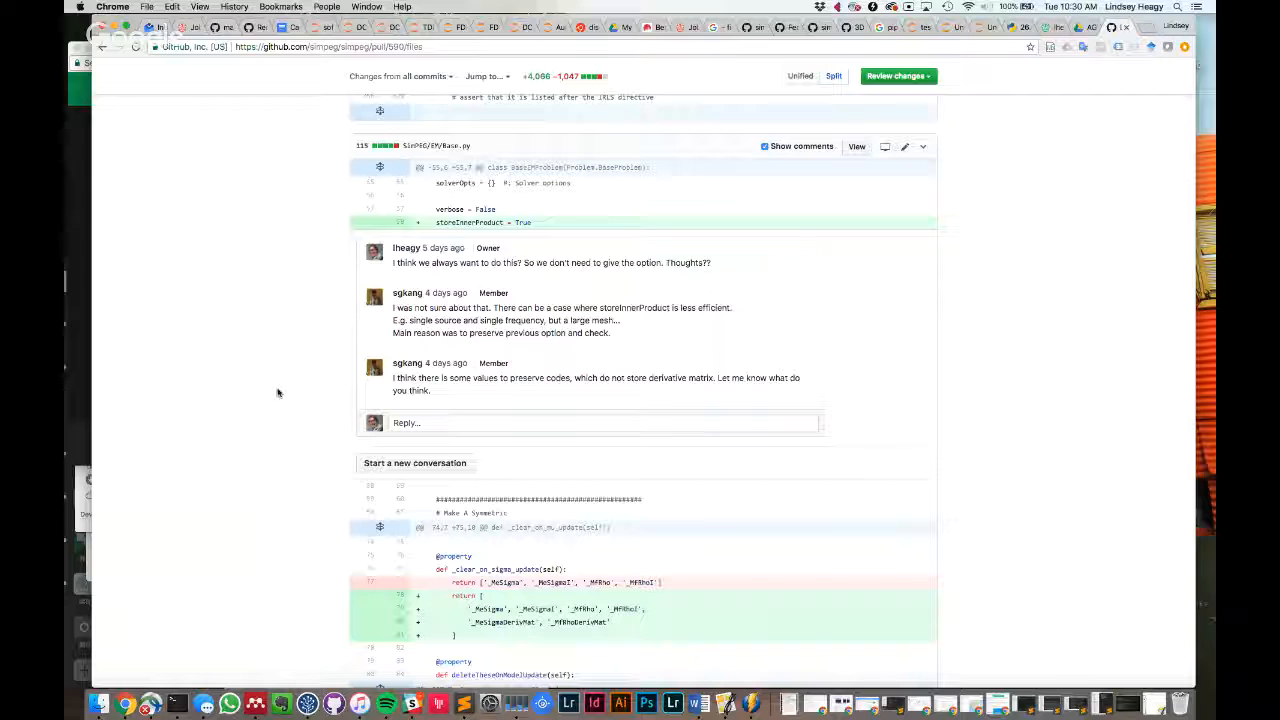
{"action": "scroll", "scroll_direction": "down", "scroll_amount": 3}
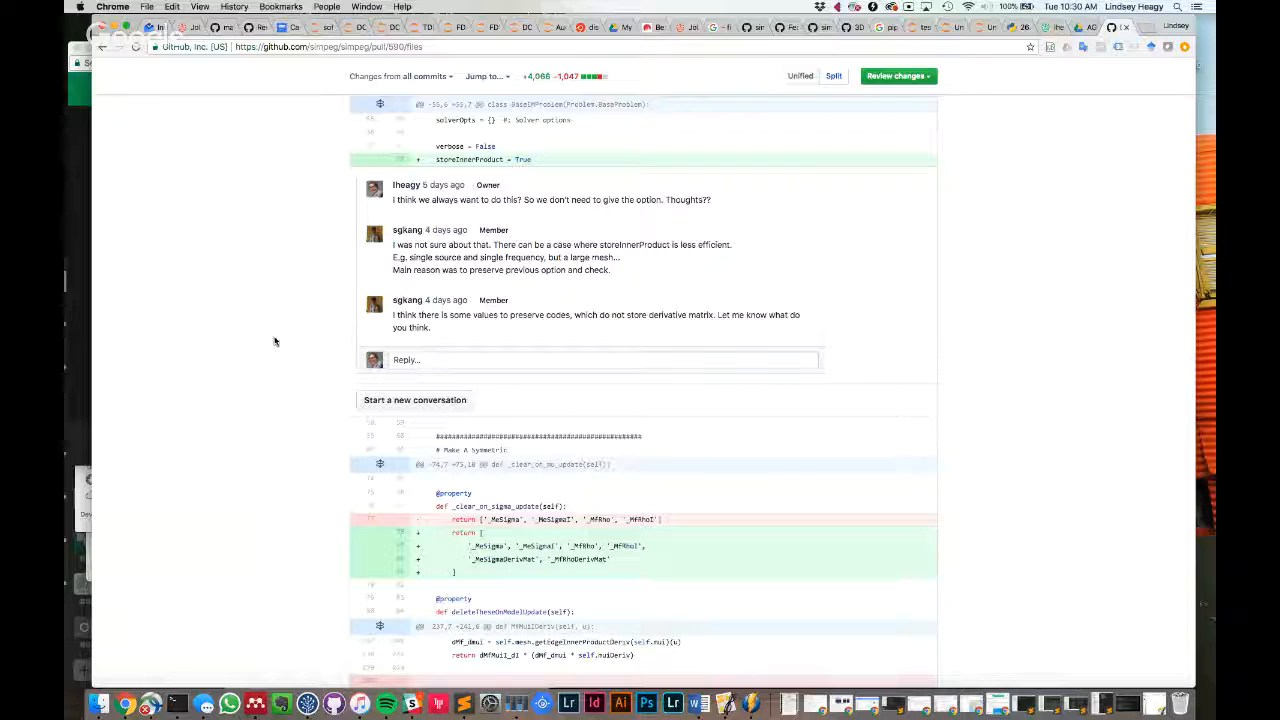
{"action": "scroll", "scroll_direction": "down", "scroll_amount": 3}
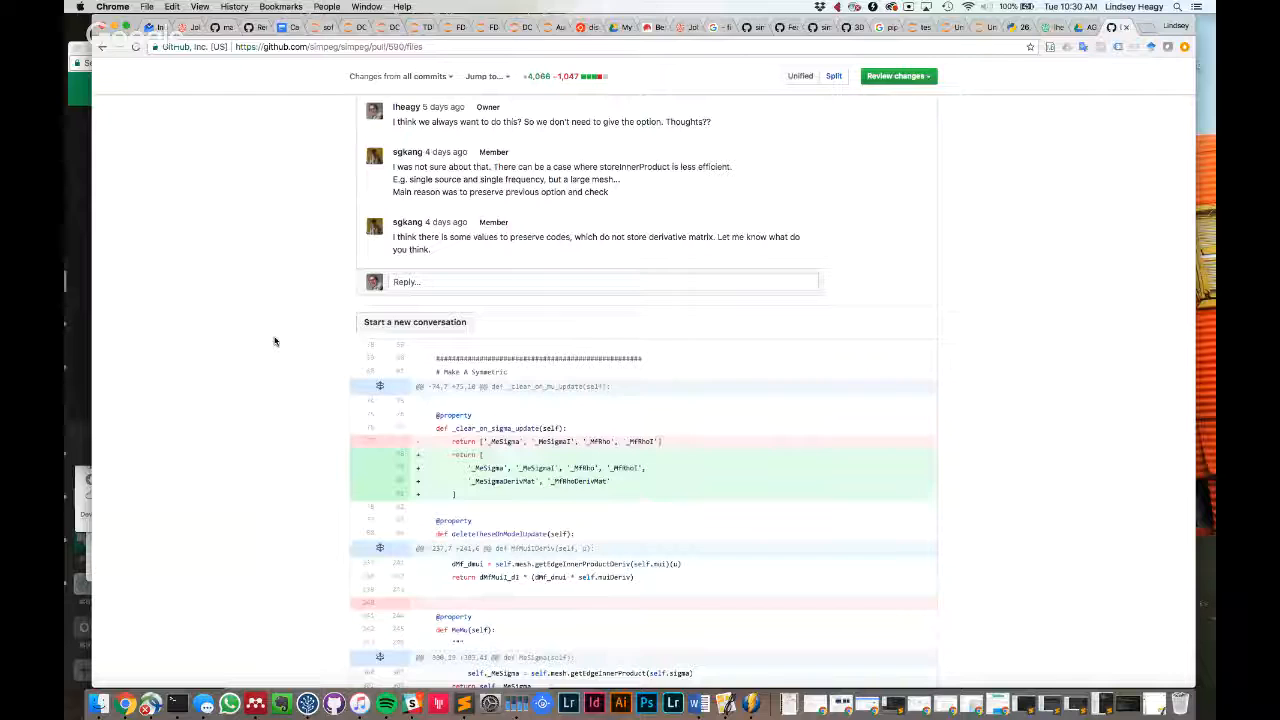
{"action": "scroll", "scroll_direction": "up", "scroll_amount": 3}
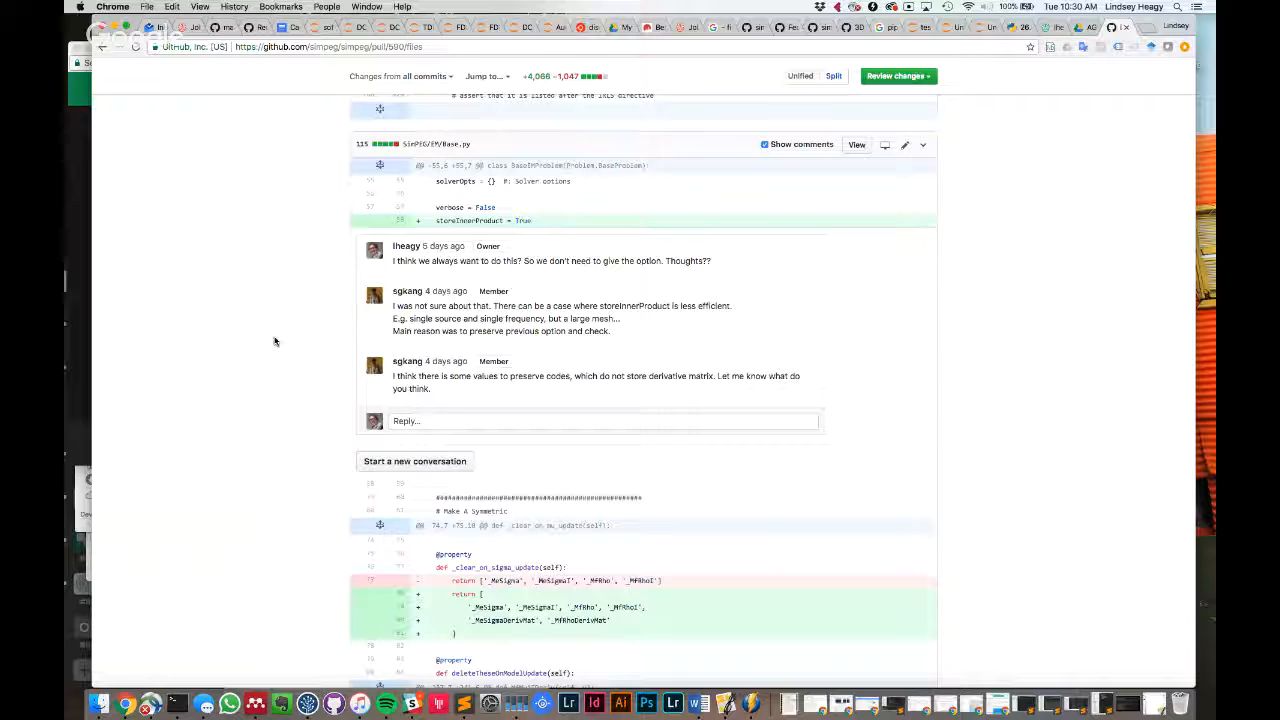
{"action": "scroll", "scroll_direction": "up", "scroll_amount": 3}
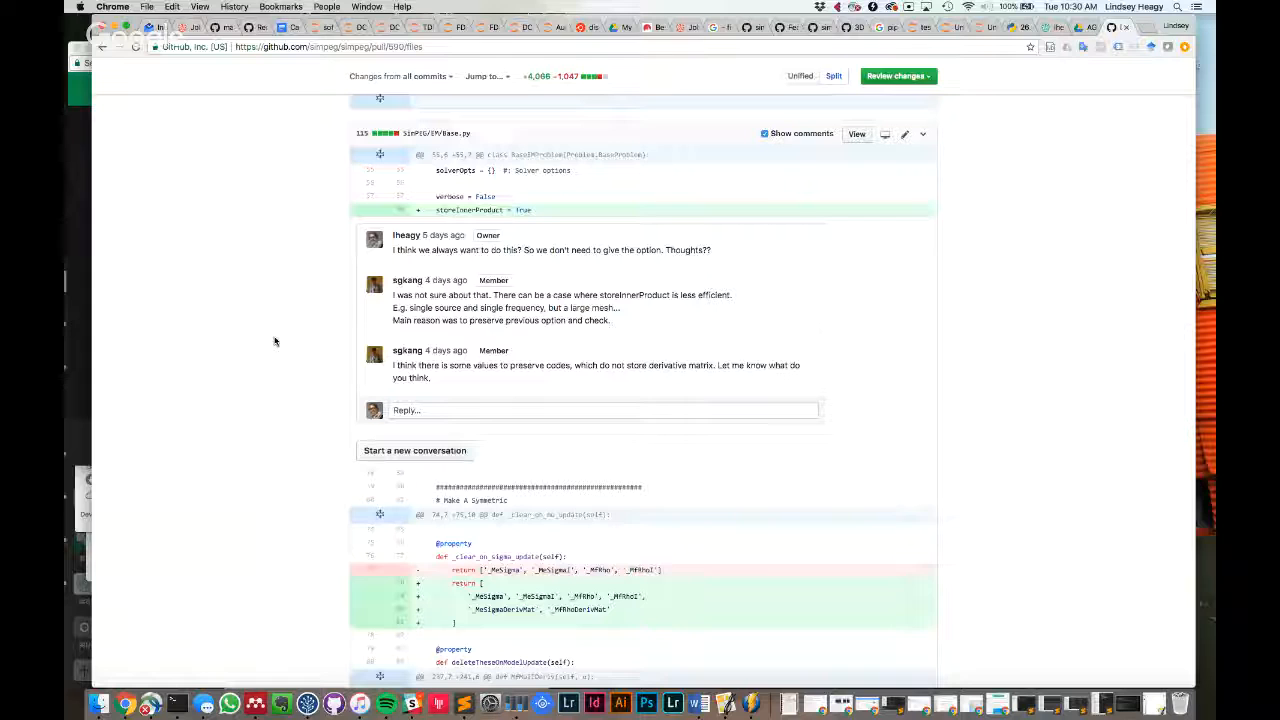
{"action": "scroll", "scroll_direction": "down", "scroll_amount": 3}
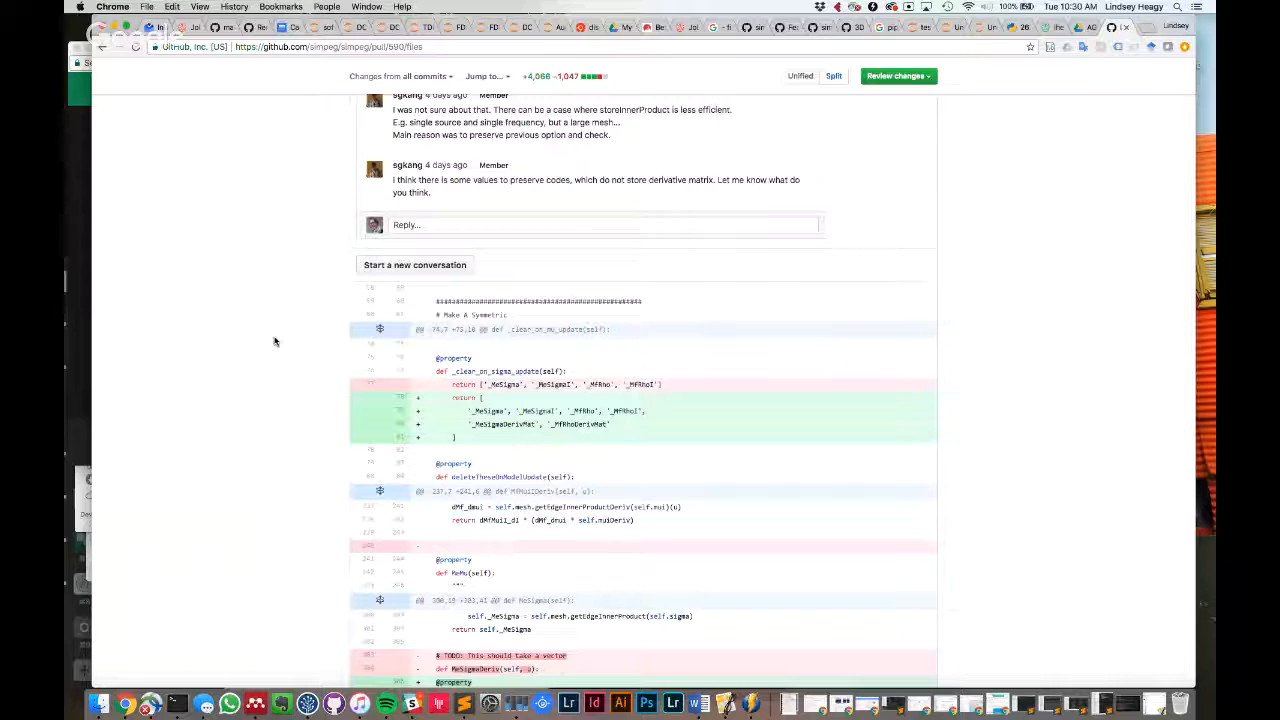
{"action": "scroll", "scroll_direction": "down", "scroll_amount": 3}
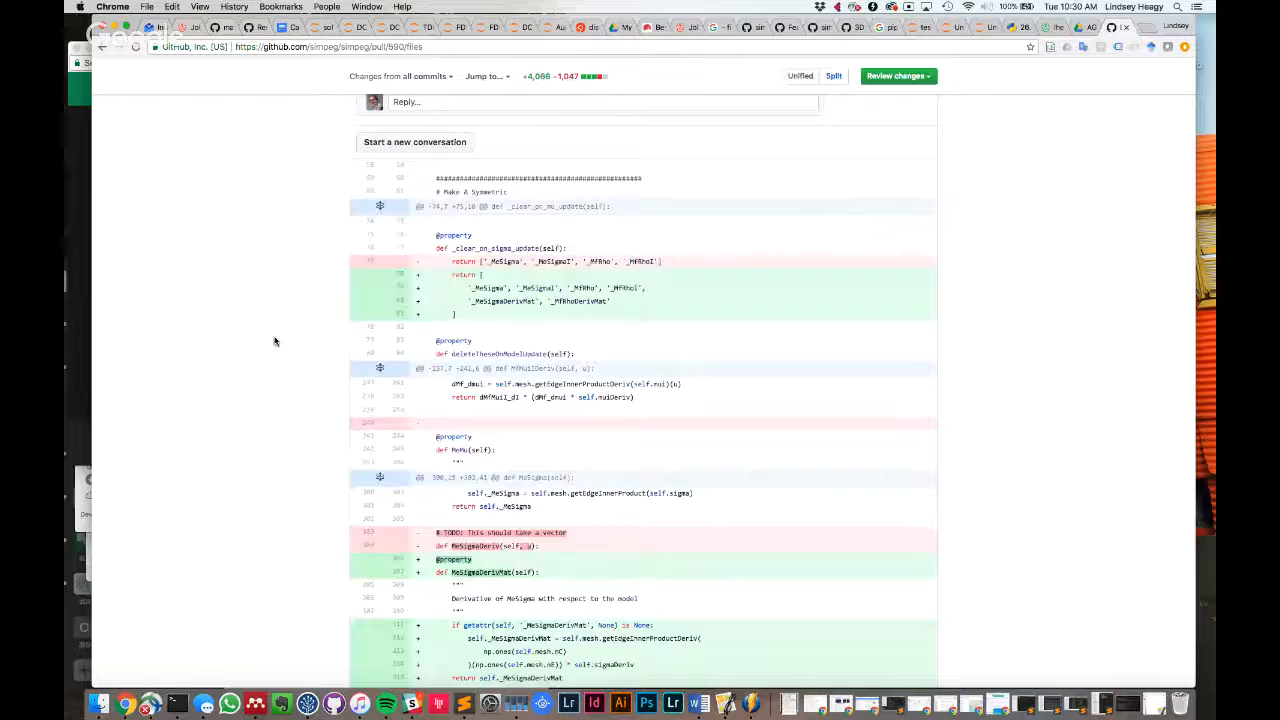
{"action": "scroll", "scroll_direction": "down", "scroll_amount": 3}
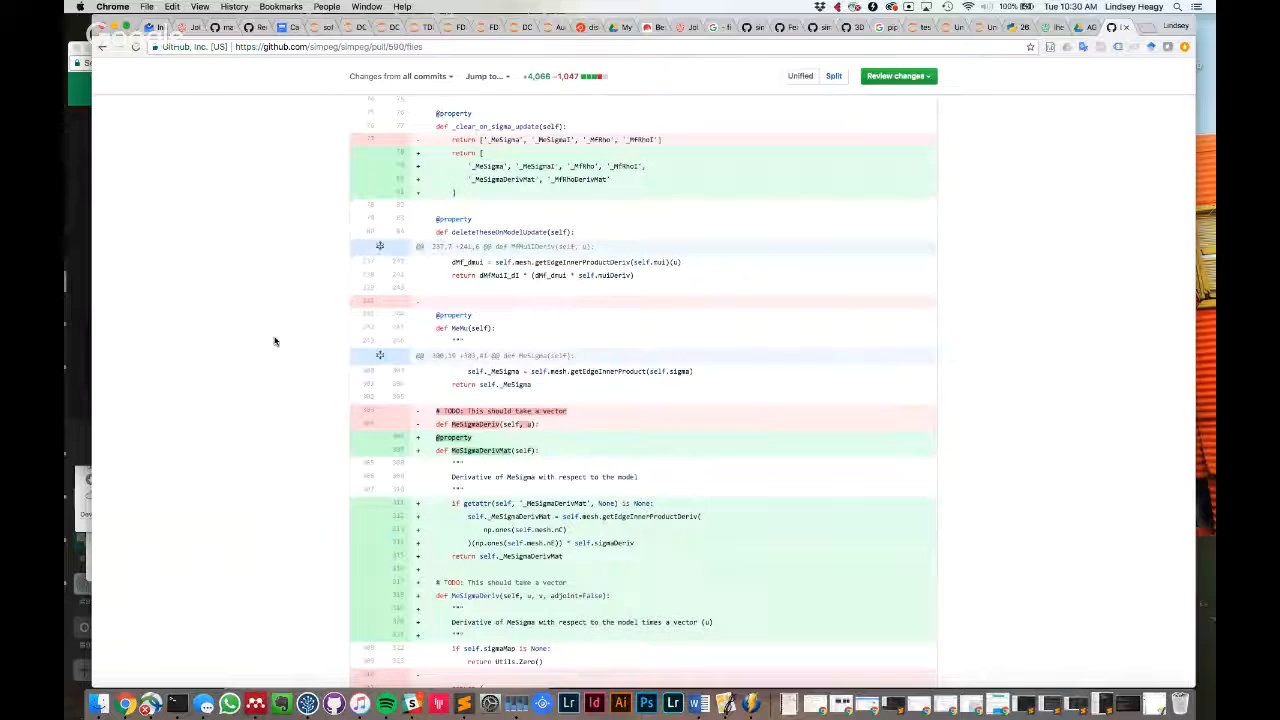
{"action": "scroll", "scroll_direction": "down", "scroll_amount": 3}
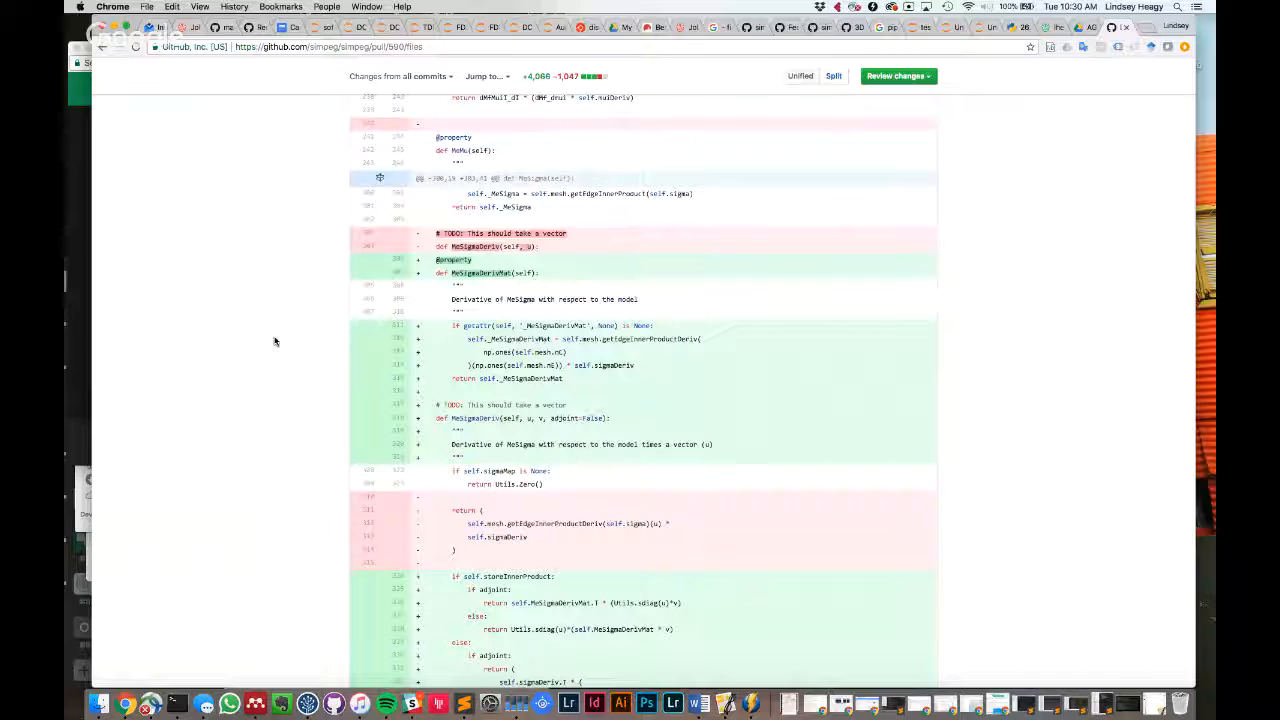
{"action": "scroll", "scroll_direction": "down", "scroll_amount": 3}
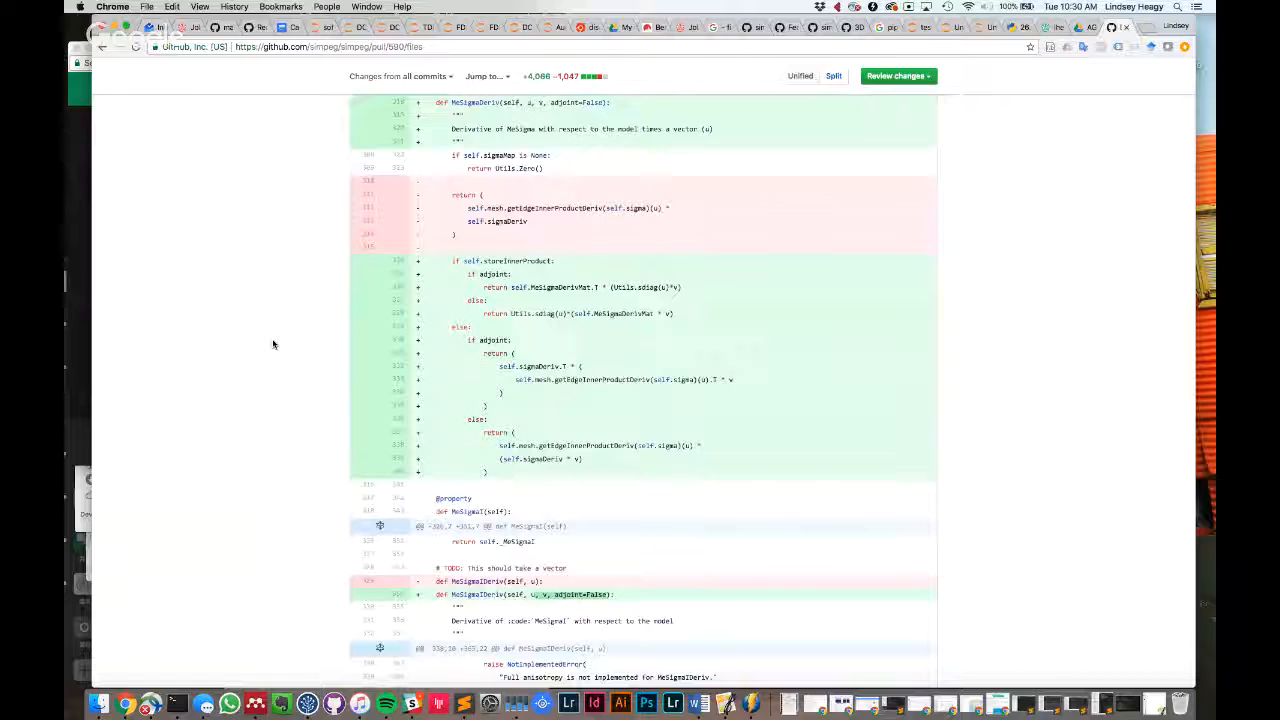
{"action": "scroll", "scroll_direction": "down", "scroll_amount": 3}
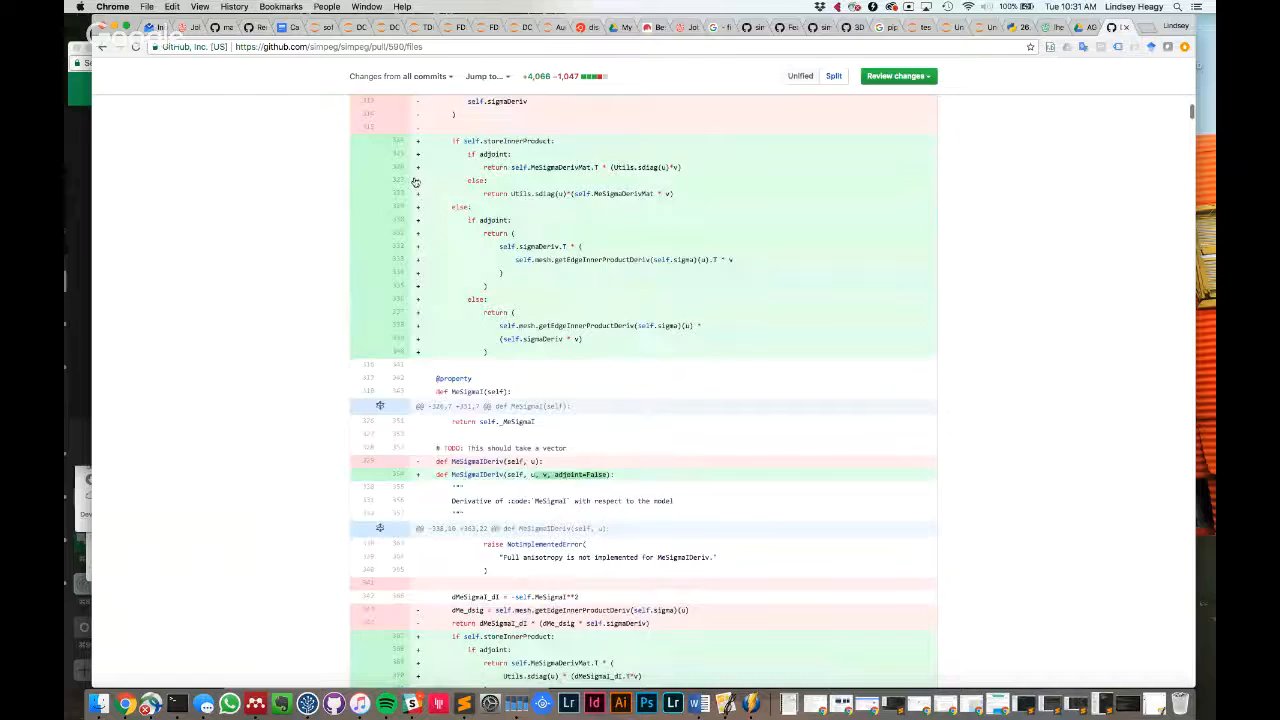
{"action": "scroll", "scroll_direction": "up", "scroll_amount": 3}
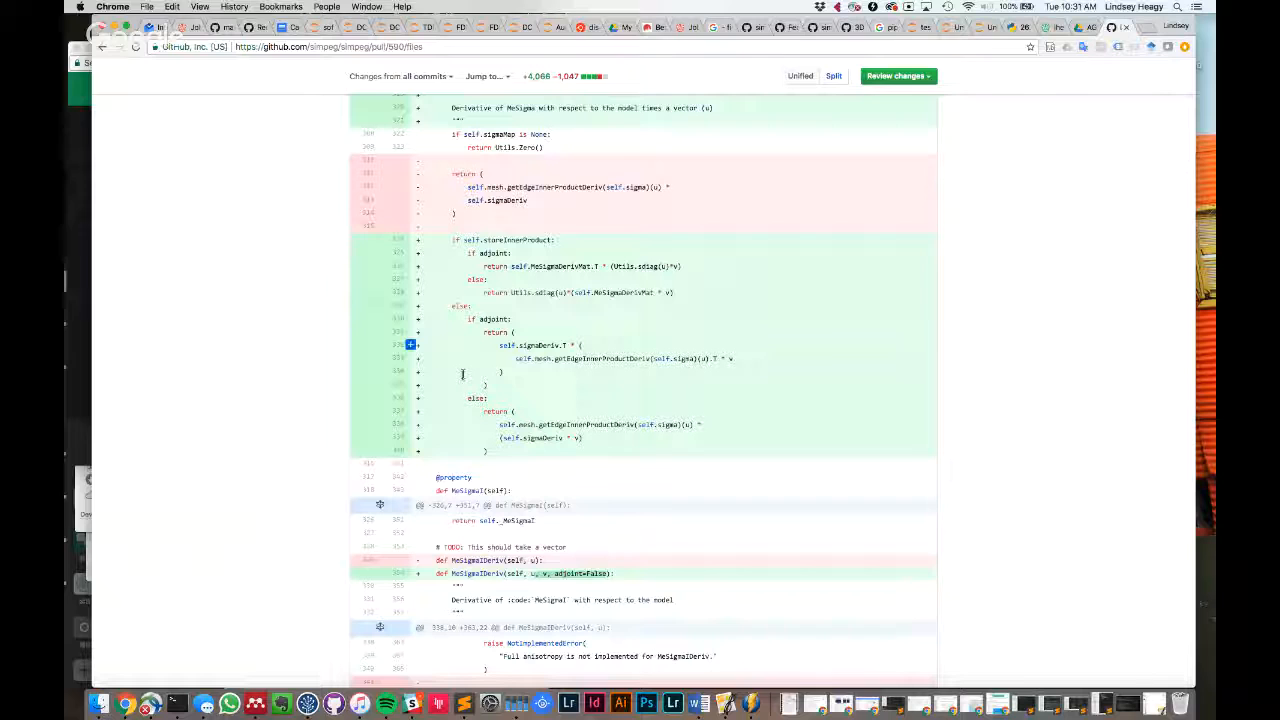
{"action": "mouse_move", "coordinate": [258, 414]}
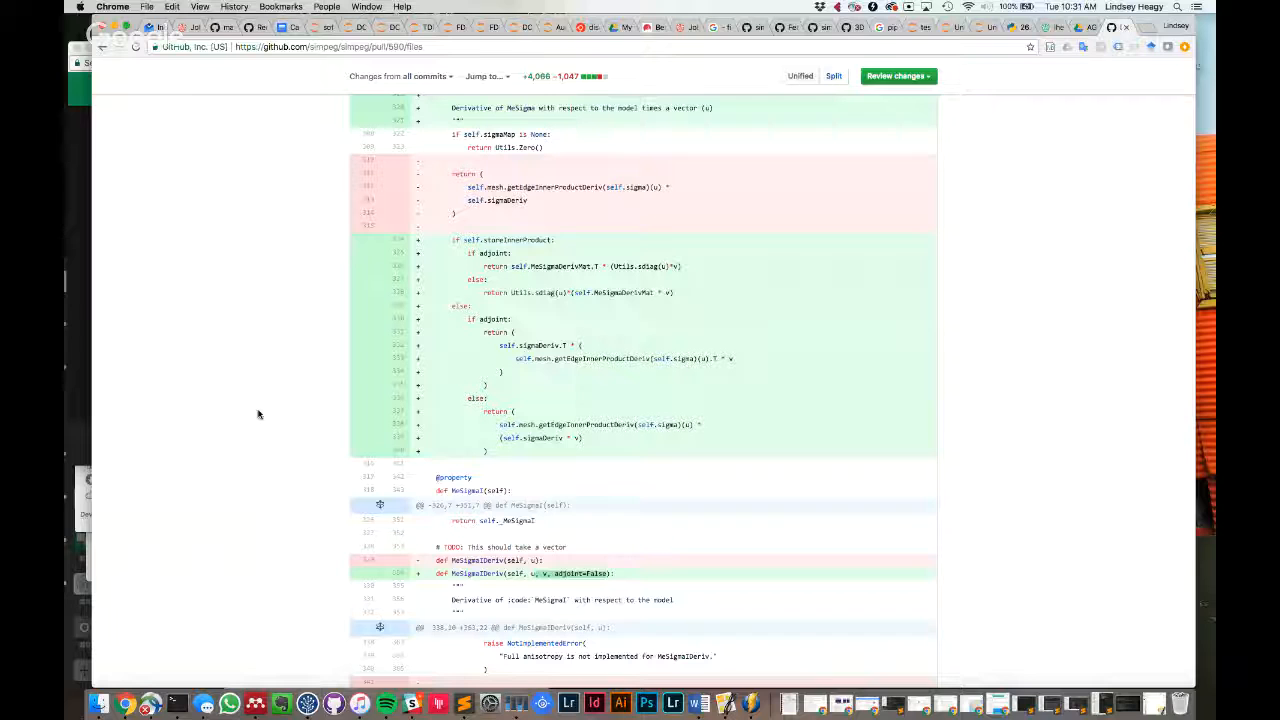
{"action": "scroll", "scroll_direction": "down", "scroll_amount": 3}
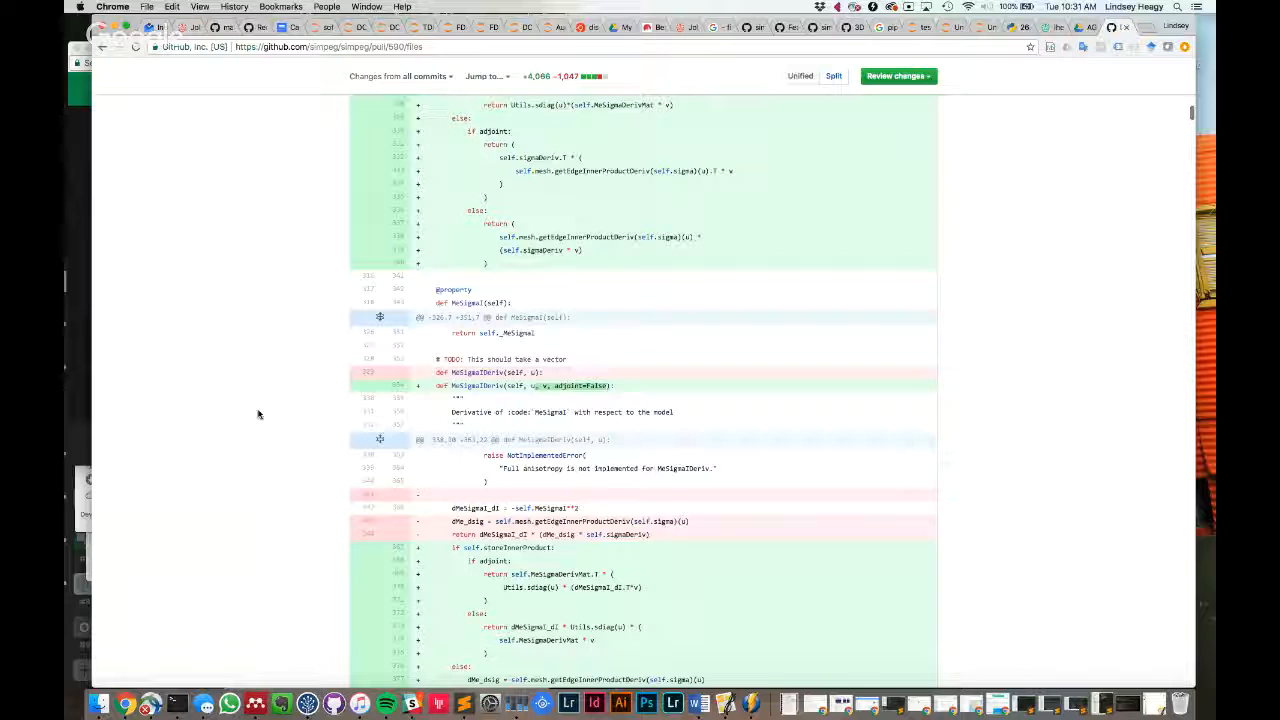
{"action": "scroll", "scroll_direction": "down", "scroll_amount": 3}
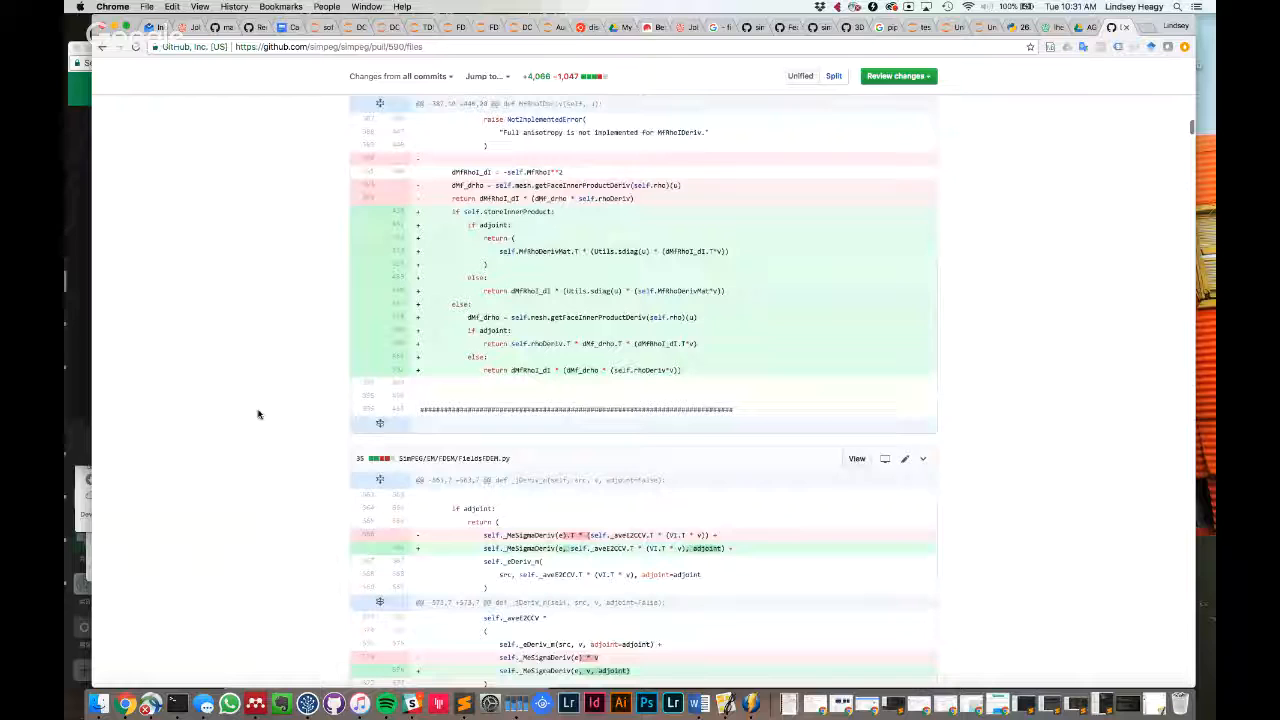
{"action": "scroll", "scroll_direction": "down", "scroll_amount": 3}
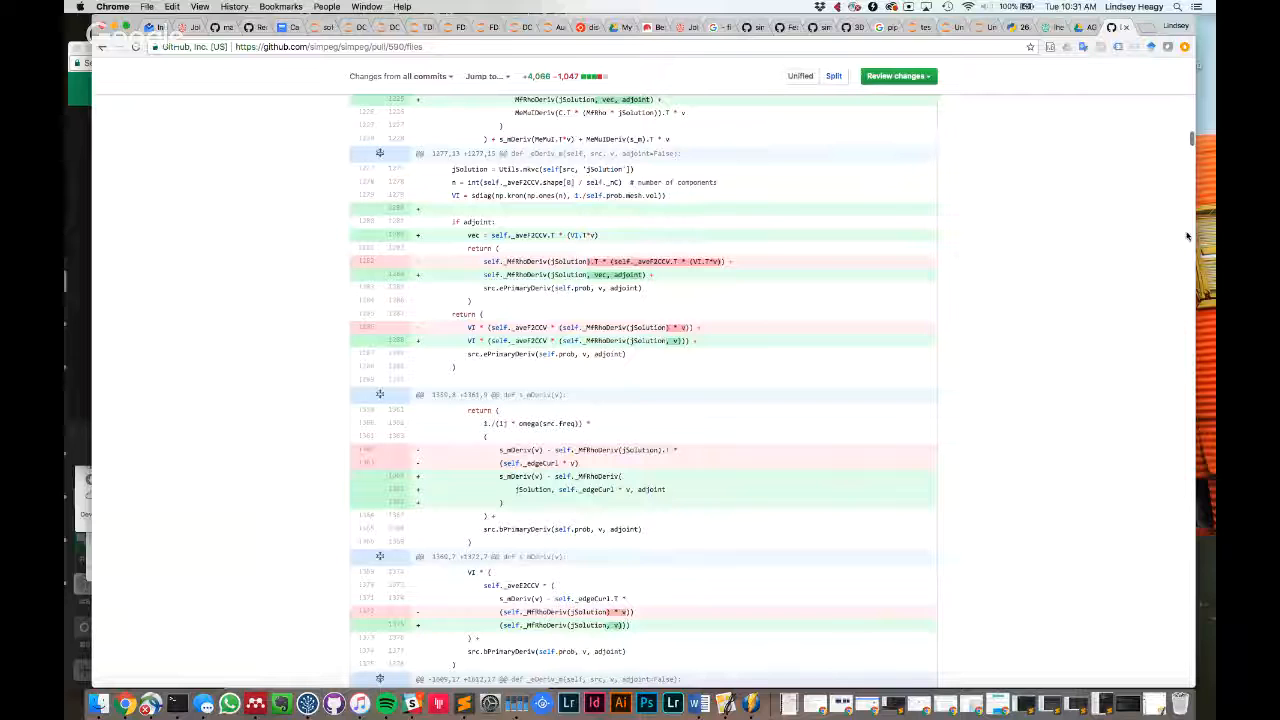
Search the diff page for 'Rho' to highlight every occurrence in the changed files
{"action": "scroll", "scroll_direction": "up", "scroll_amount": 3}
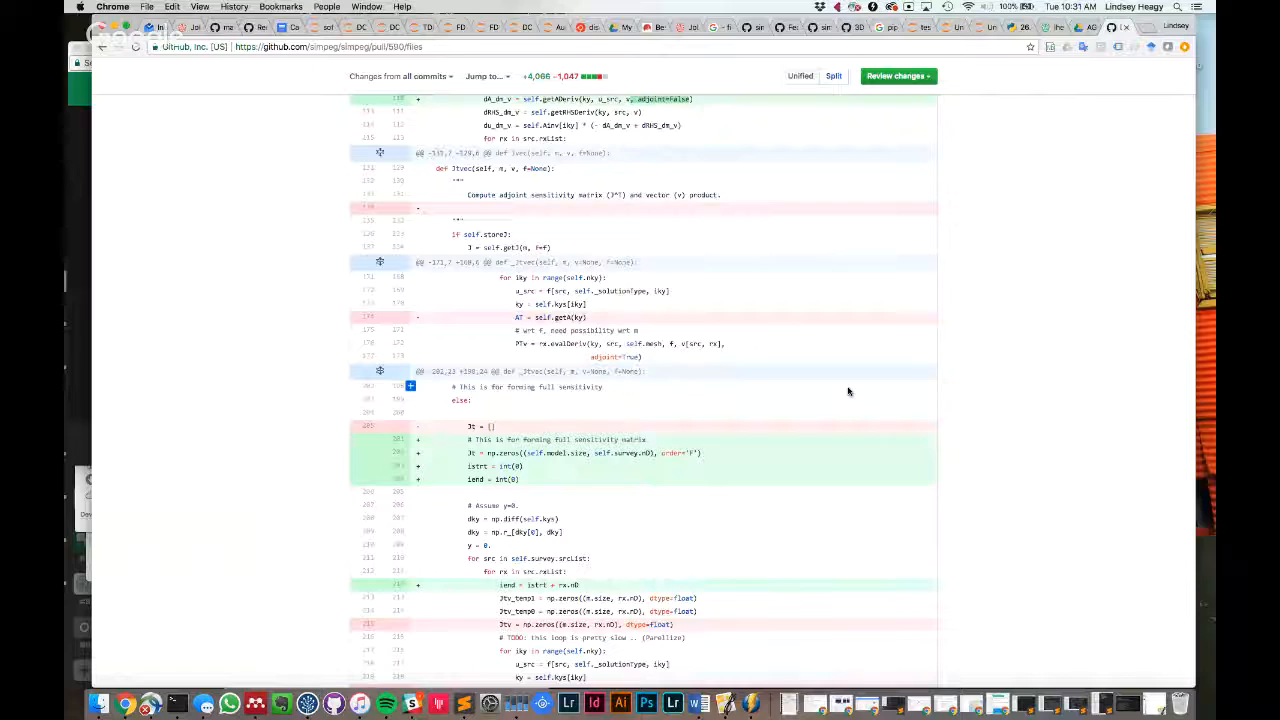
{"action": "scroll", "scroll_direction": "up", "scroll_amount": 3}
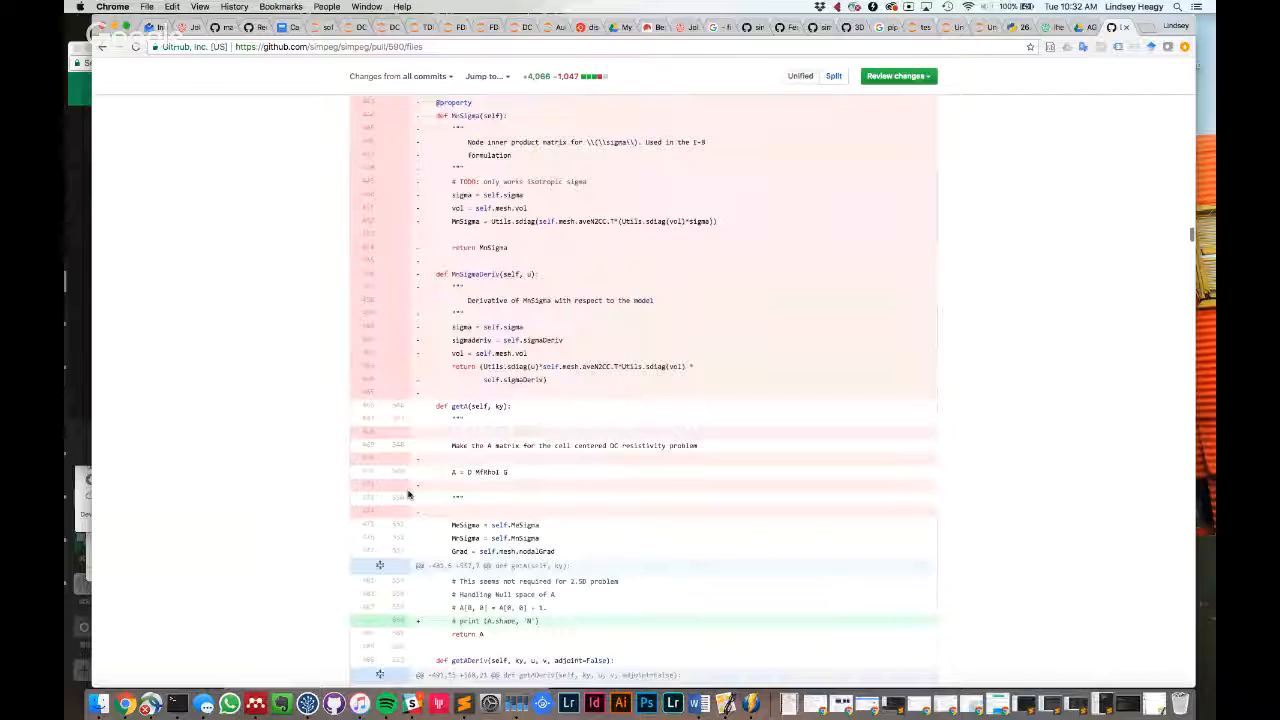
{"action": "scroll", "scroll_direction": "up", "scroll_amount": 3}
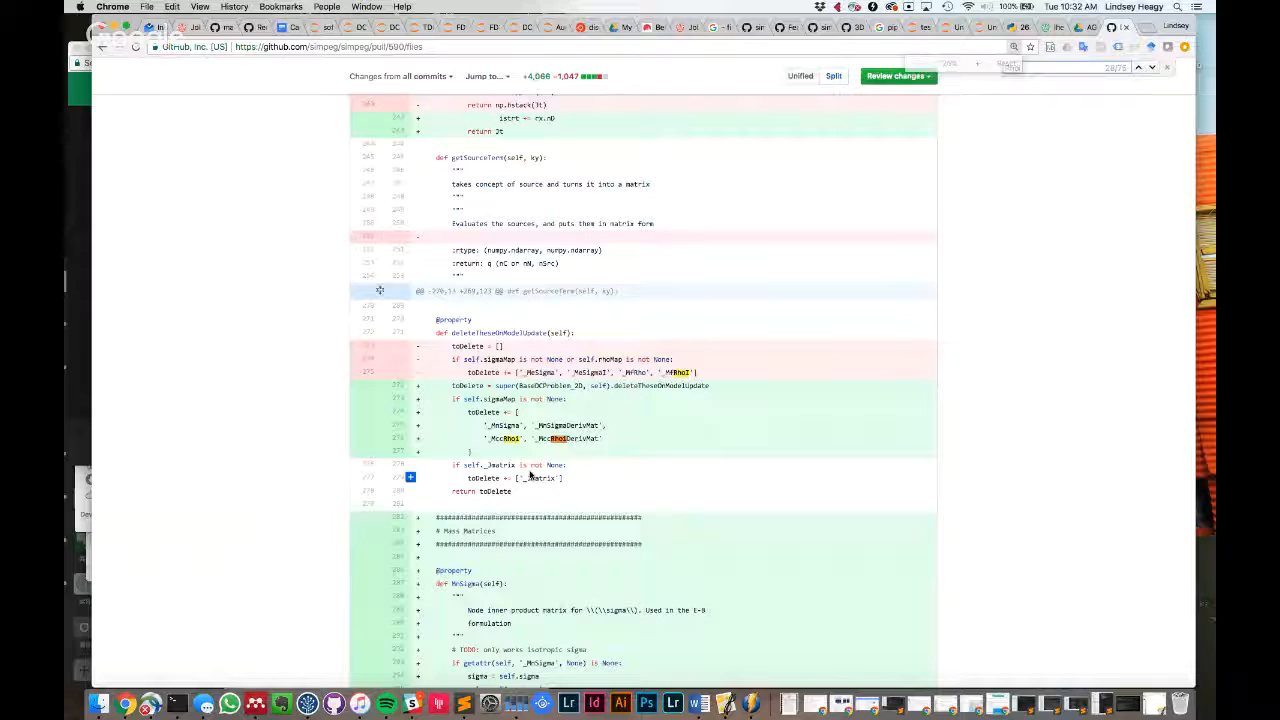
{"action": "type", "text": "Rho"}
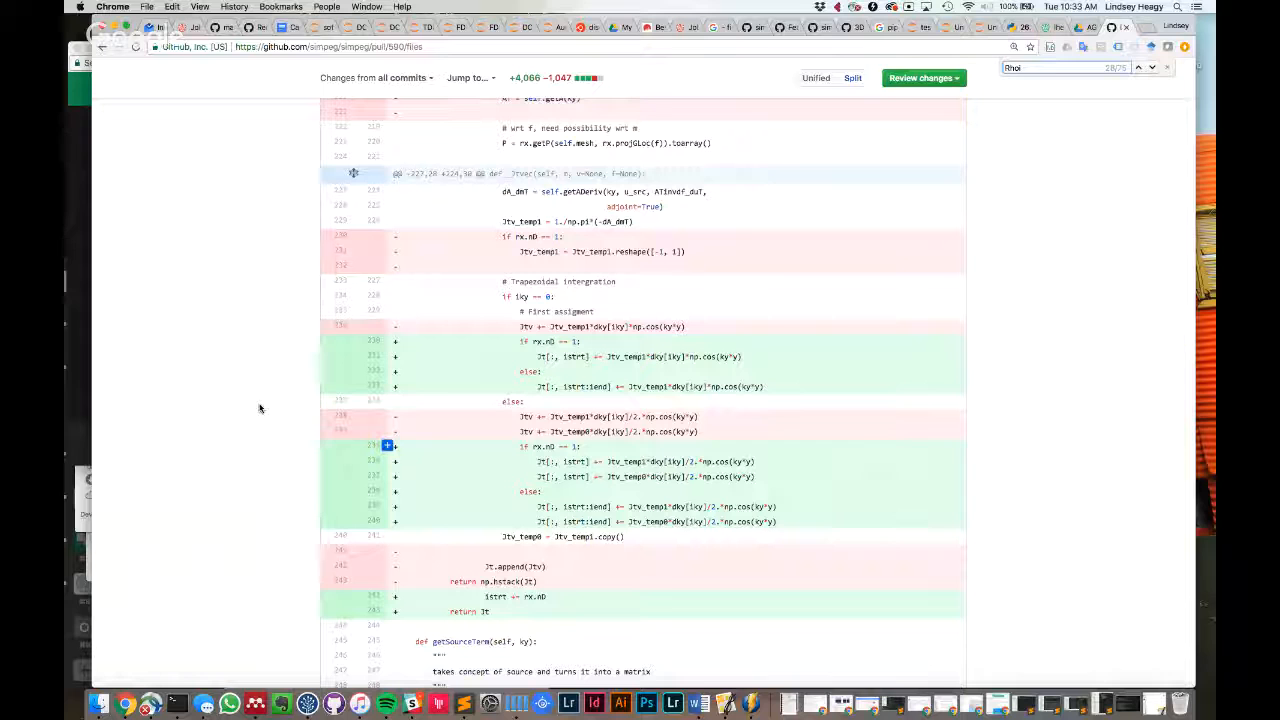
{"action": "scroll", "scroll_direction": "down", "scroll_amount": 3}
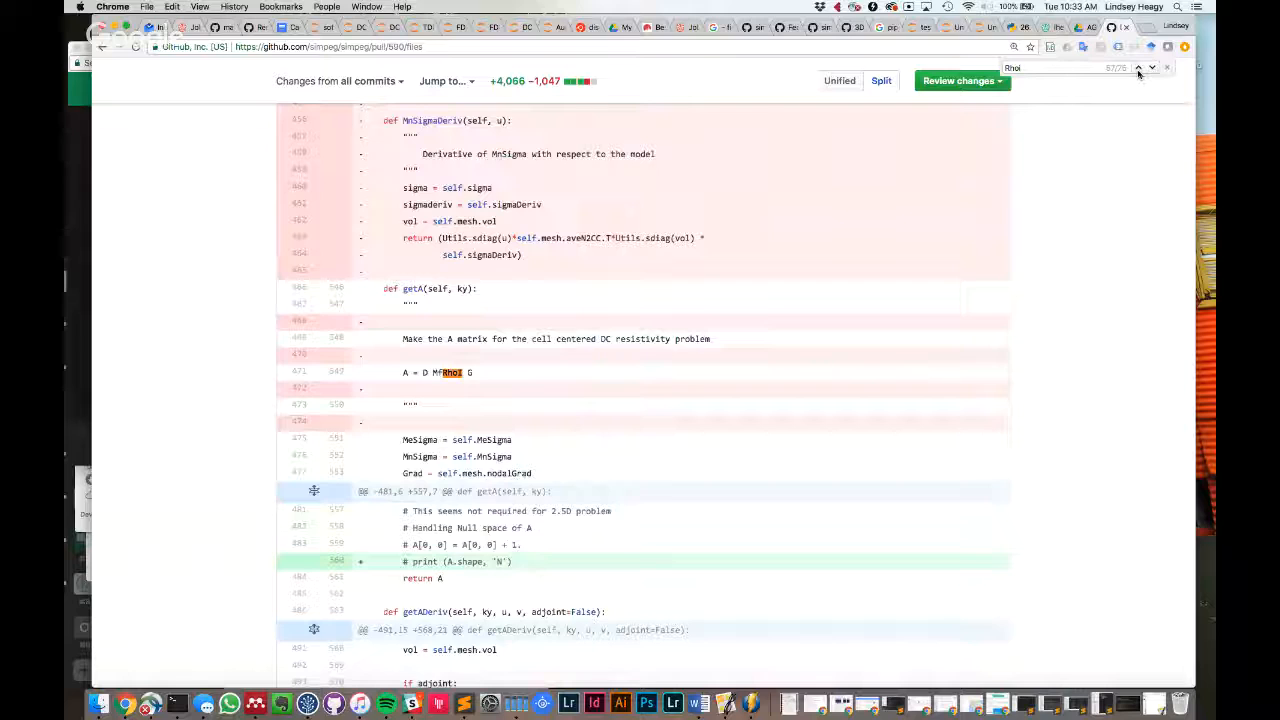
{"action": "left_click", "coordinate": [1138, 68]}
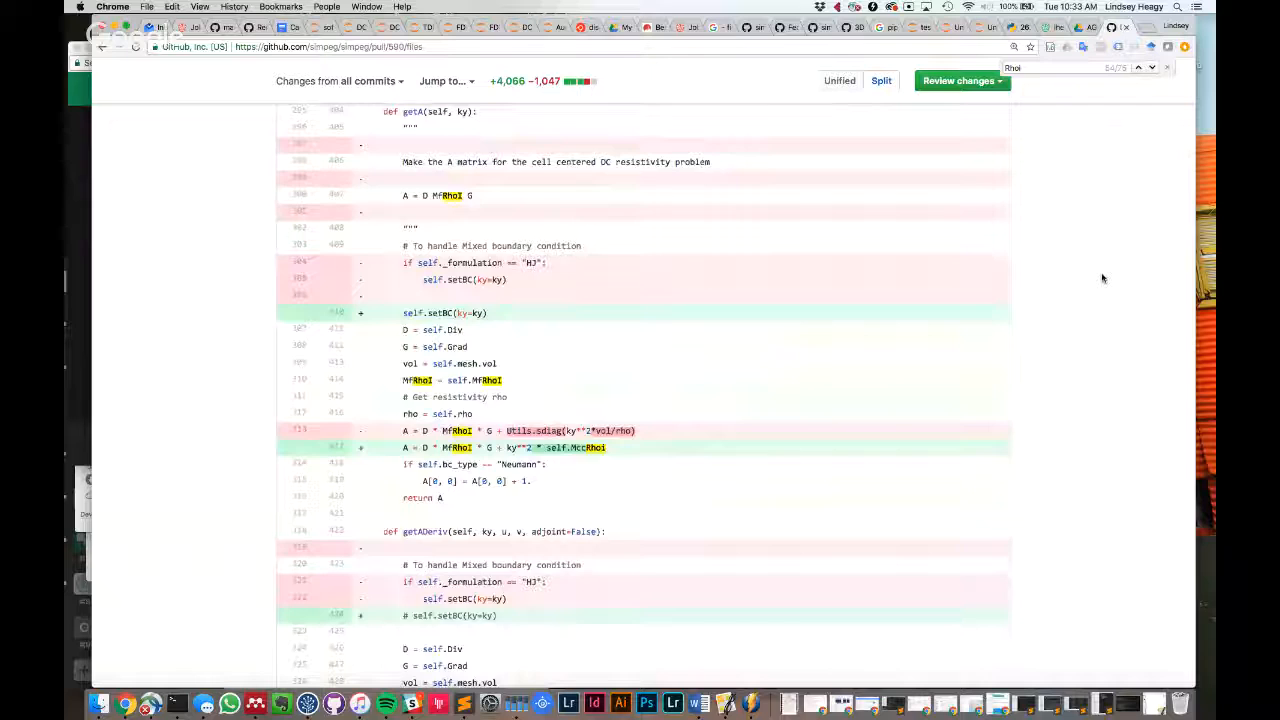
{"action": "scroll", "scroll_direction": "up", "scroll_amount": 3}
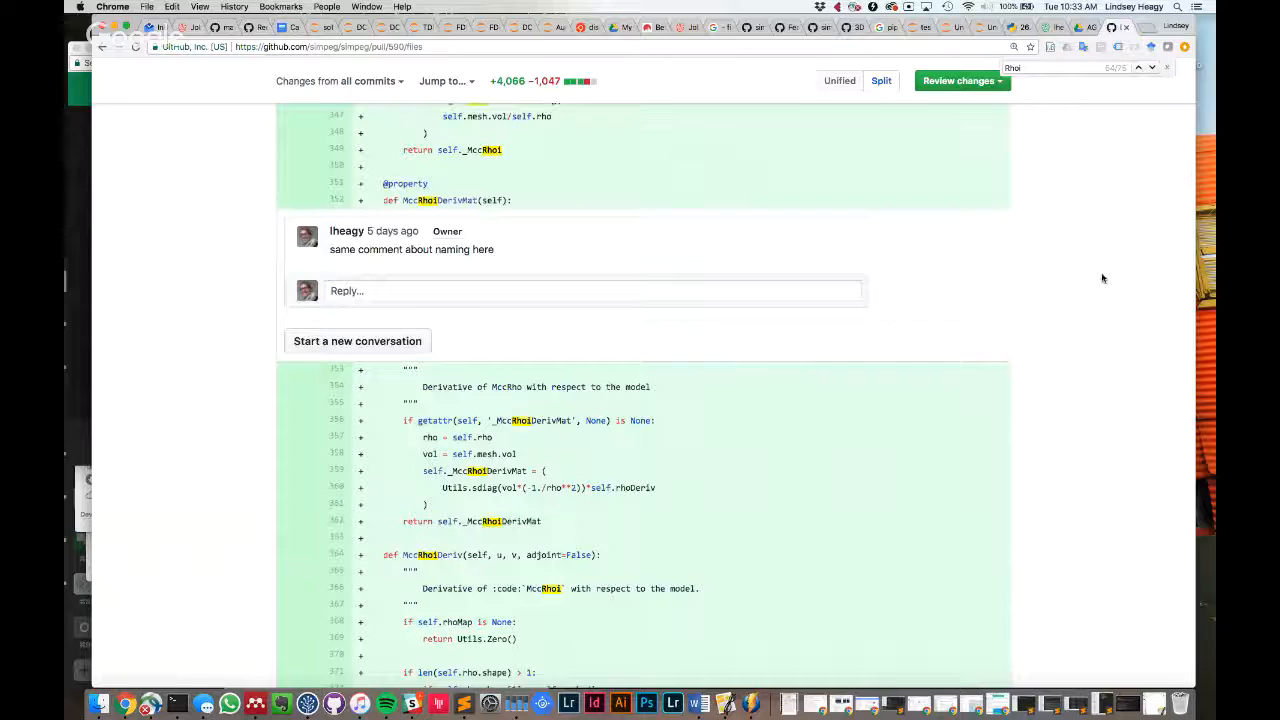
{"action": "scroll", "scroll_direction": "up", "scroll_amount": 3}
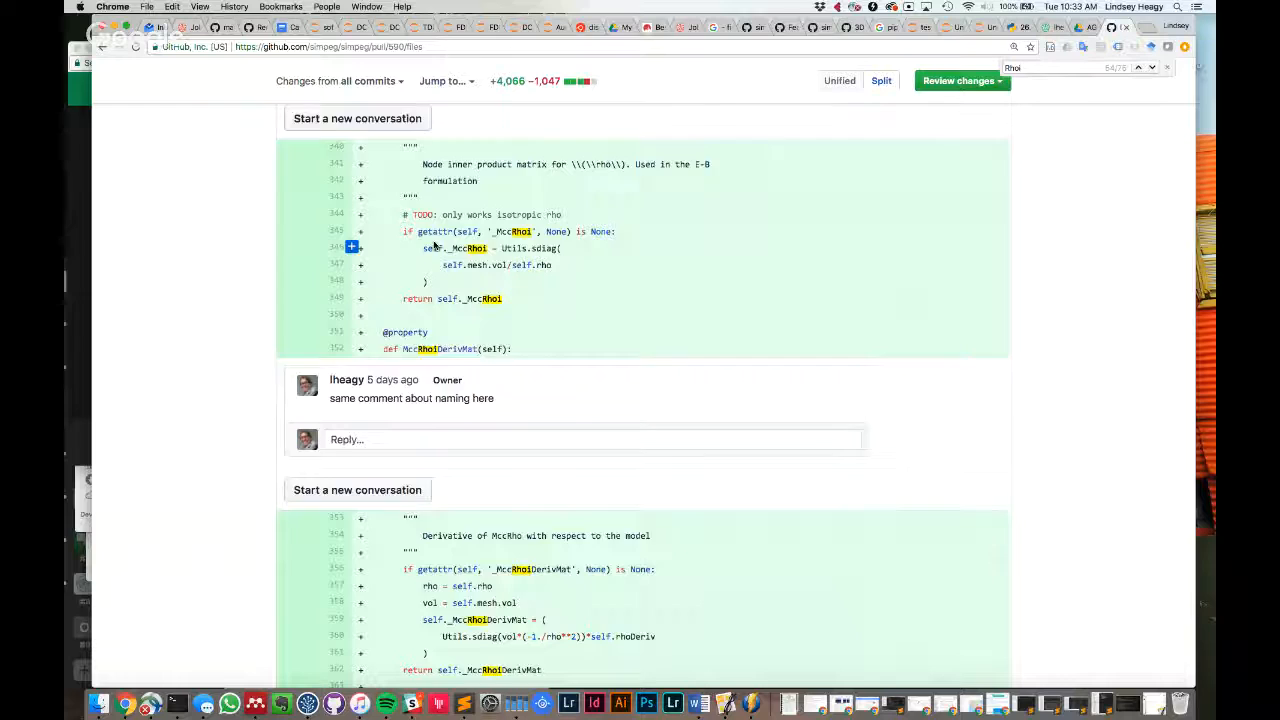
Scroll the diff to the reviewer's comment about consistency with the EM codes
{"action": "scroll", "scroll_direction": "down", "scroll_amount": 3}
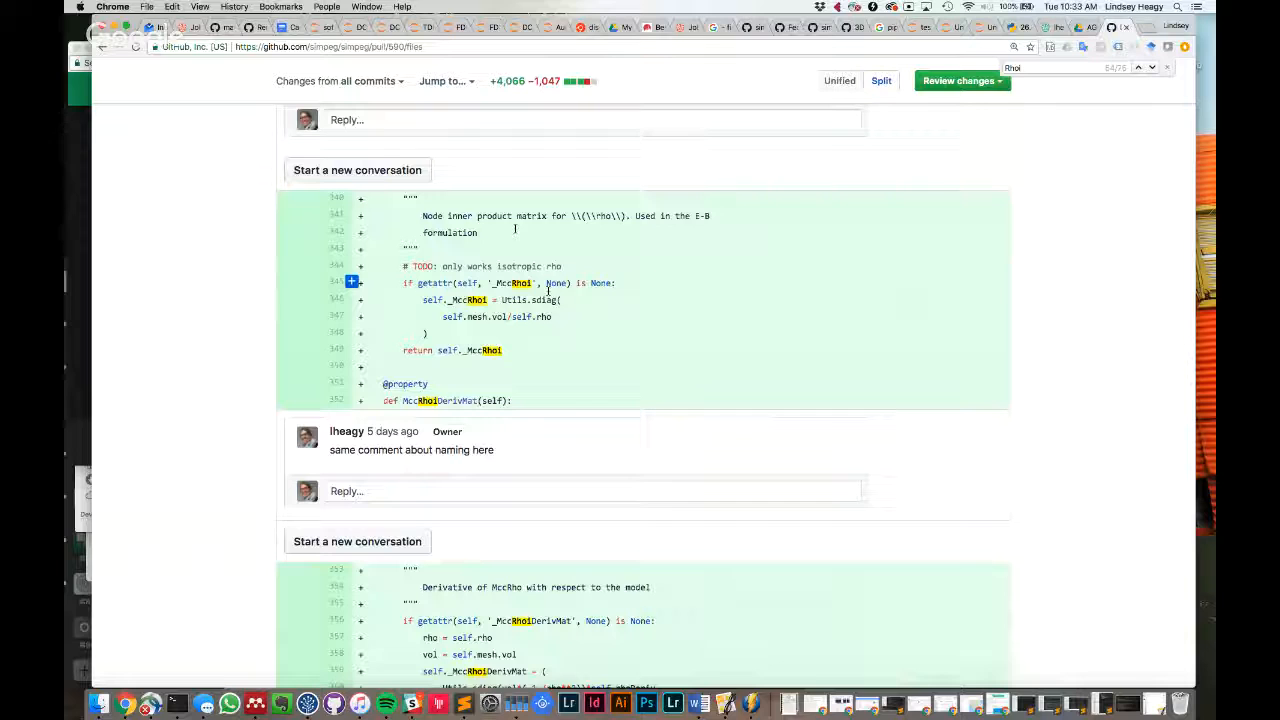
{"action": "scroll", "scroll_direction": "up", "scroll_amount": 3}
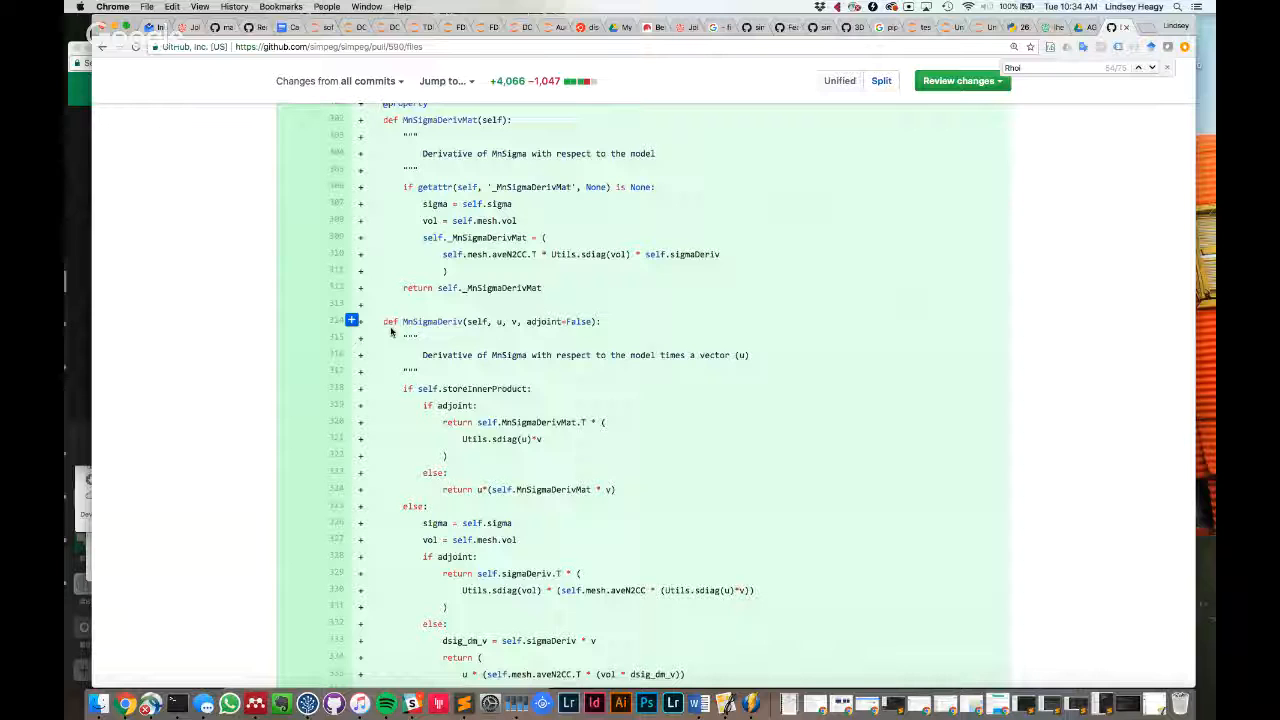
{"action": "scroll", "scroll_direction": "down", "scroll_amount": 3}
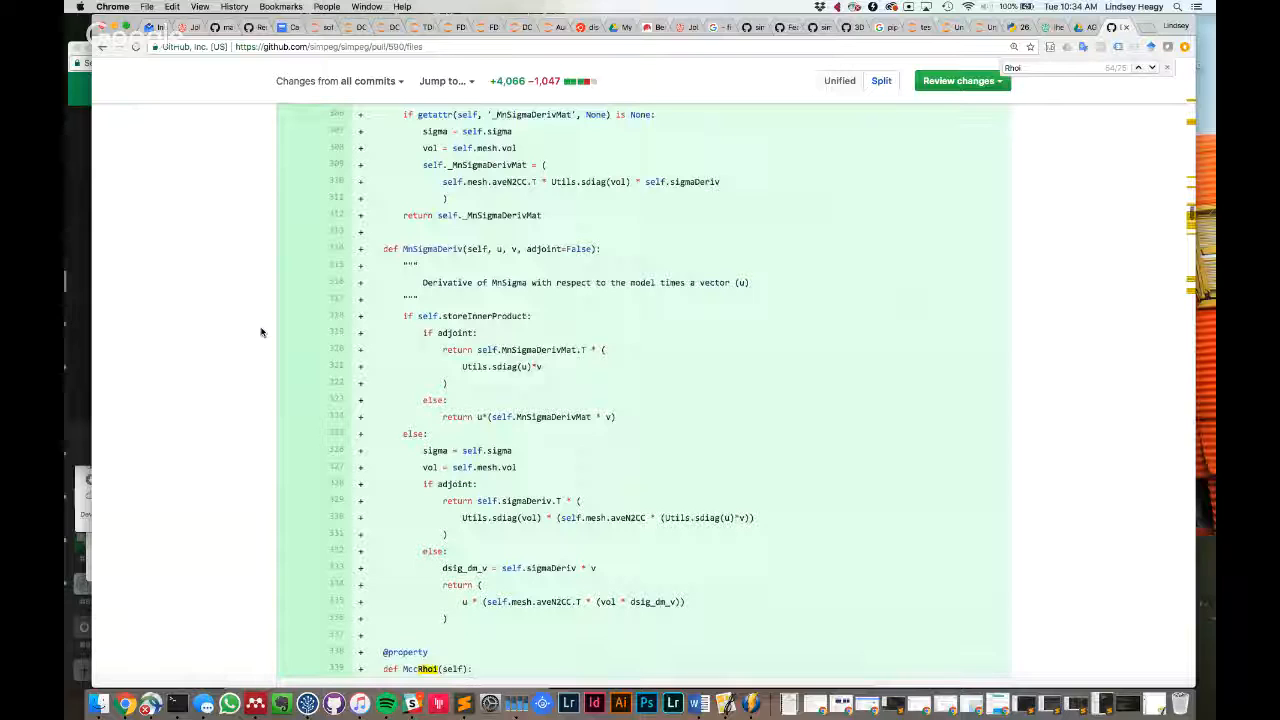
{"action": "scroll", "scroll_direction": "down", "scroll_amount": 3}
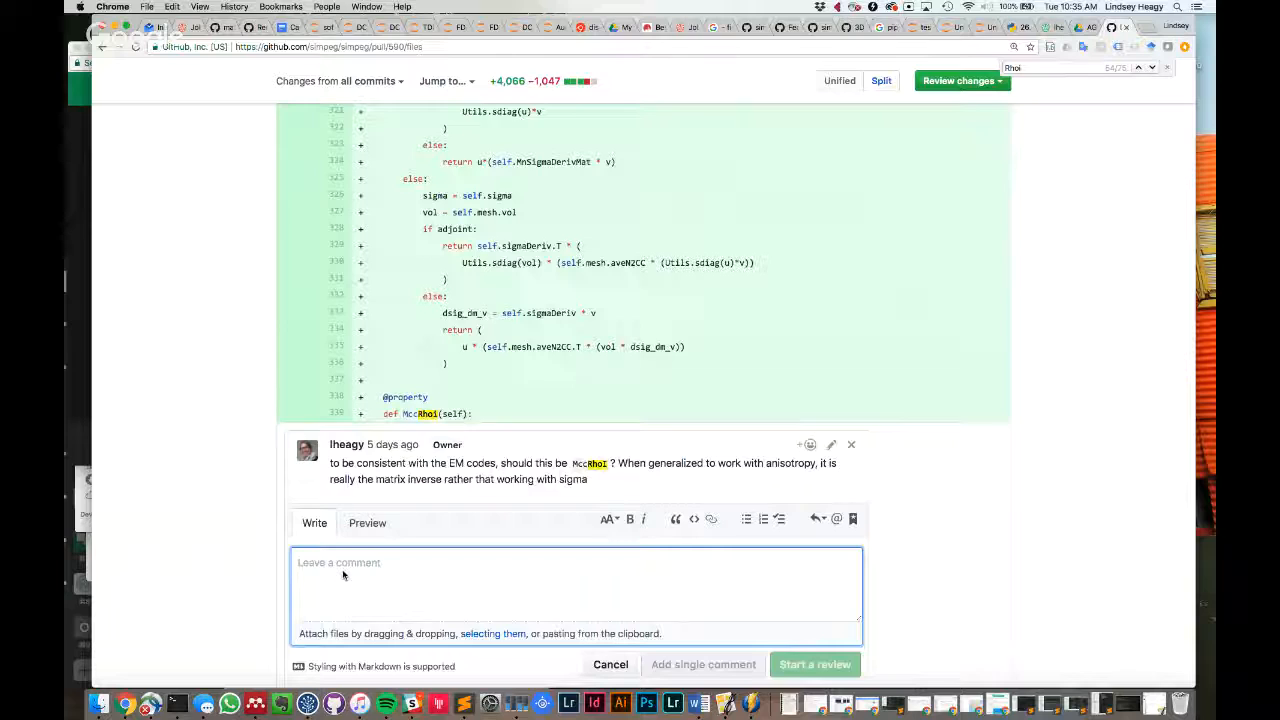
Post the reply 'This is correct and is used in the 2.5D code' as a single comment
{"action": "type", "text": "This is correct an"}
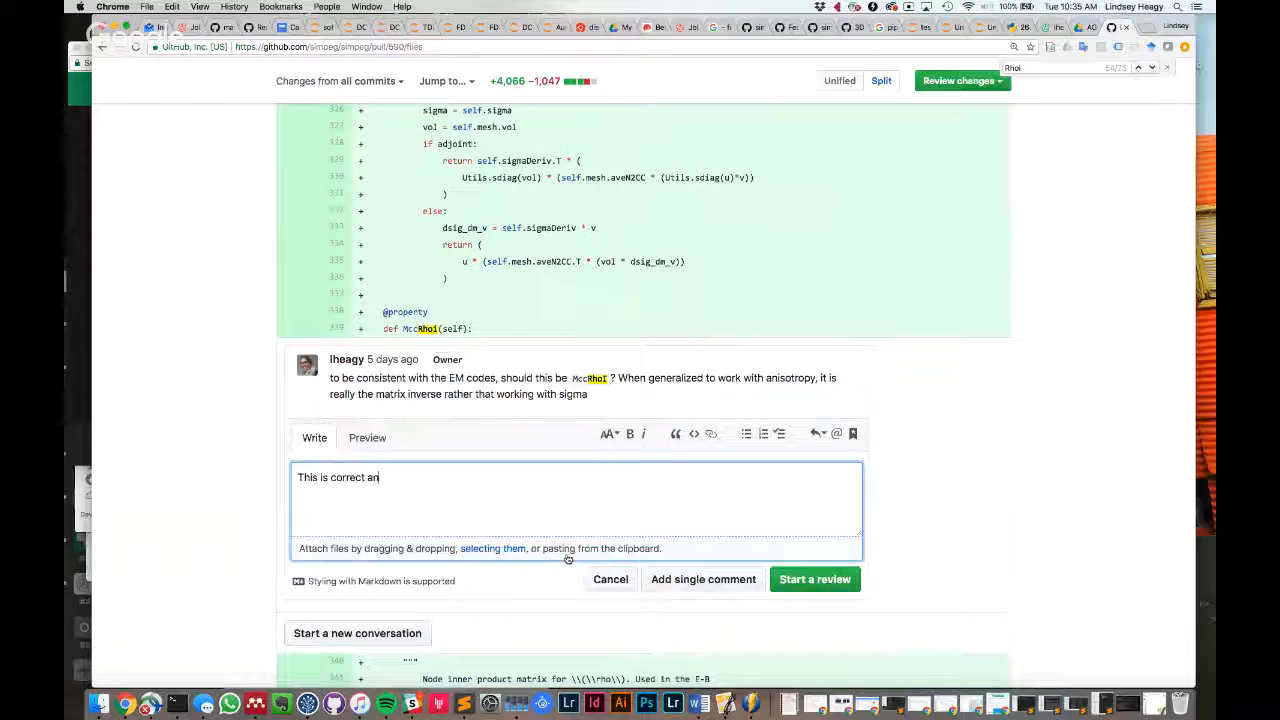
{"action": "type", "text": "d is used in the 2.5D code"}
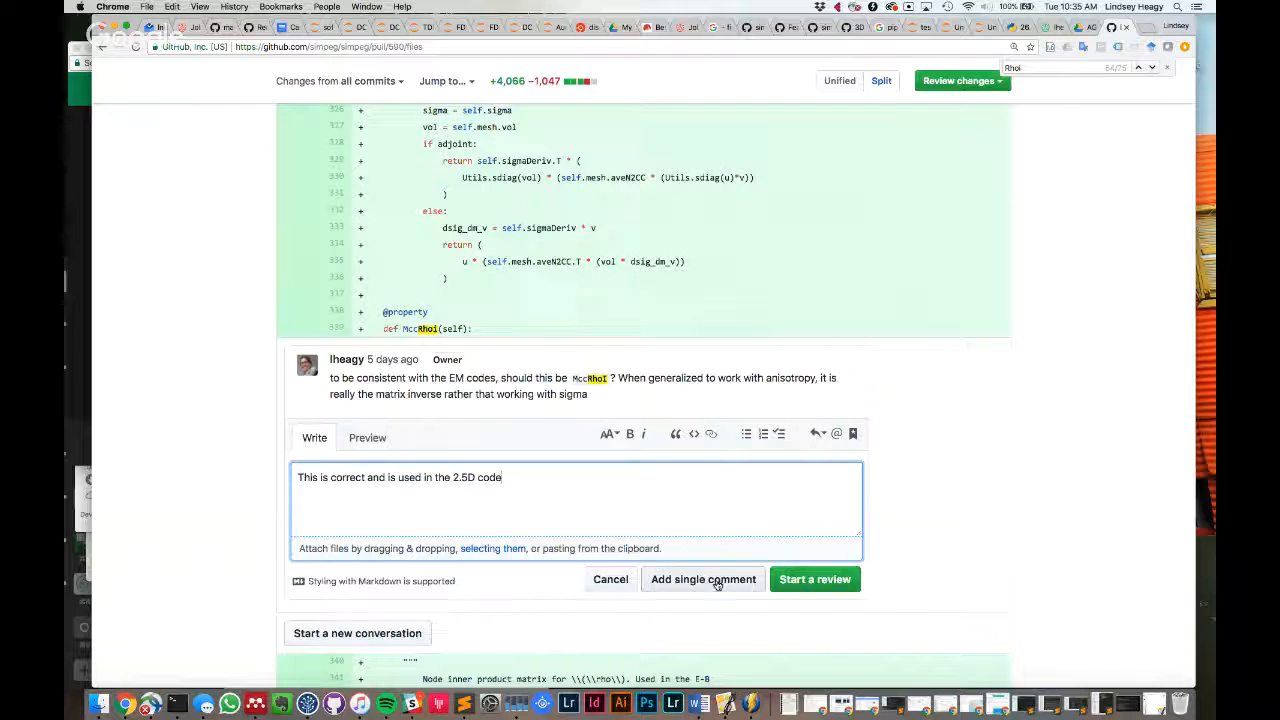
{"action": "left_click", "coordinate": [704, 580]}
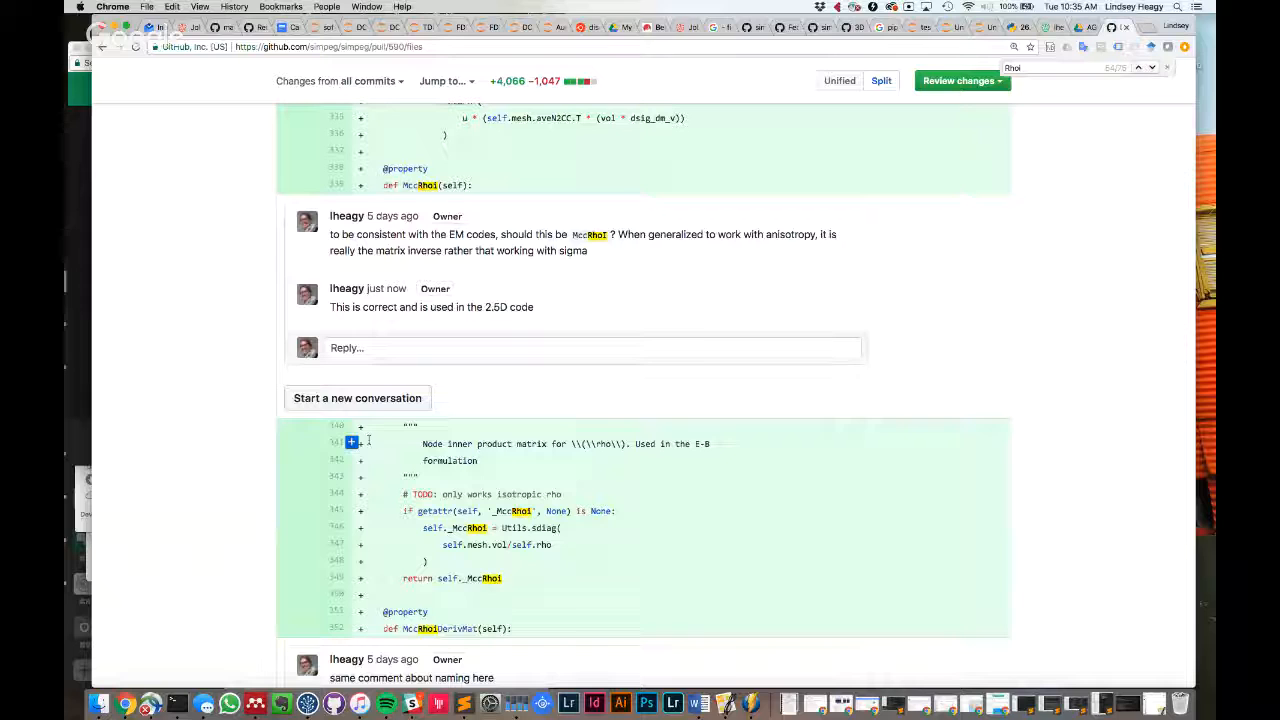
{"action": "left_click", "coordinate": [352, 444]}
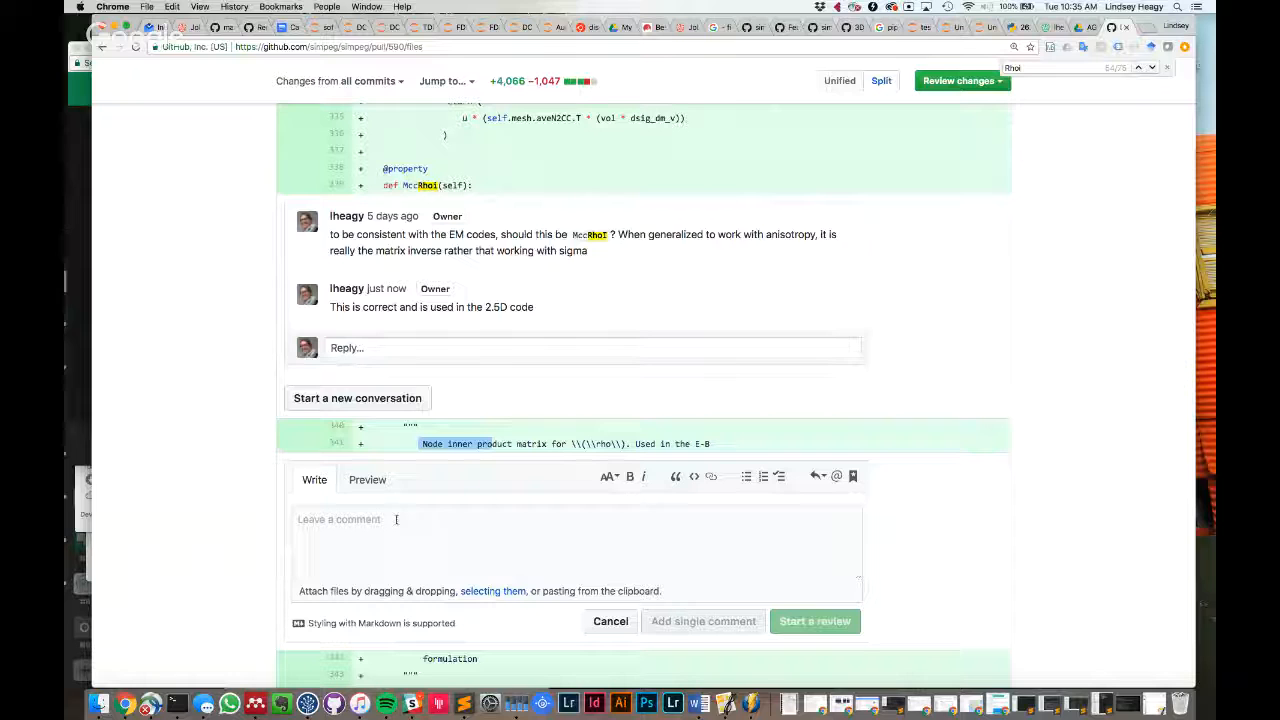
Draft a review note reading 'docstring update' on the diff
{"action": "type", "text": "docs"}
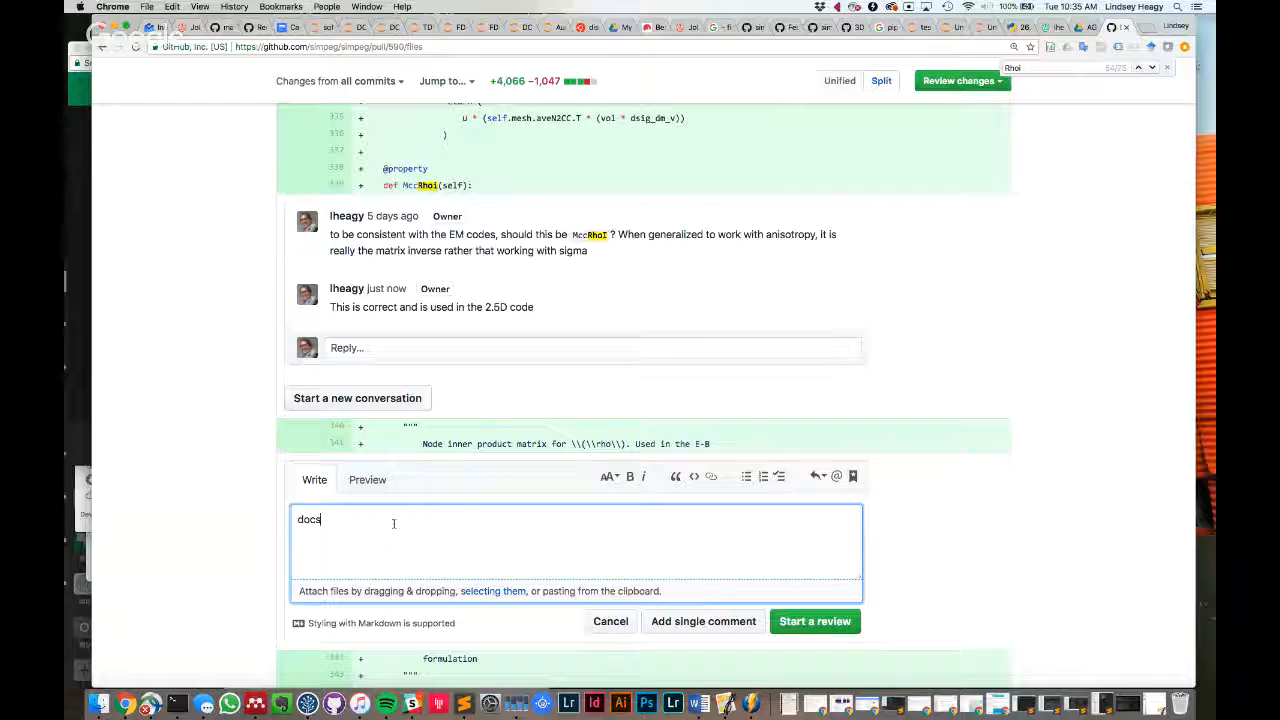
{"action": "type", "text": "tring update"}
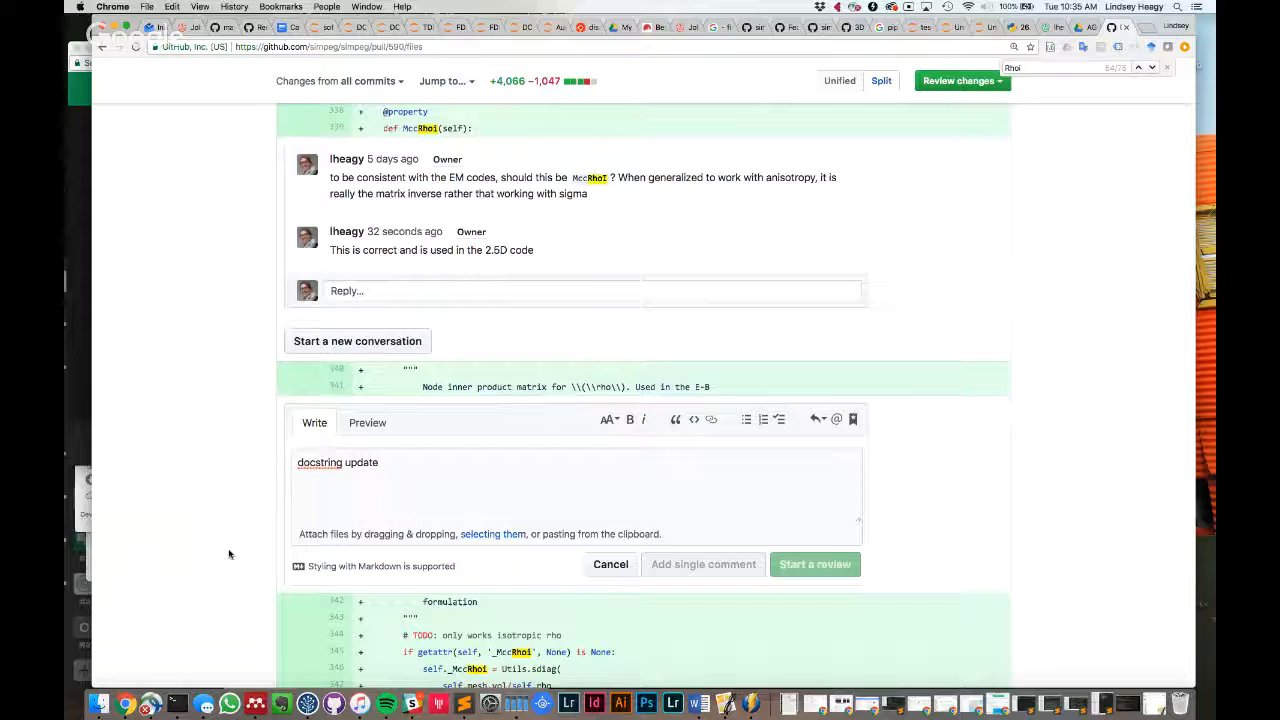
{"action": "scroll", "scroll_direction": "down", "scroll_amount": 3}
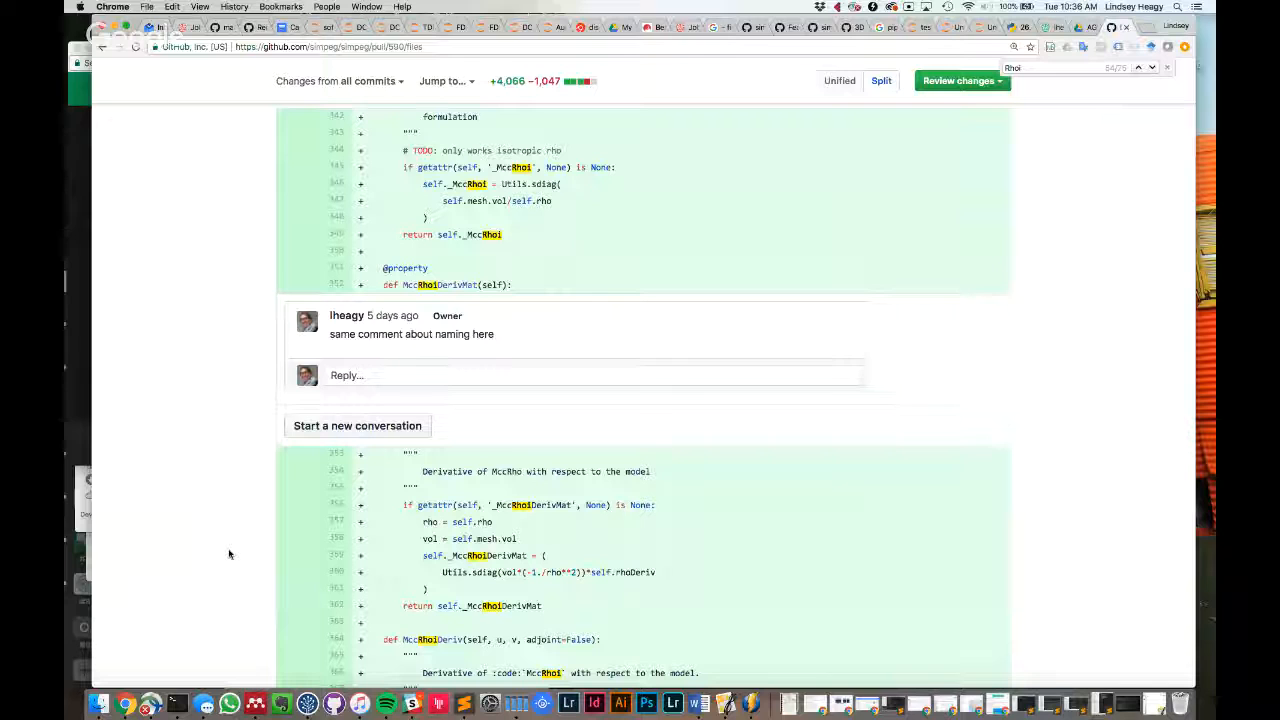
{"action": "mouse_move", "coordinate": [164, 404]}
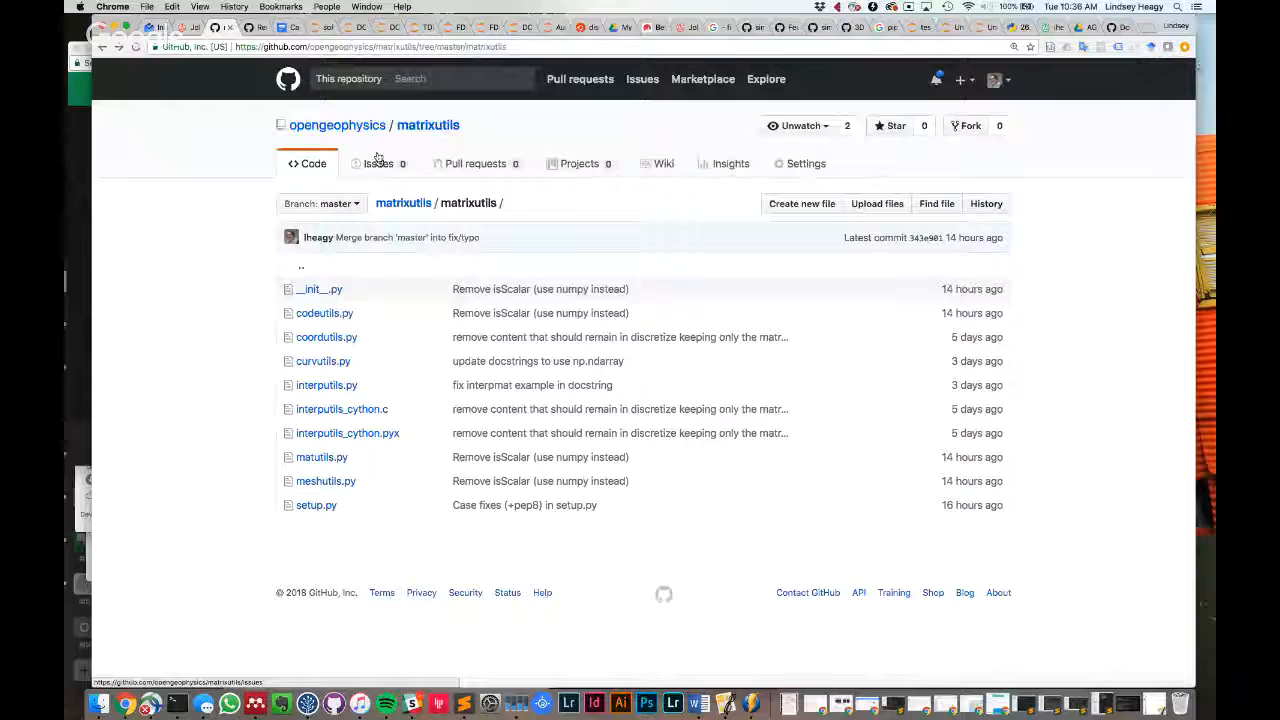
Go to the opengeophysics/matrixutils front page and open its matrixutils package folder
{"action": "left_click", "coordinate": [428, 124]}
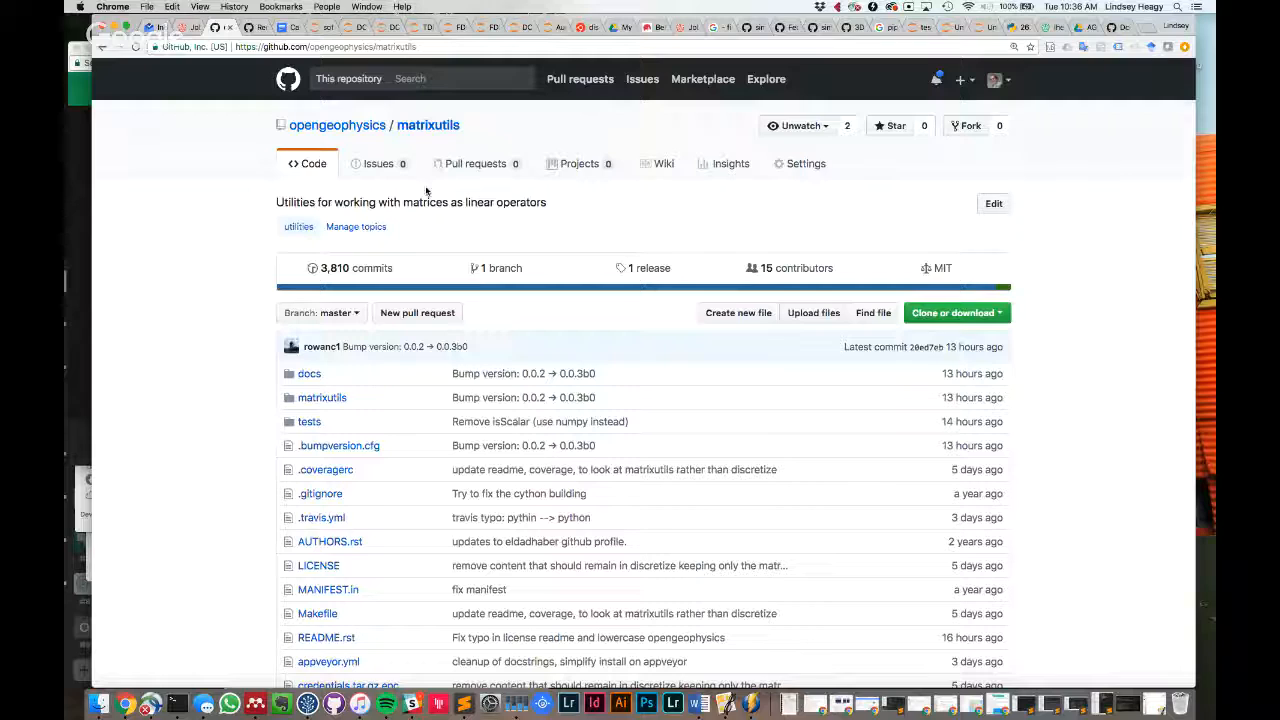
{"action": "mouse_move", "coordinate": [310, 104]}
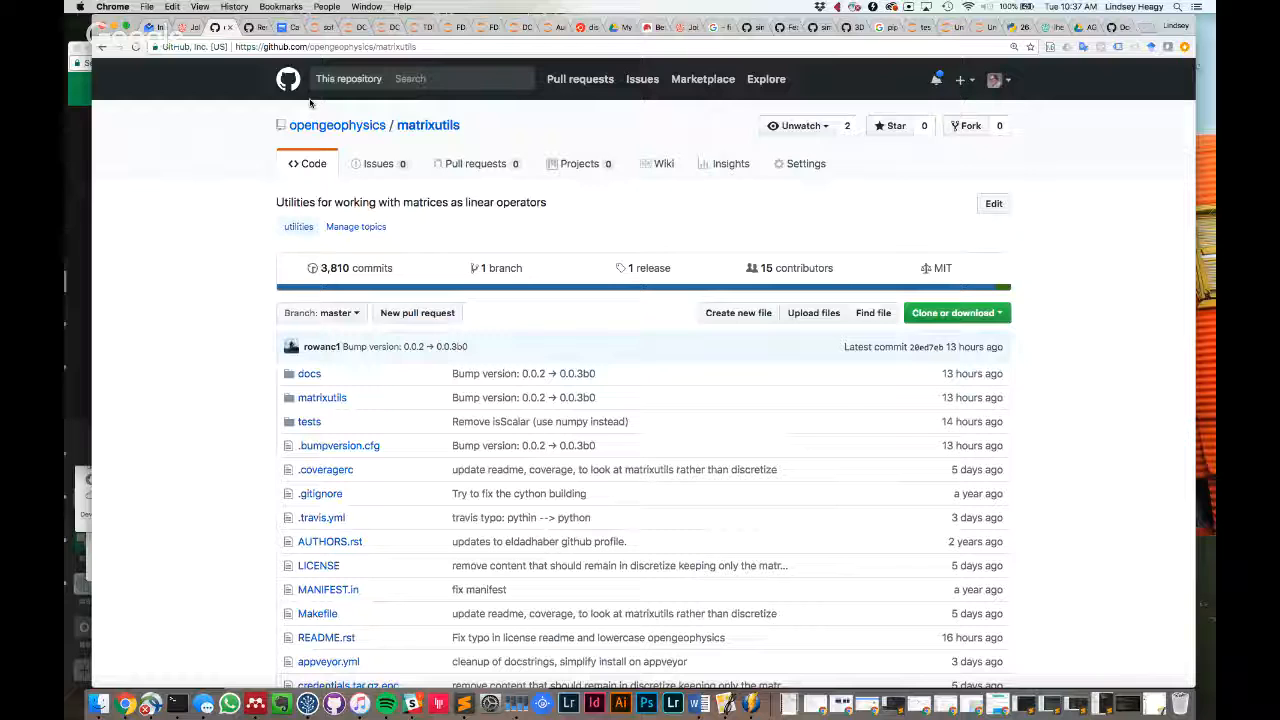
{"action": "scroll", "scroll_direction": "down", "scroll_amount": 3}
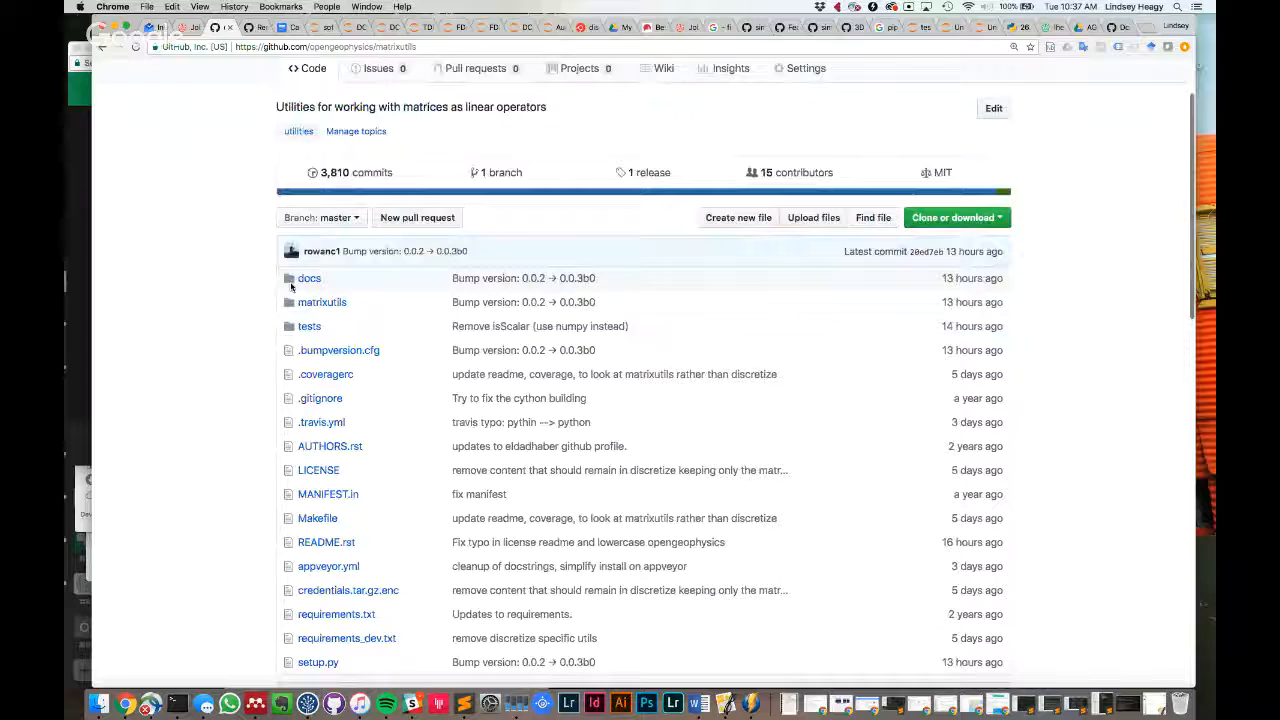
{"action": "mouse_move", "coordinate": [322, 302]}
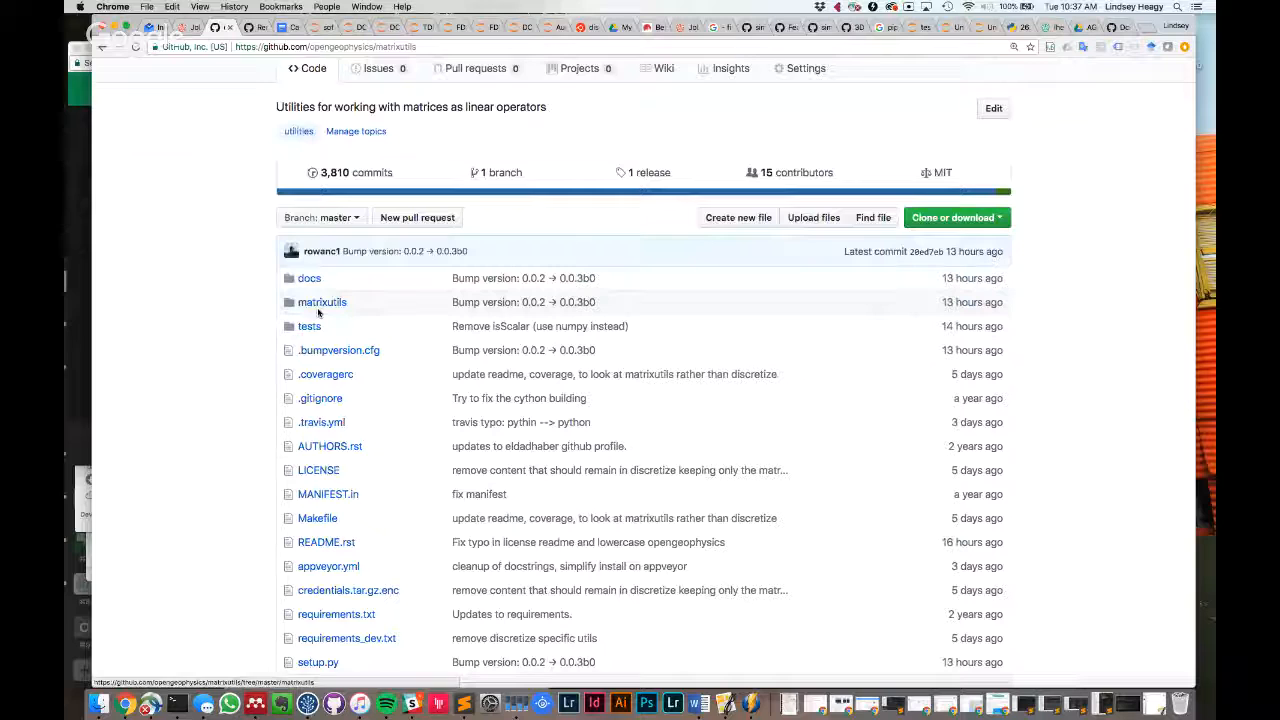
{"action": "left_click", "coordinate": [322, 300]}
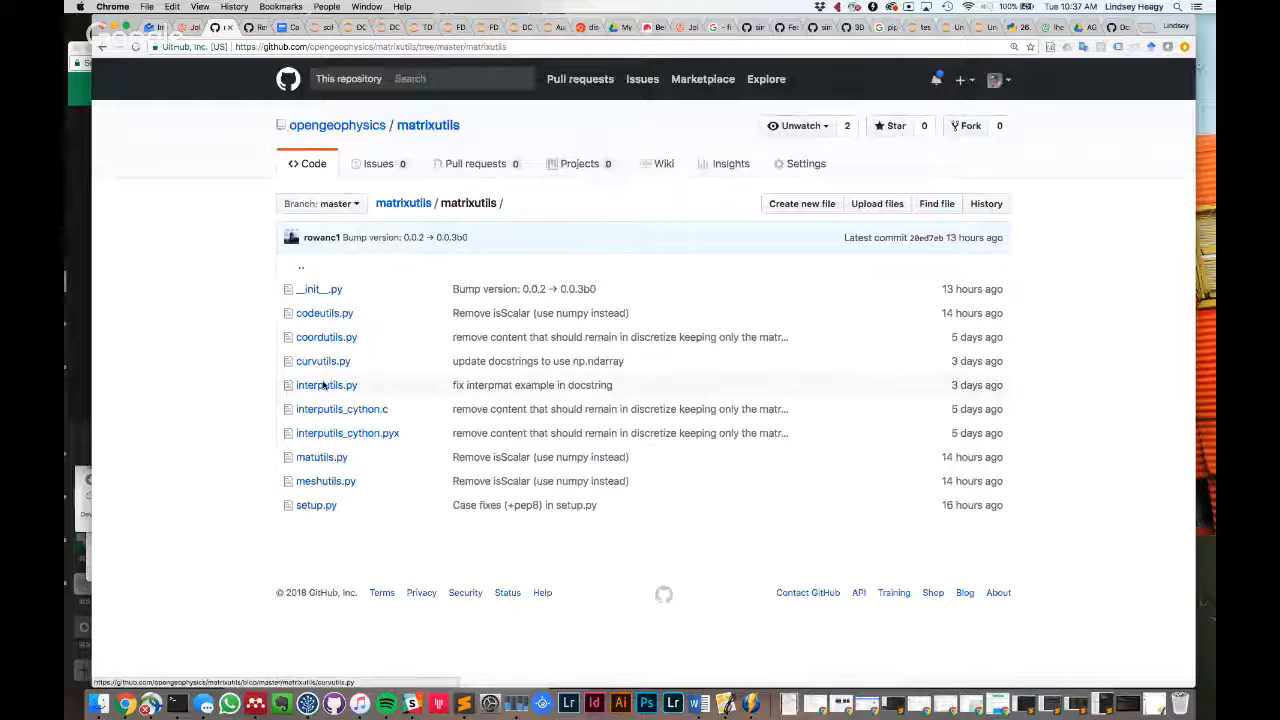
{"action": "mouse_move", "coordinate": [324, 392]}
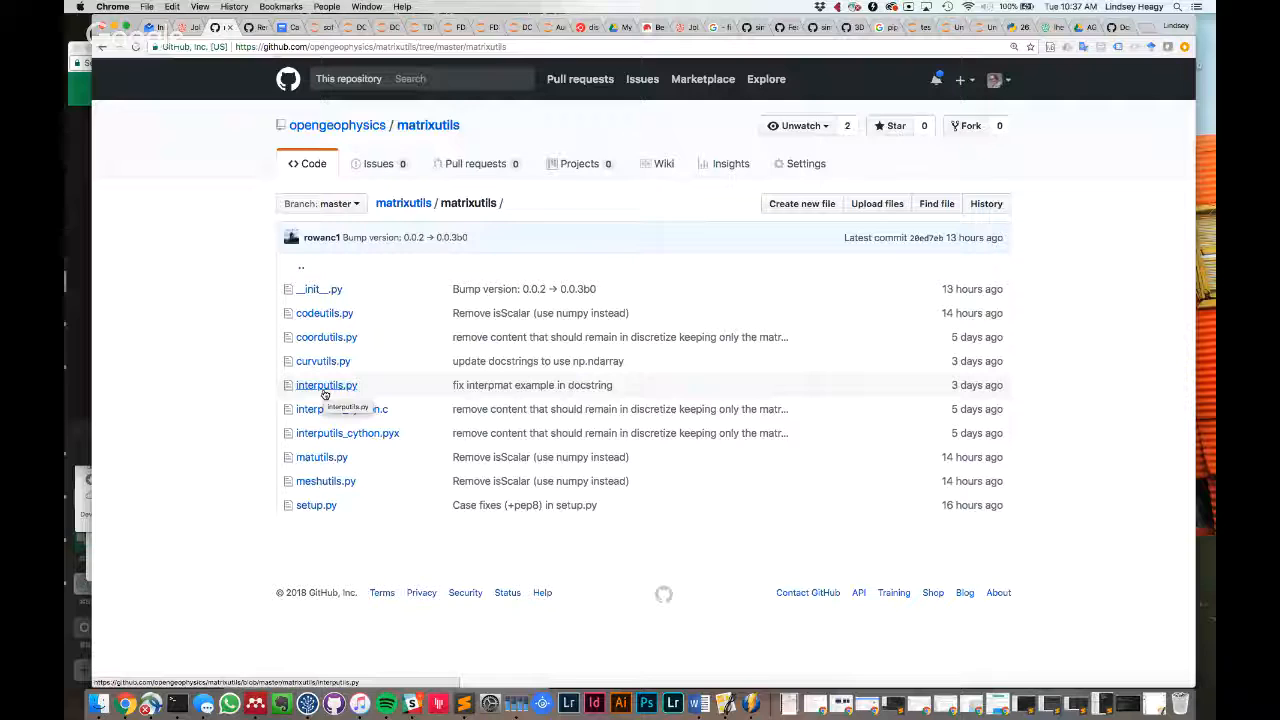
View the codeutils.py source with its array-shape validation function
{"action": "left_click", "coordinate": [324, 312]}
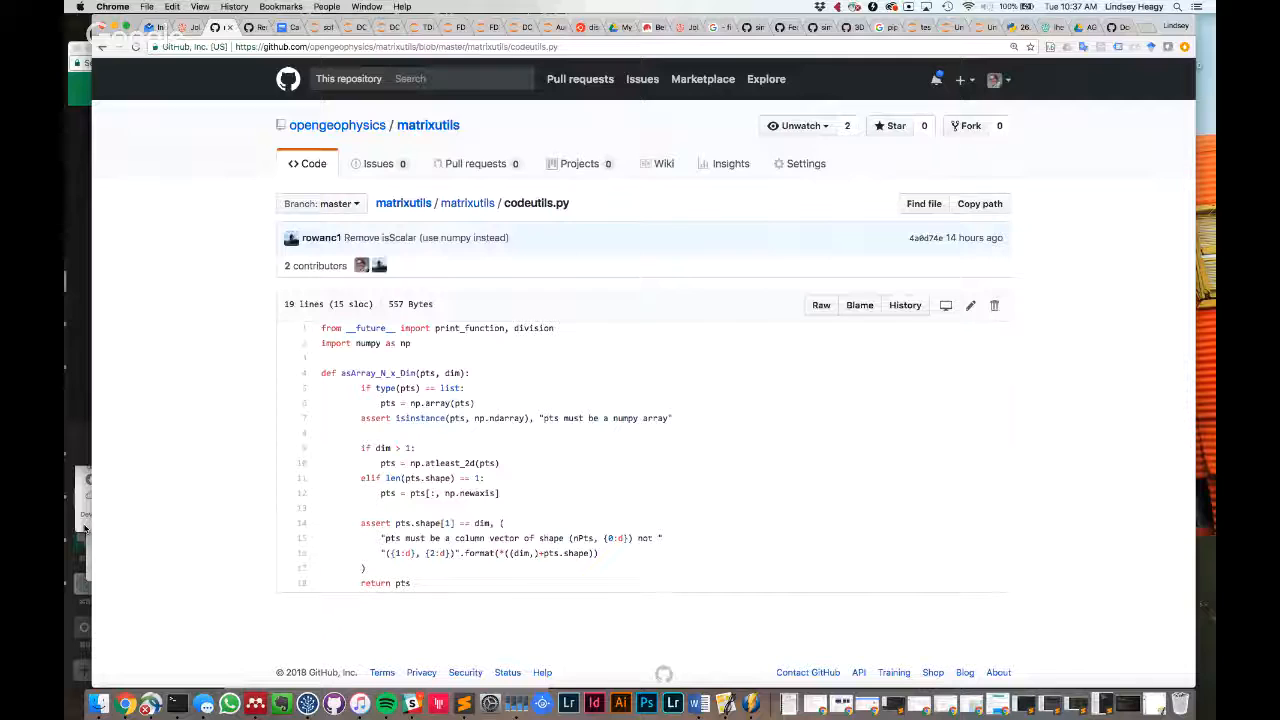
{"action": "double_click", "coordinate": [376, 374]}
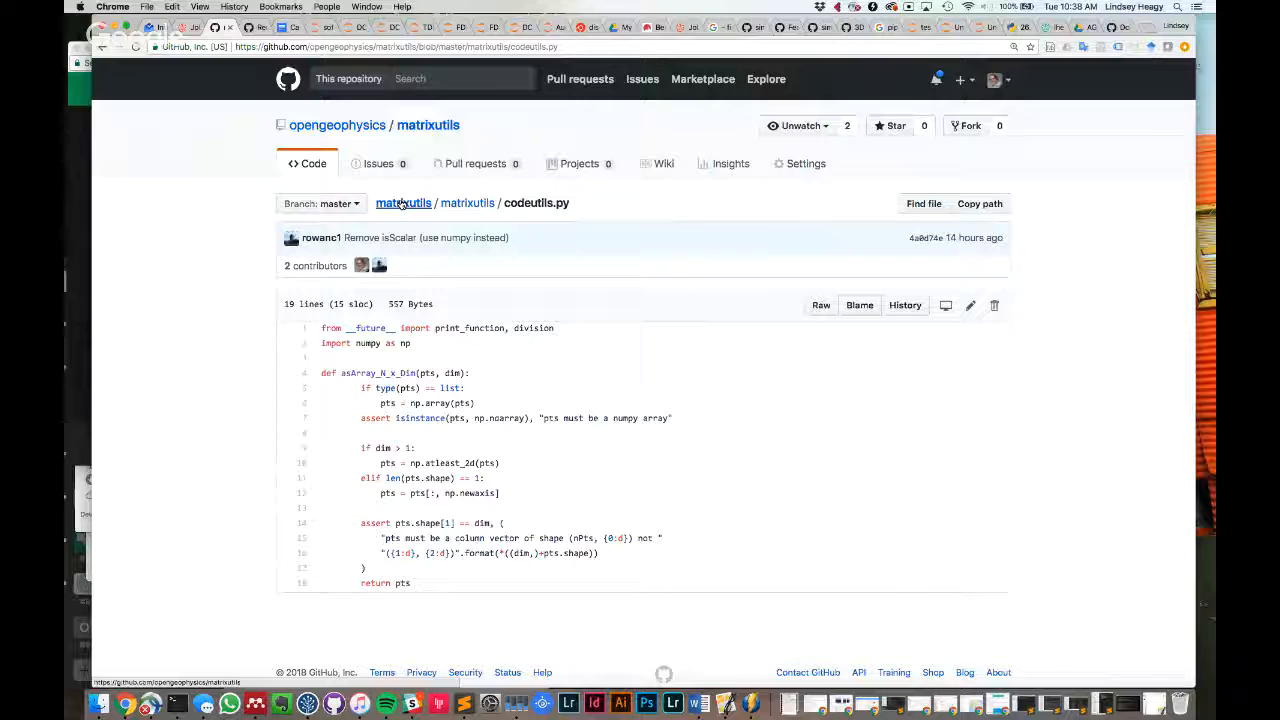
{"action": "mouse_move", "coordinate": [336, 124]}
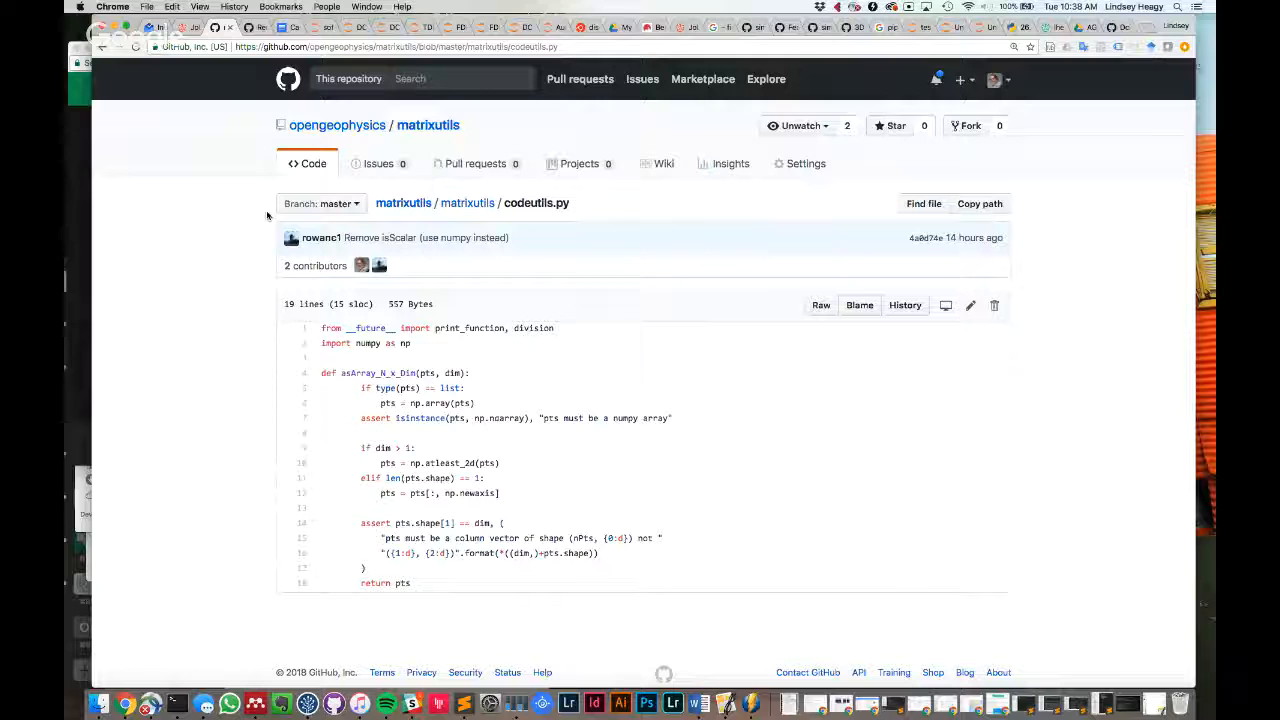
{"action": "left_click", "coordinate": [806, 164]}
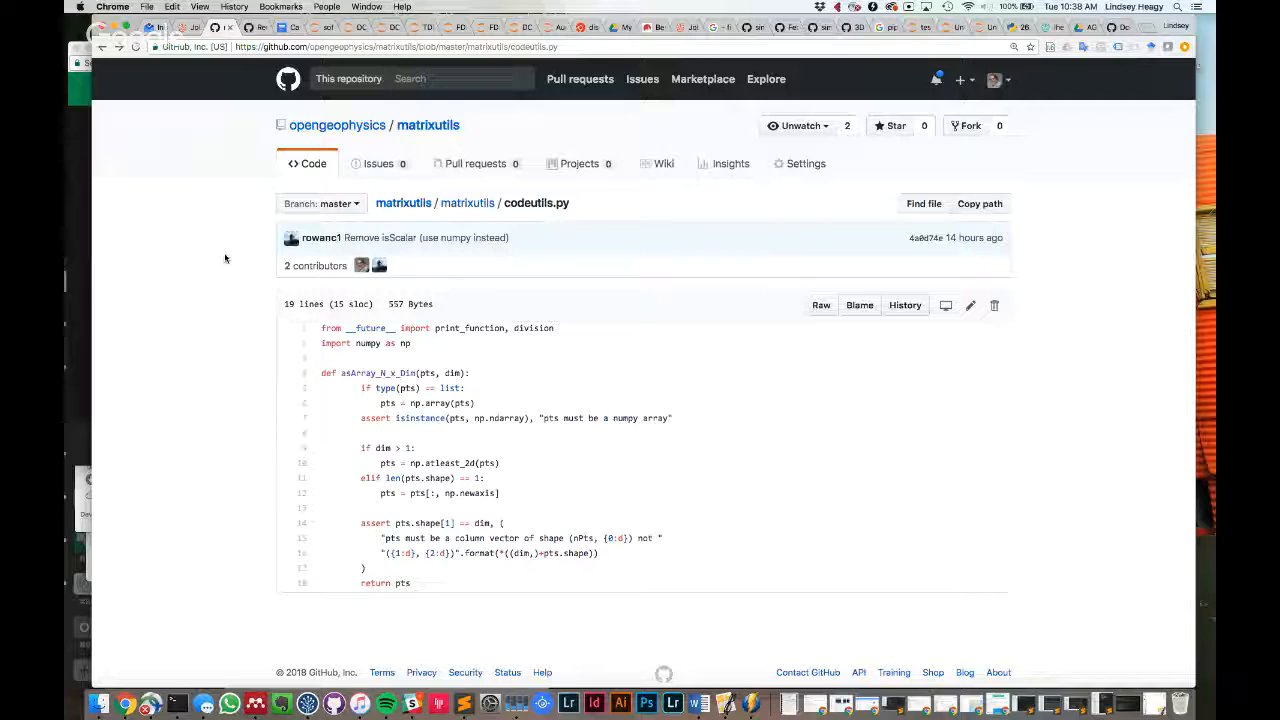
{"action": "mouse_move", "coordinate": [144, 88]}
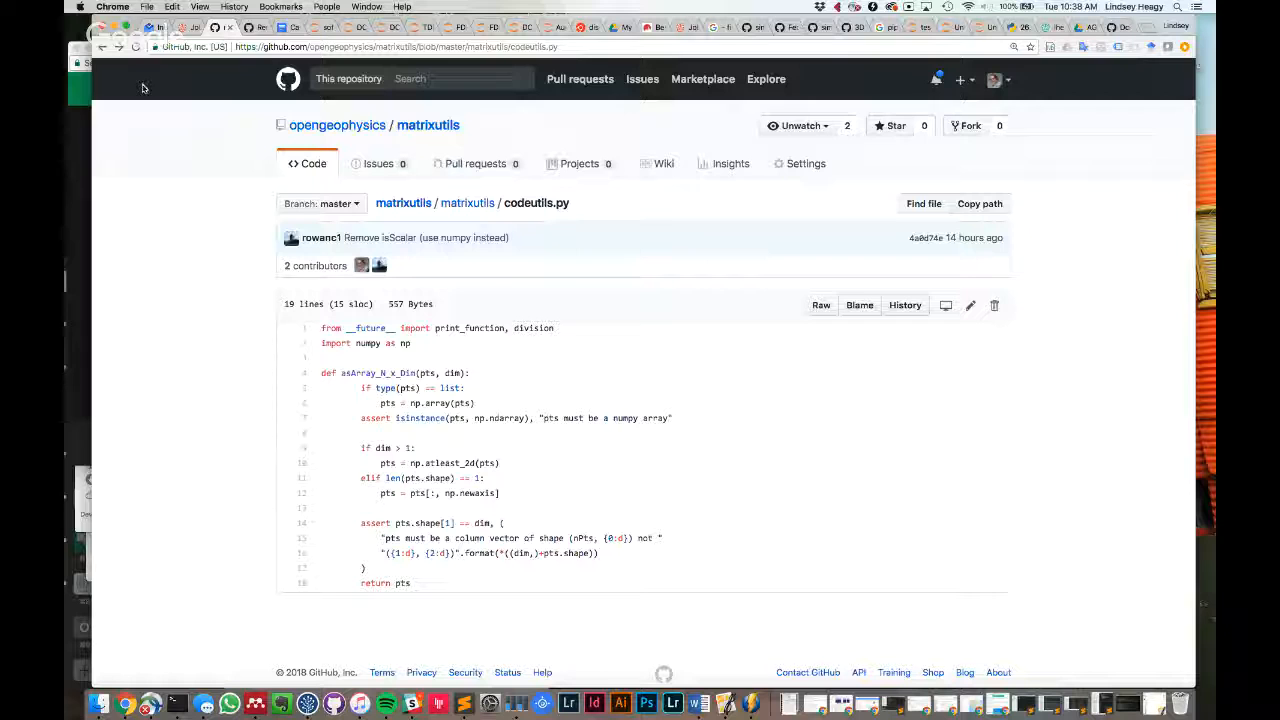
Return to the matrixutils front page and bring the README's Why and Installation sections into view
{"action": "left_click", "coordinate": [468, 204]}
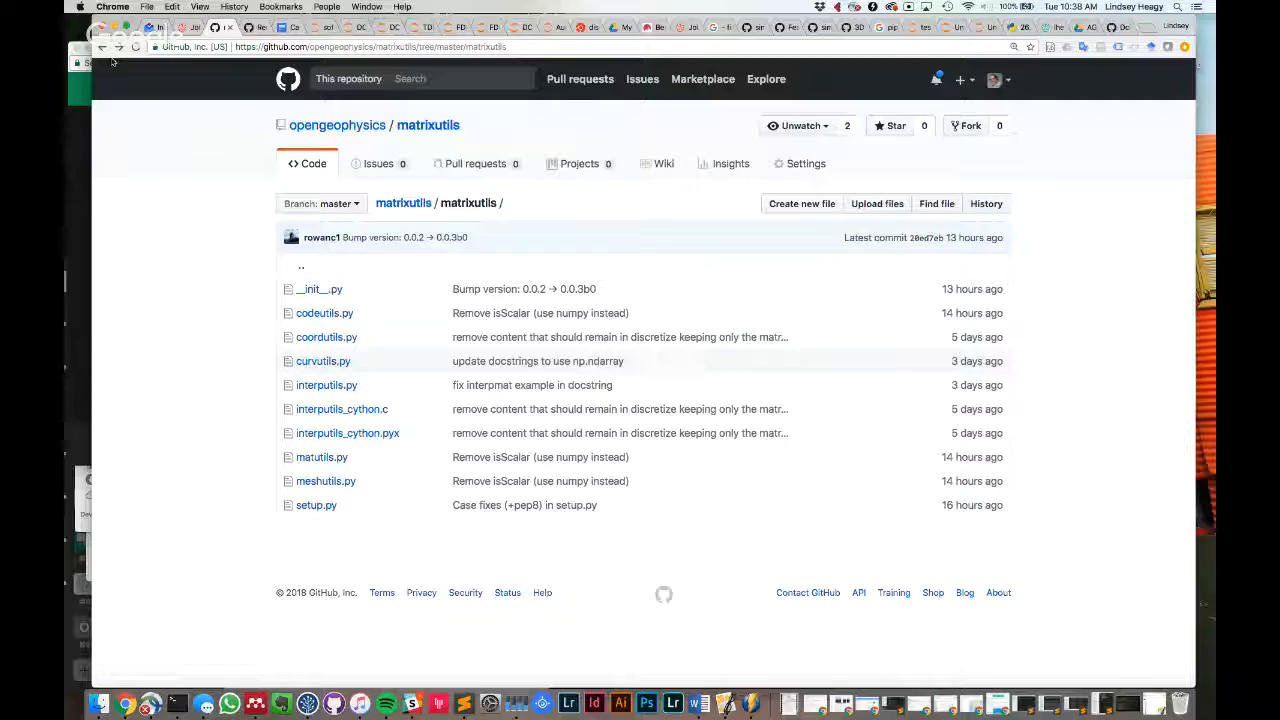
{"action": "left_click", "coordinate": [428, 124]}
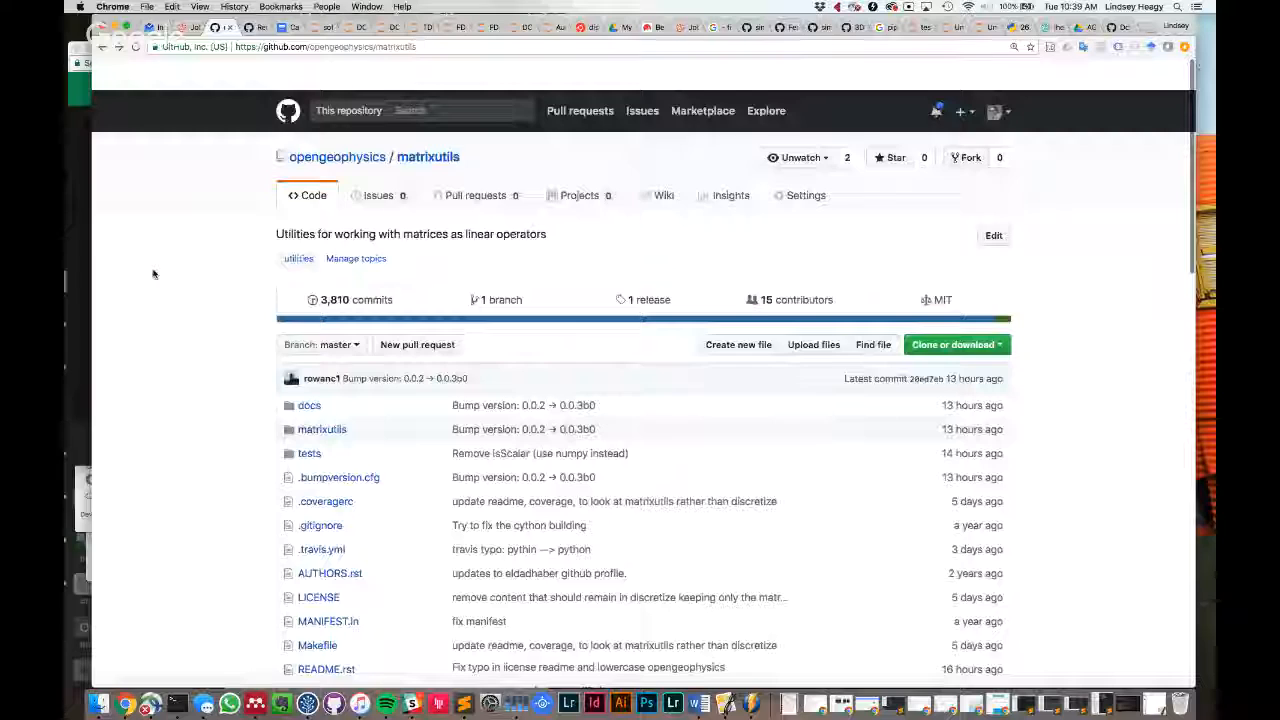
{"action": "scroll", "scroll_direction": "down", "scroll_amount": 3}
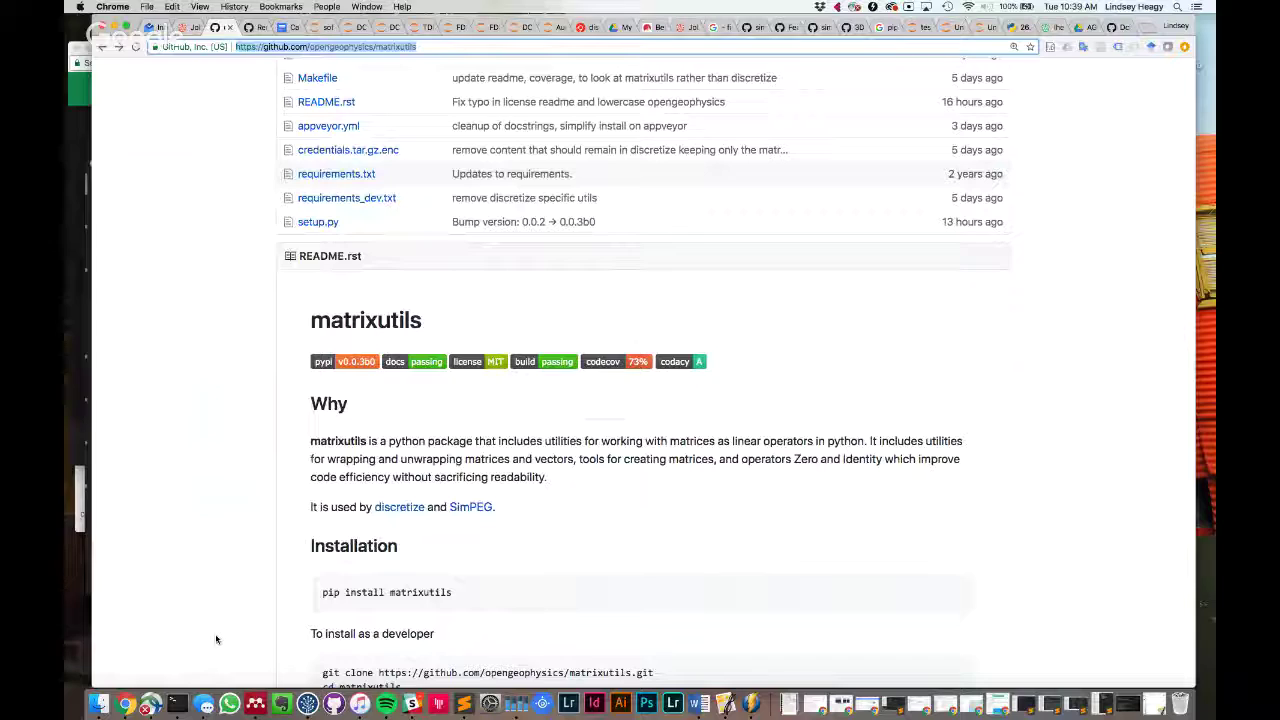
{"action": "scroll", "scroll_direction": "down", "scroll_amount": 3}
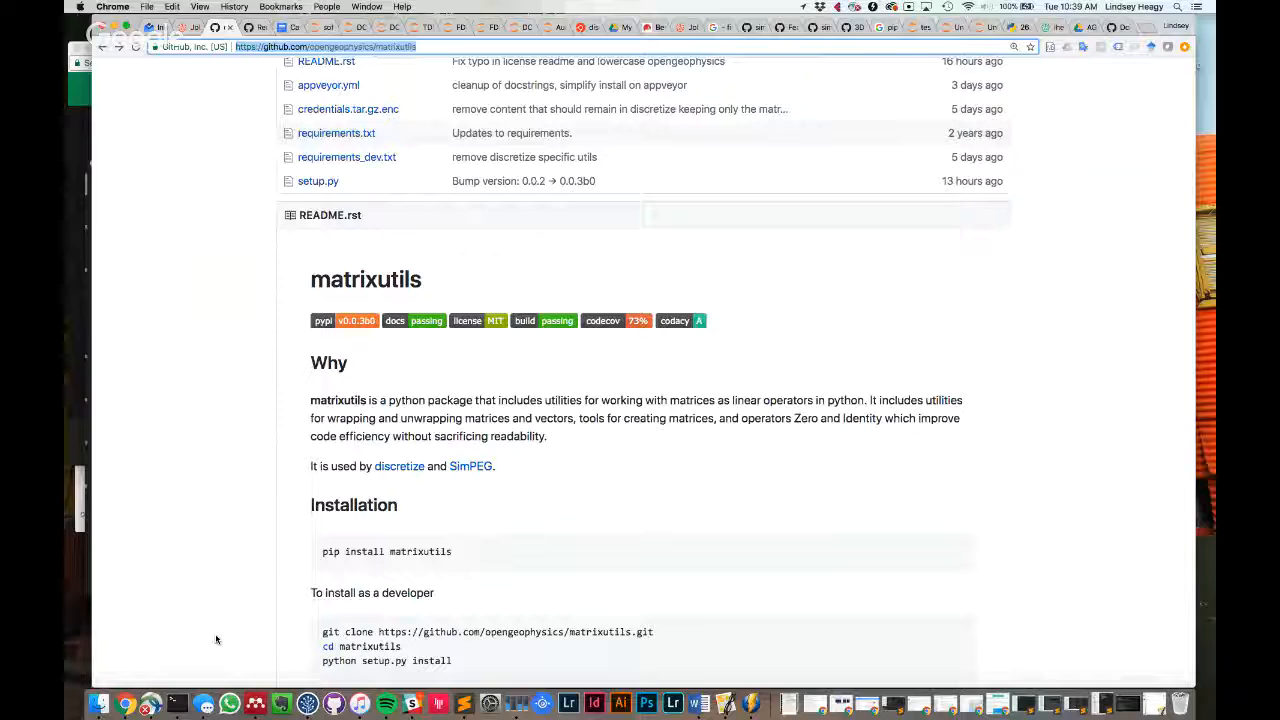
{"action": "mouse_move", "coordinate": [210, 568]}
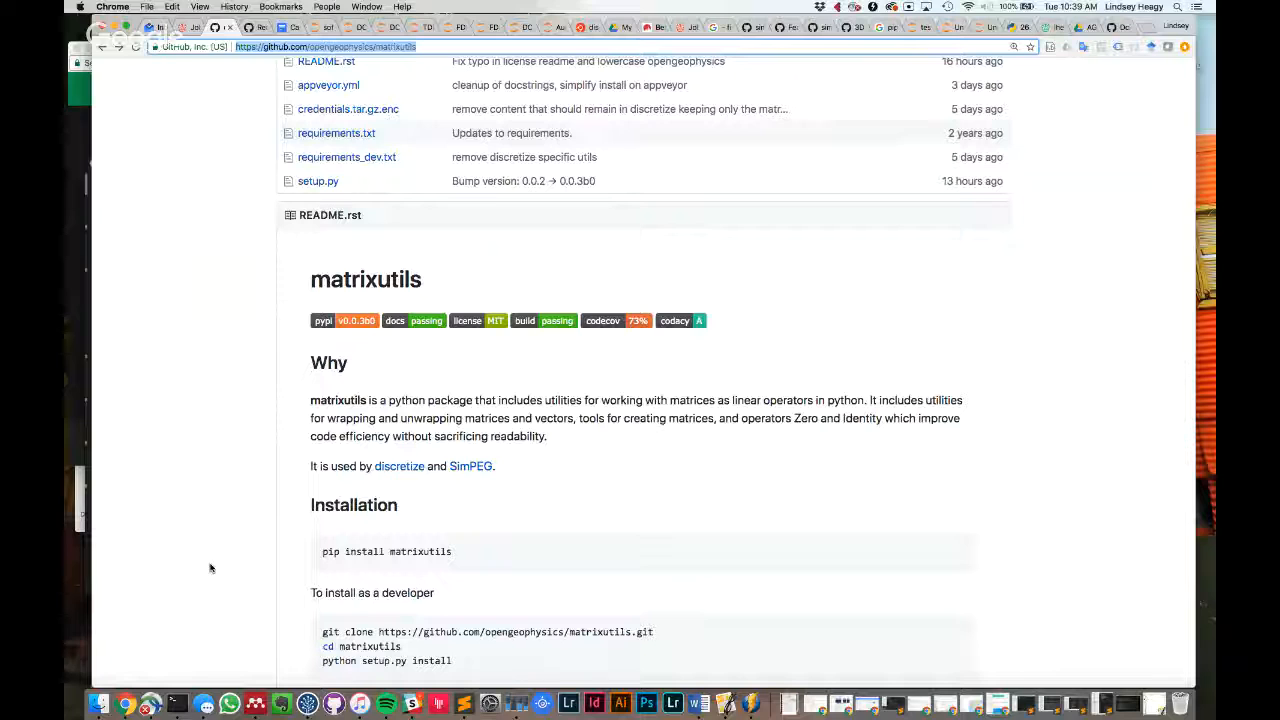
{"action": "mouse_move", "coordinate": [198, 420]}
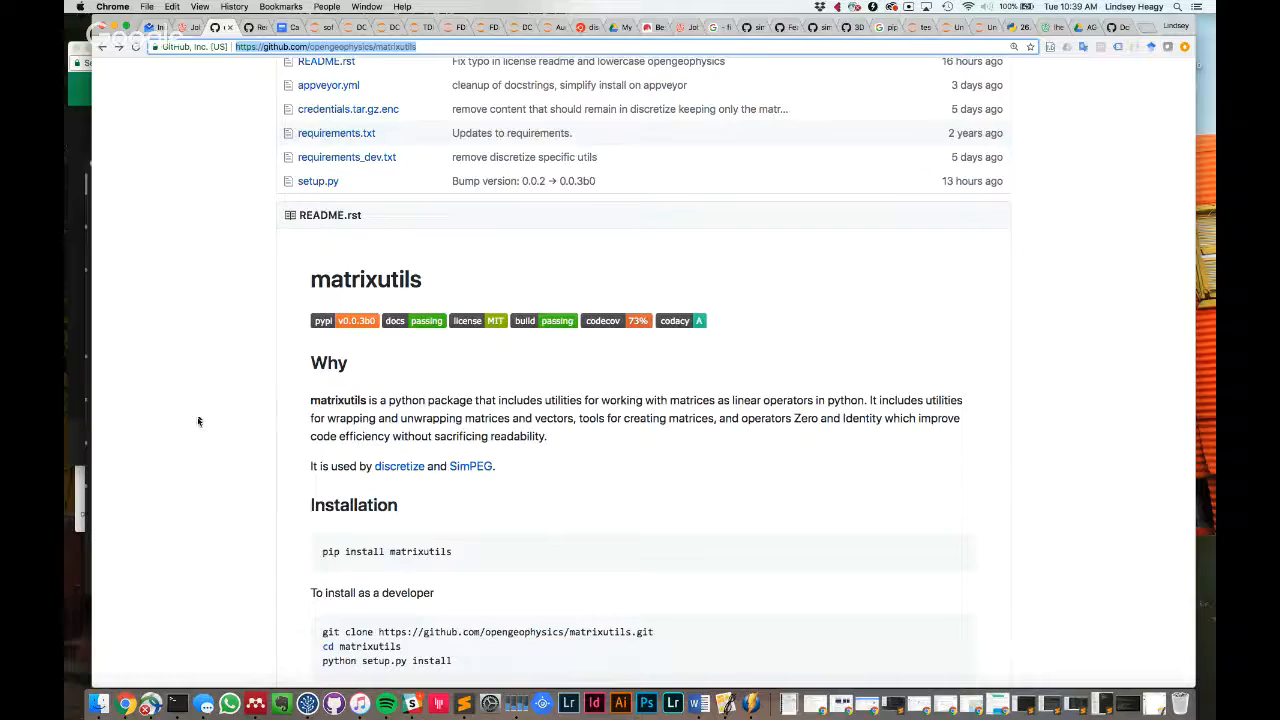
{"action": "scroll", "scroll_direction": "up", "scroll_amount": 3}
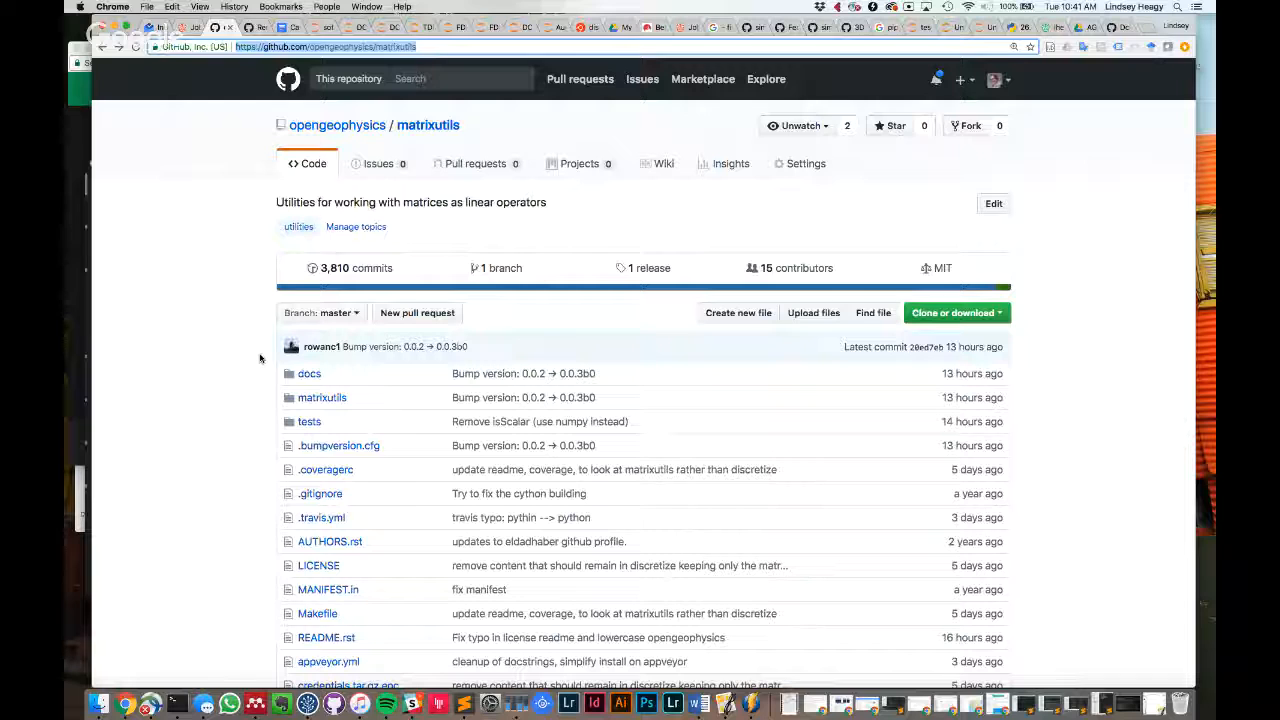
{"action": "scroll", "scroll_direction": "down", "scroll_amount": 3}
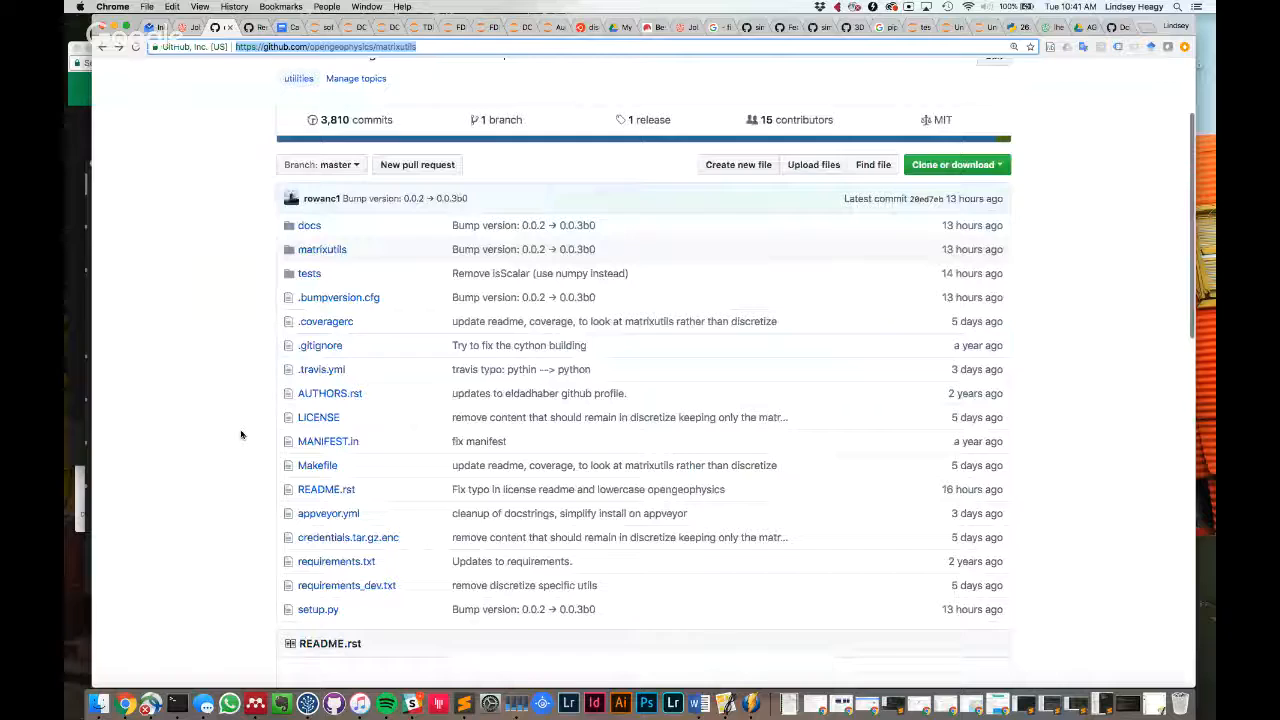
{"action": "scroll", "scroll_direction": "up", "scroll_amount": 3}
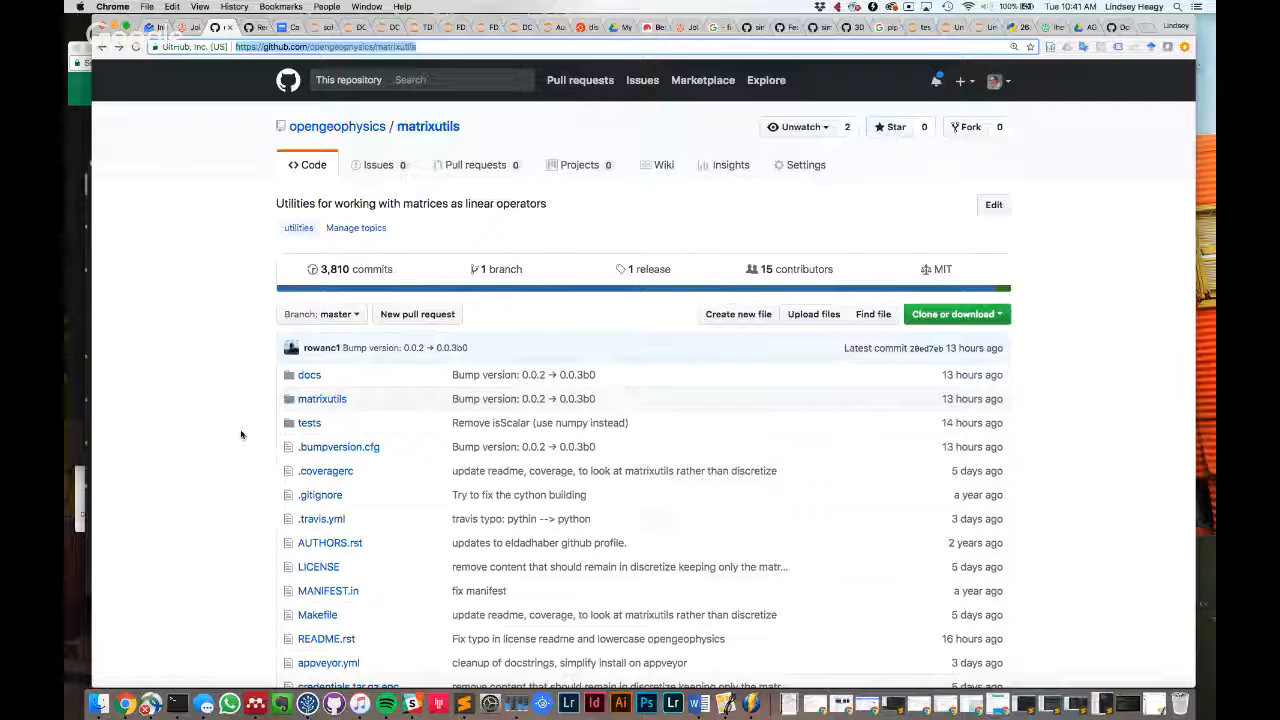